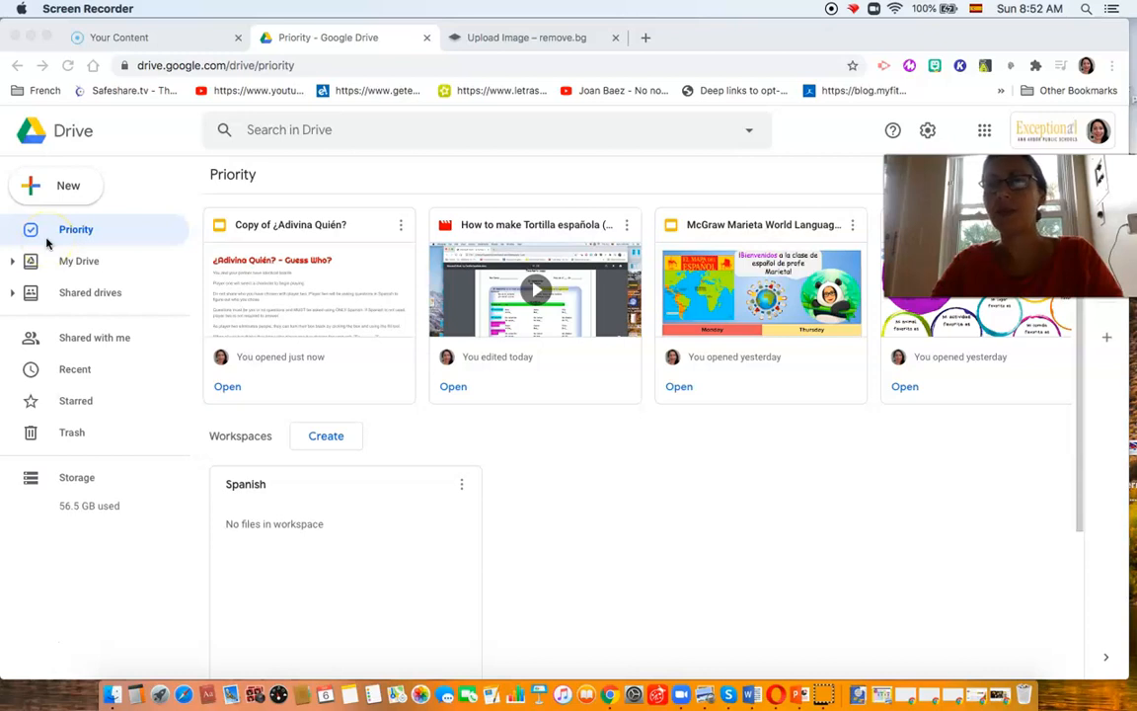
mouse_move(57, 284)
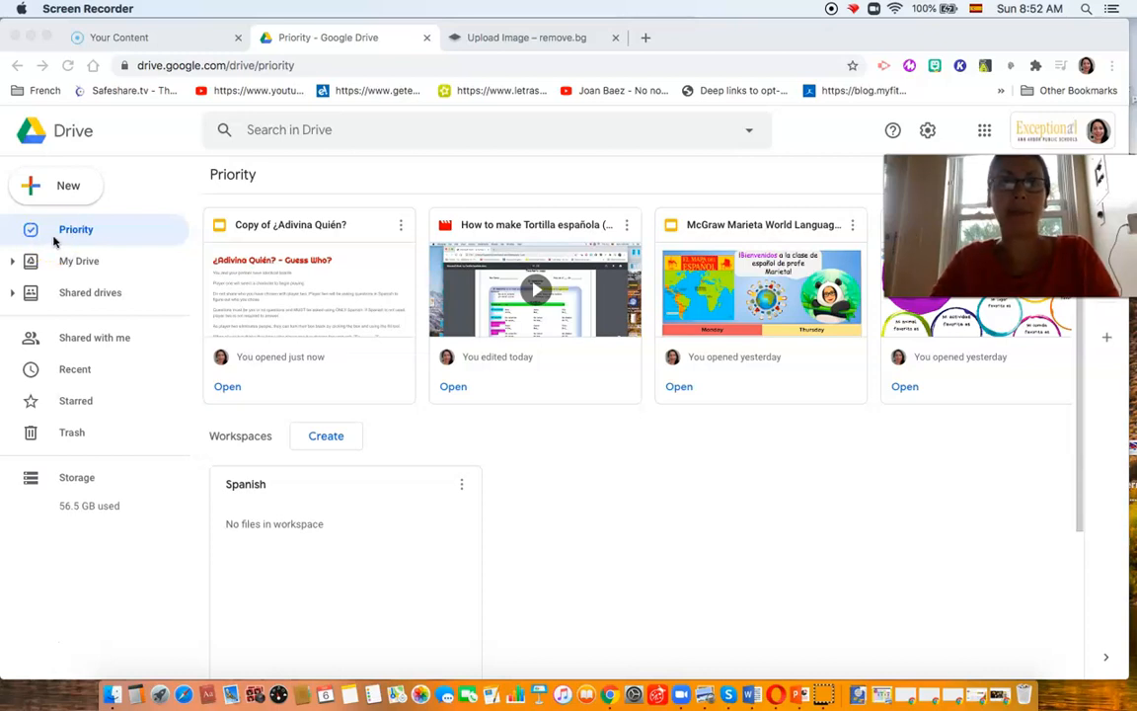
Create a new blank Google Slides presentation from Google Drive's New menu
click(76, 229)
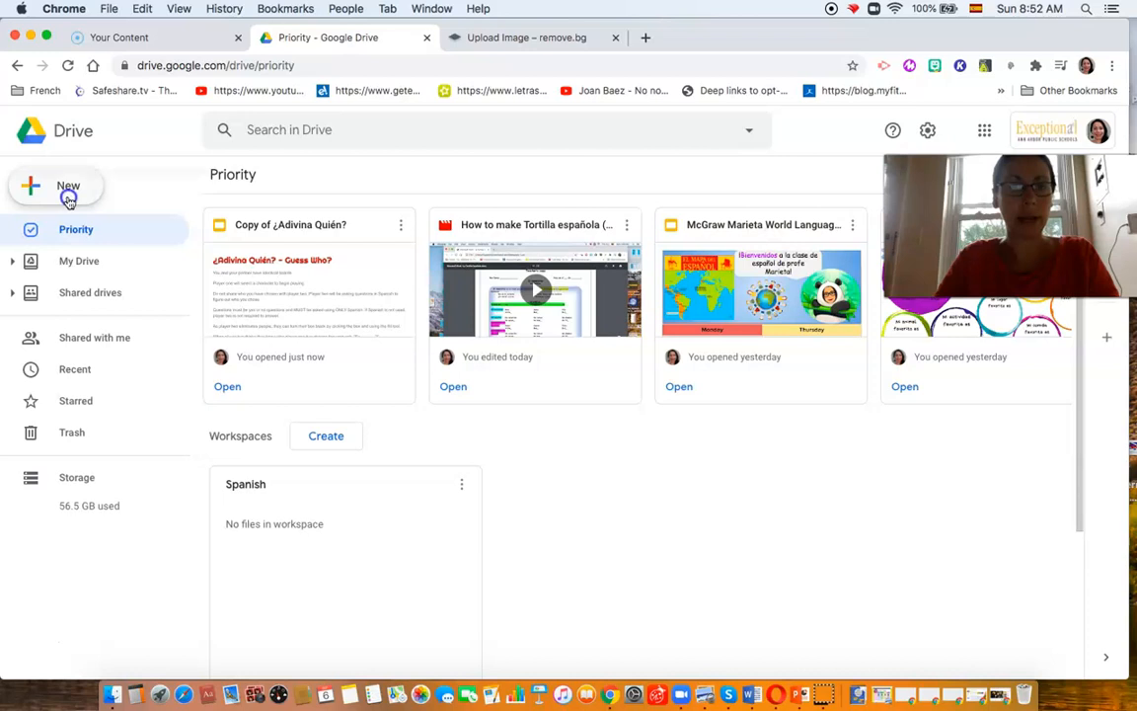
click(56, 187)
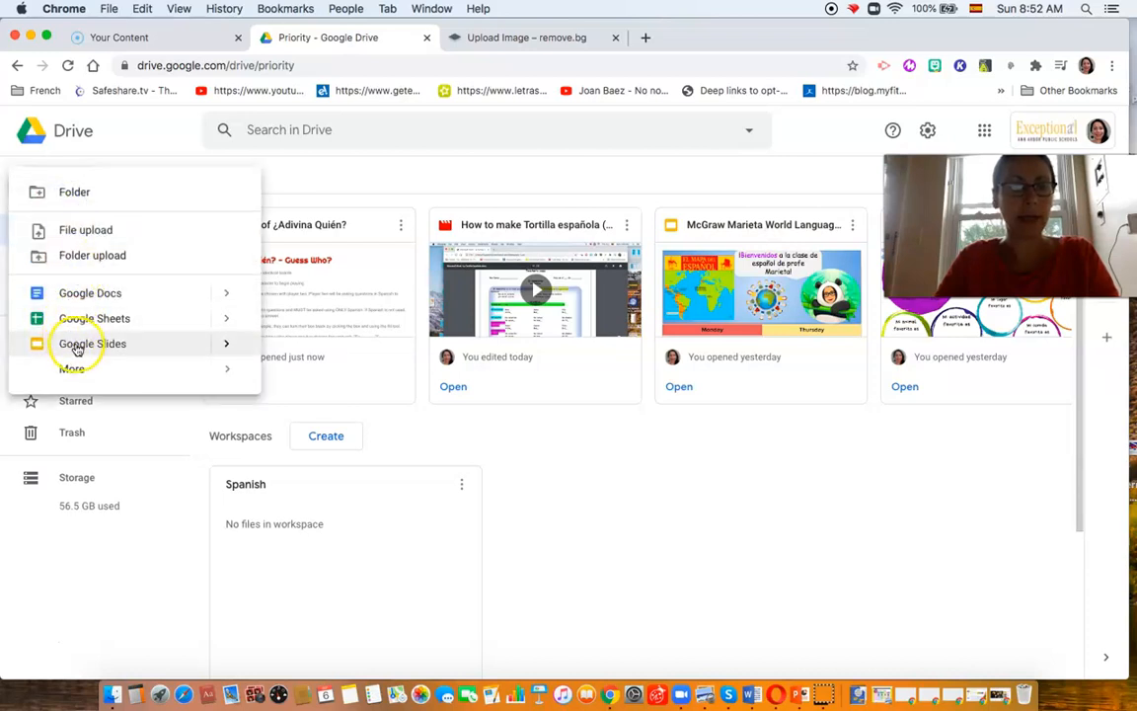
click(92, 343)
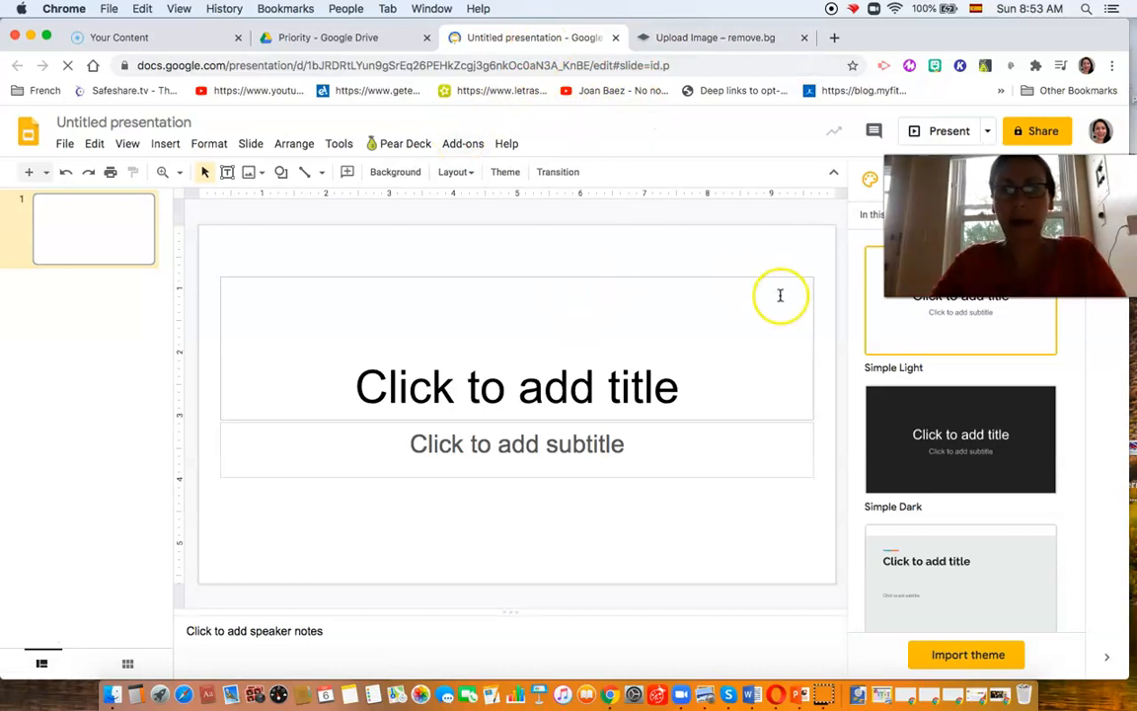
mouse_move(459, 276)
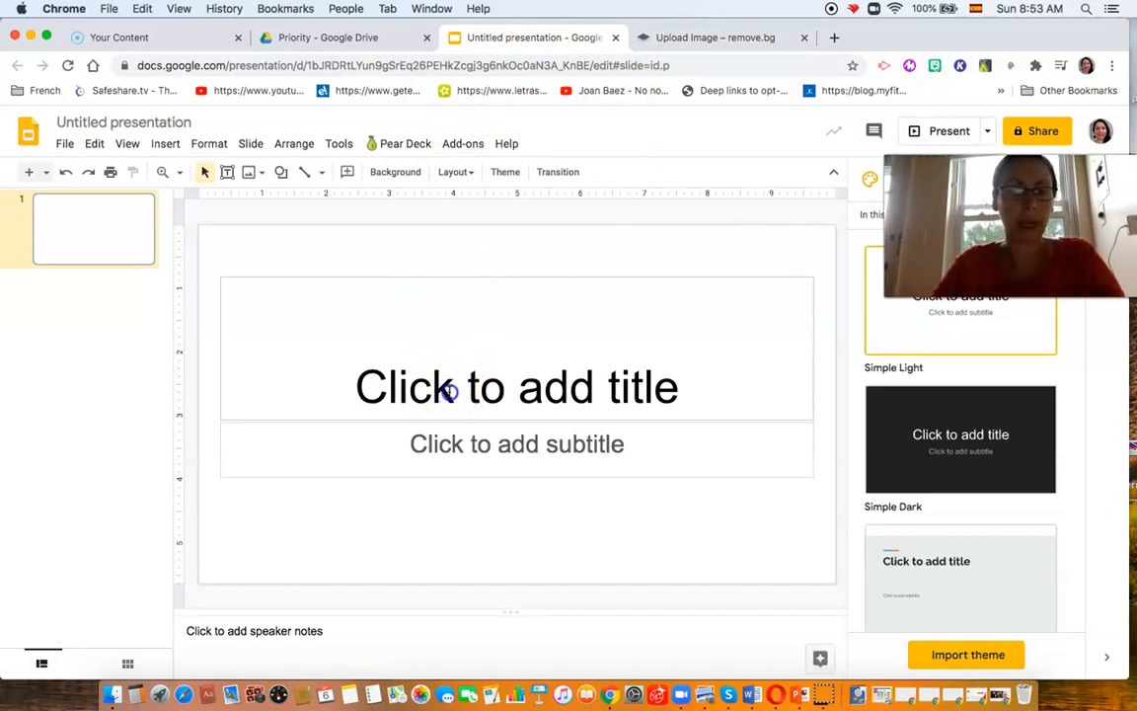
Type 'Un mapa de tesoro' into the first slide's title placeholder, leaving no subtitle
click(516, 386)
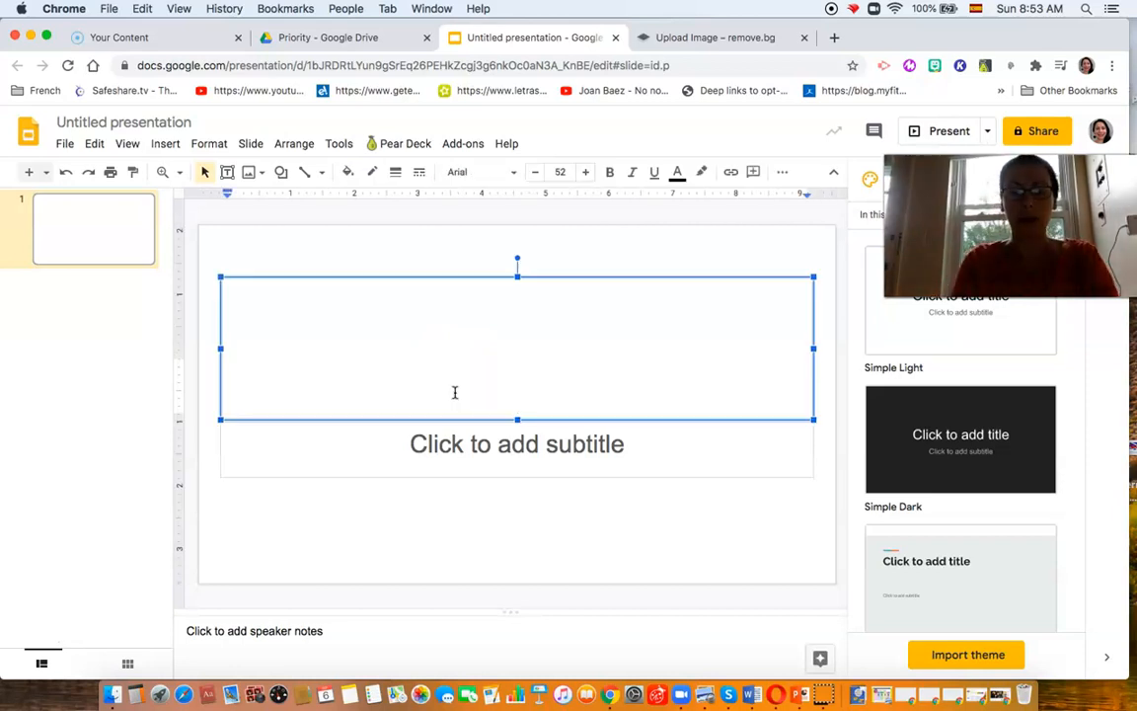
text(M)
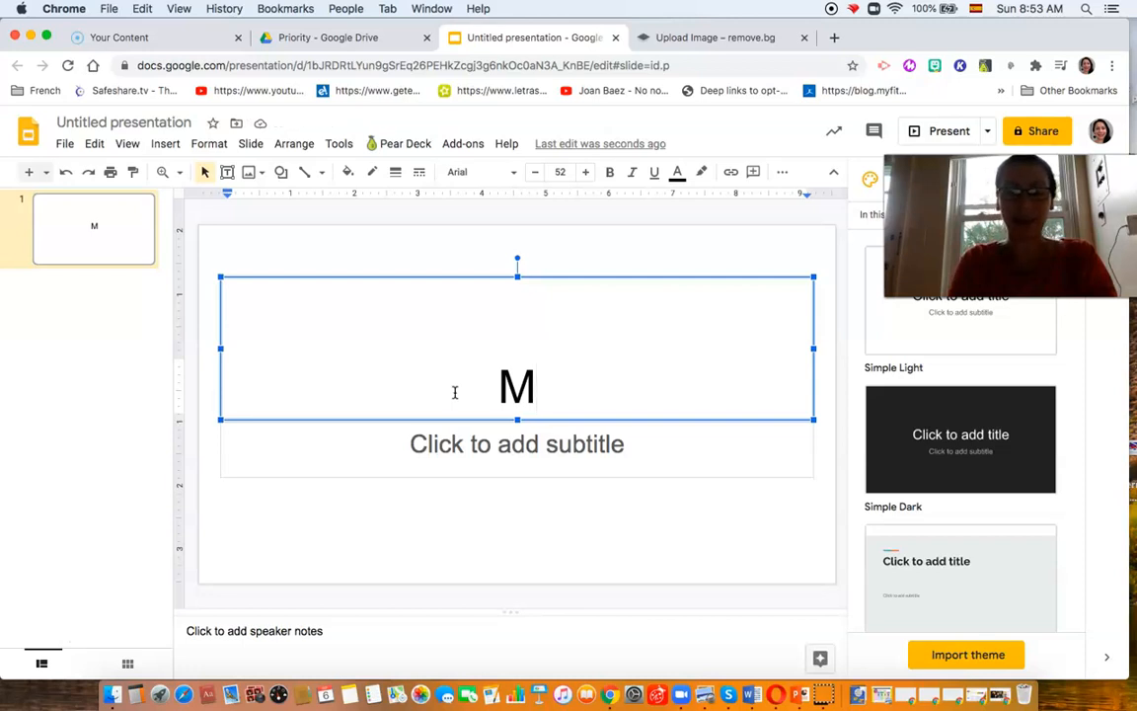
text(i)
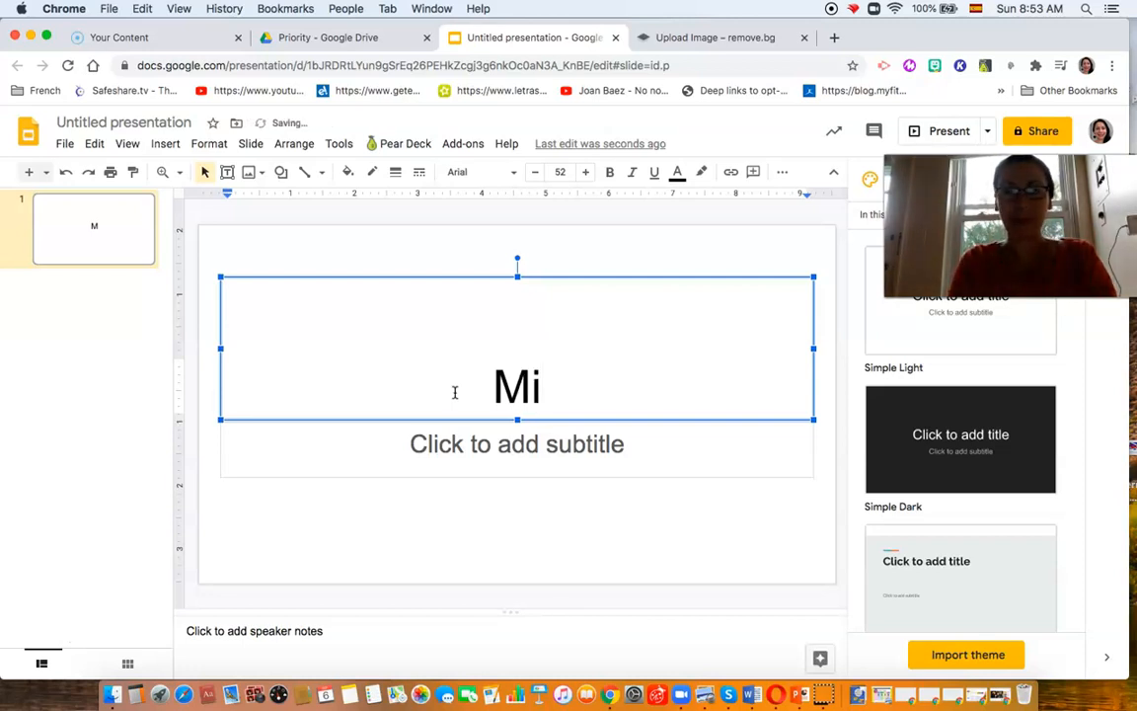
key(backspace)
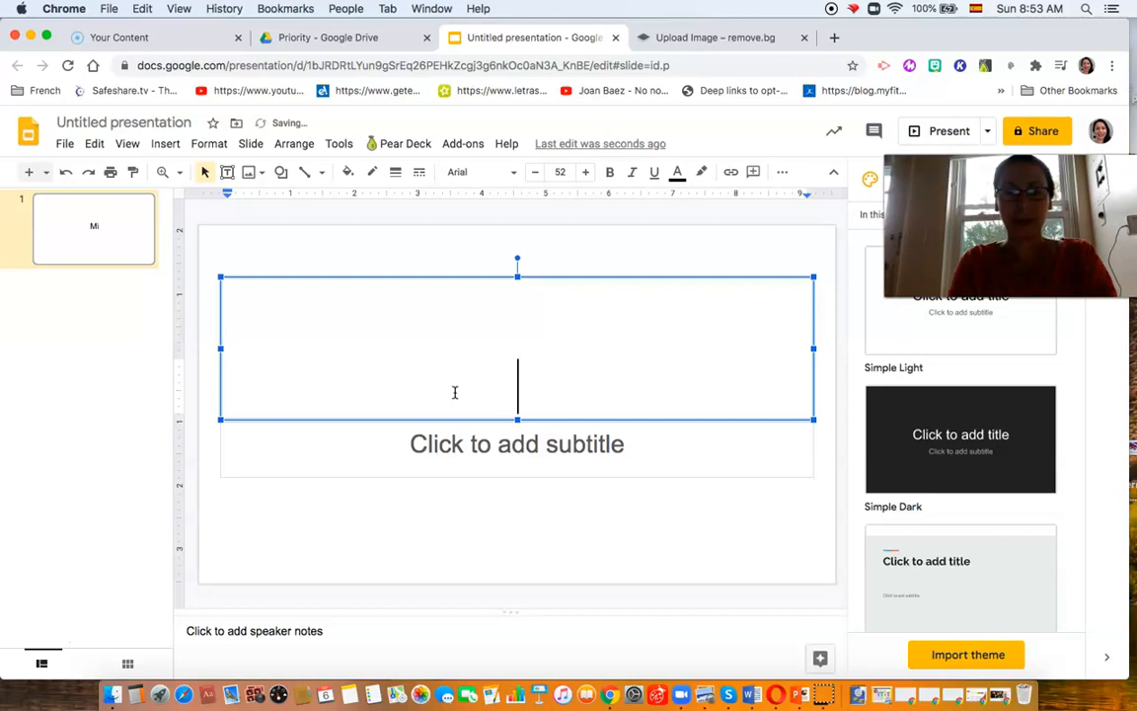
text(Un)
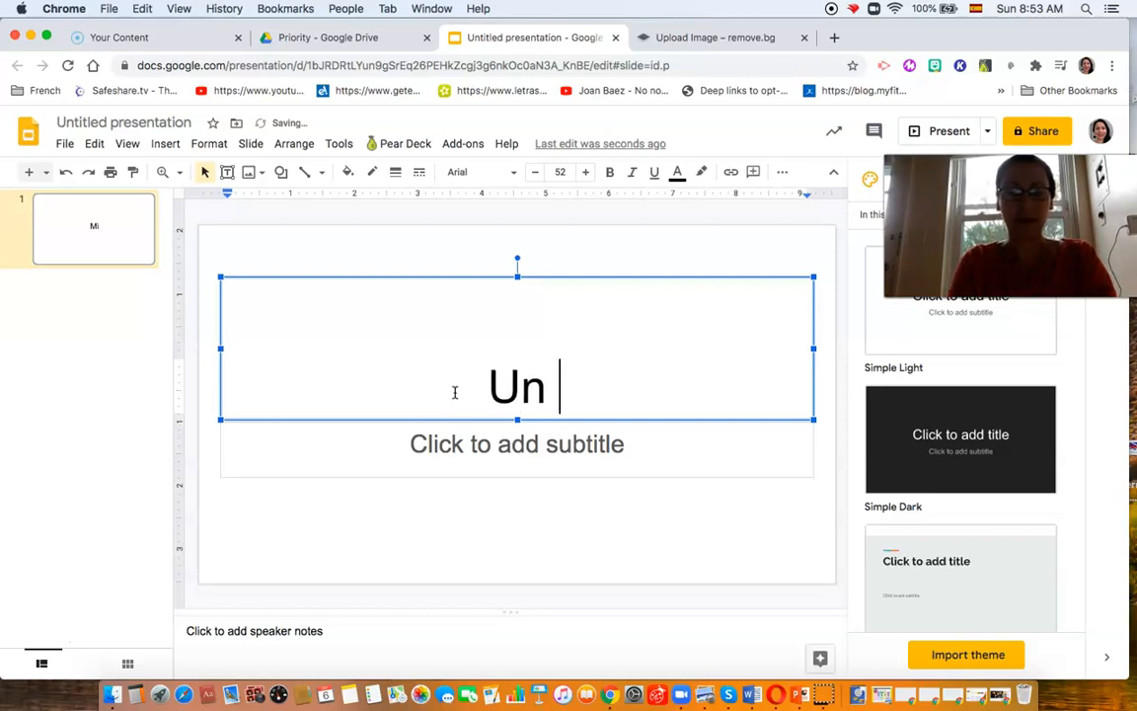
text(mapa de tes)
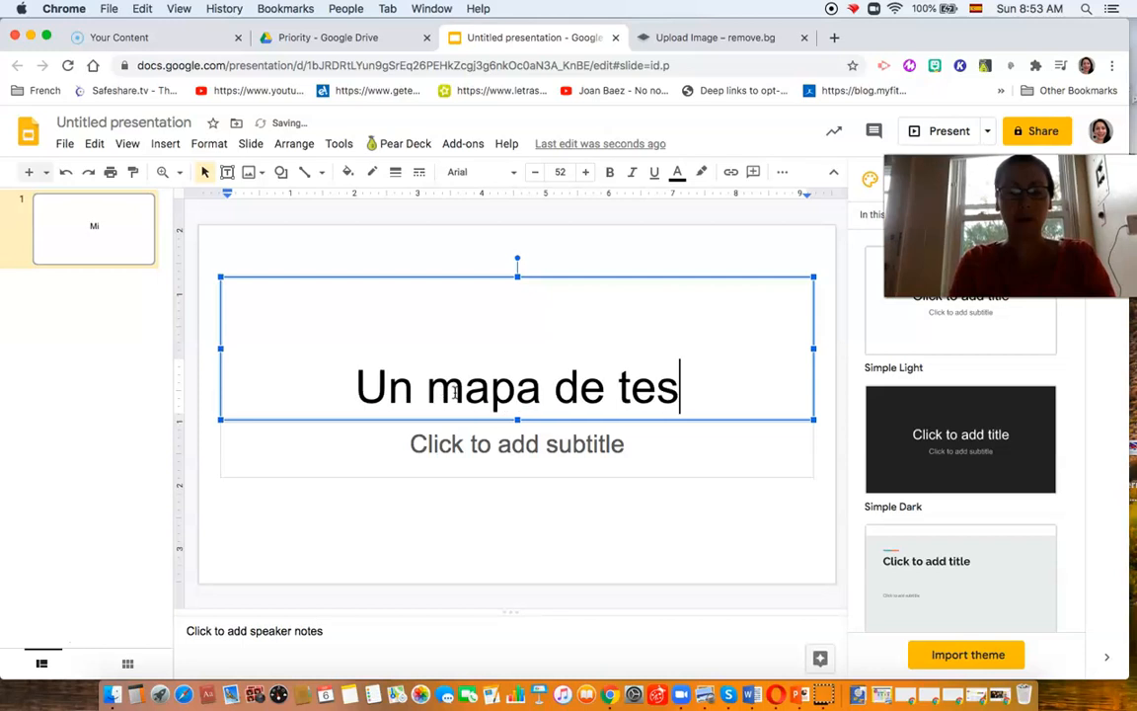
text(oro)
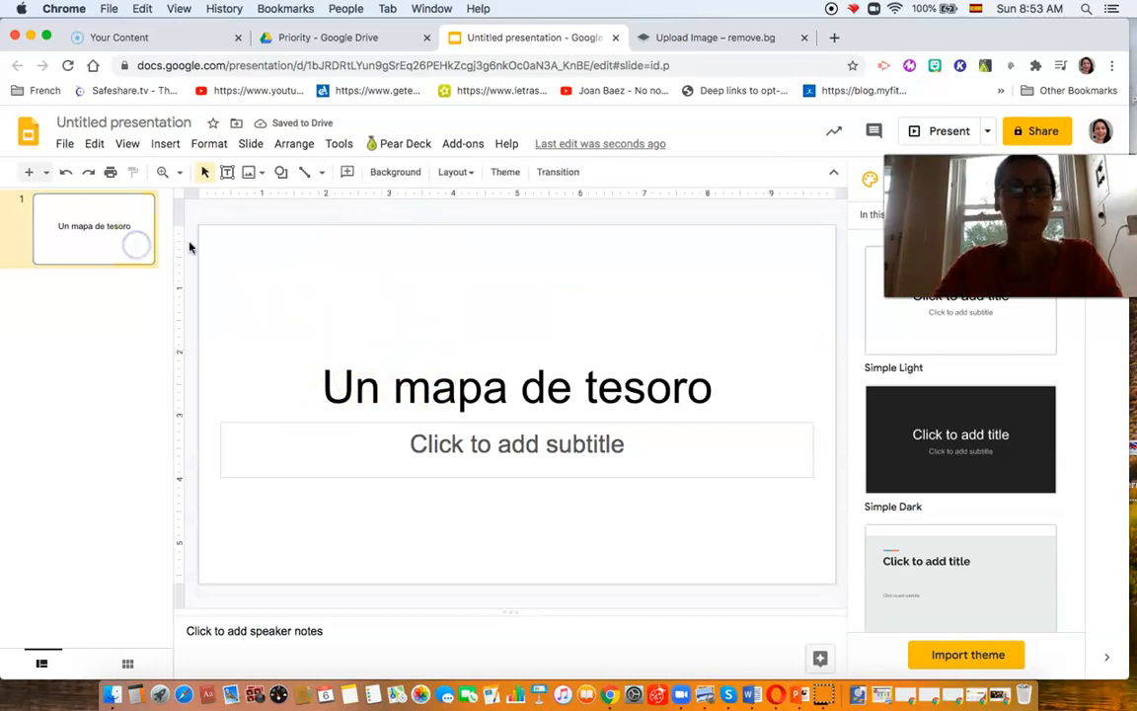
click(516, 443)
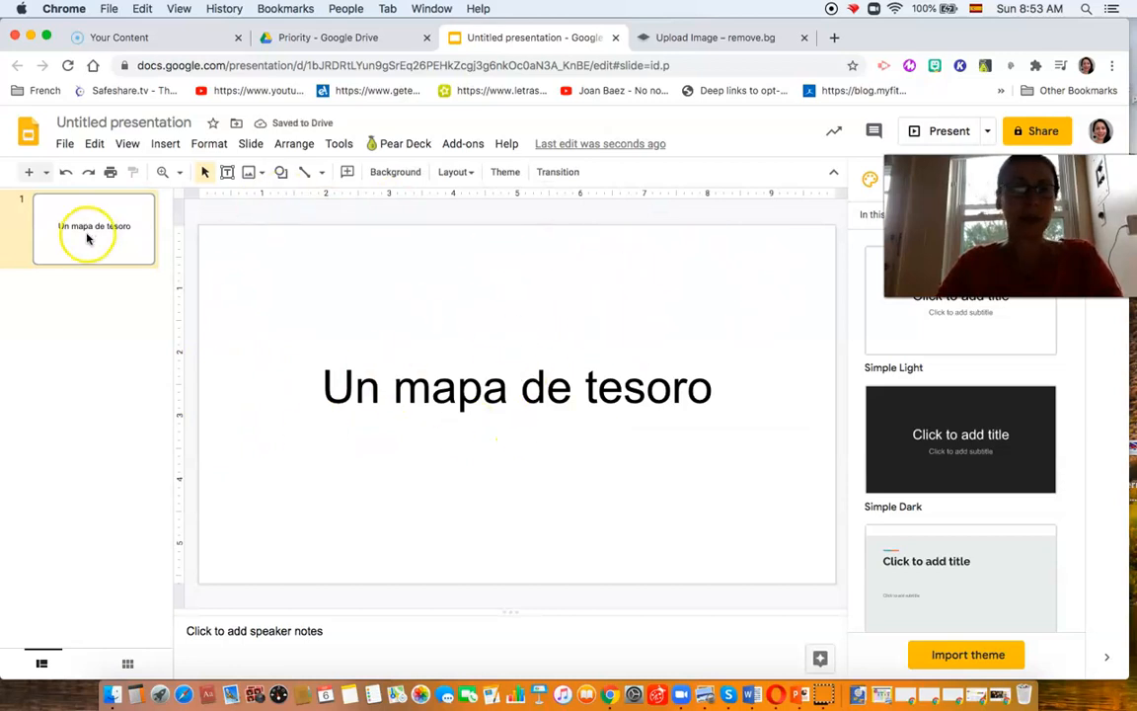
mouse_move(30, 172)
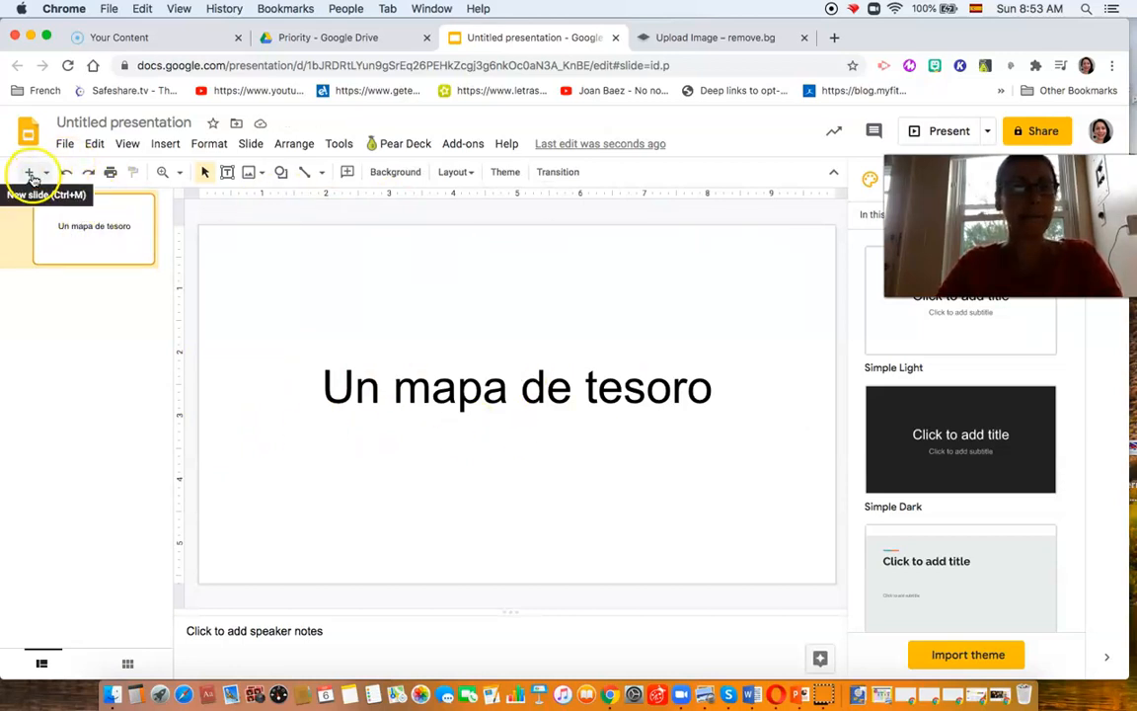
Add a second slide and remove its empty text placeholder
click(28, 172)
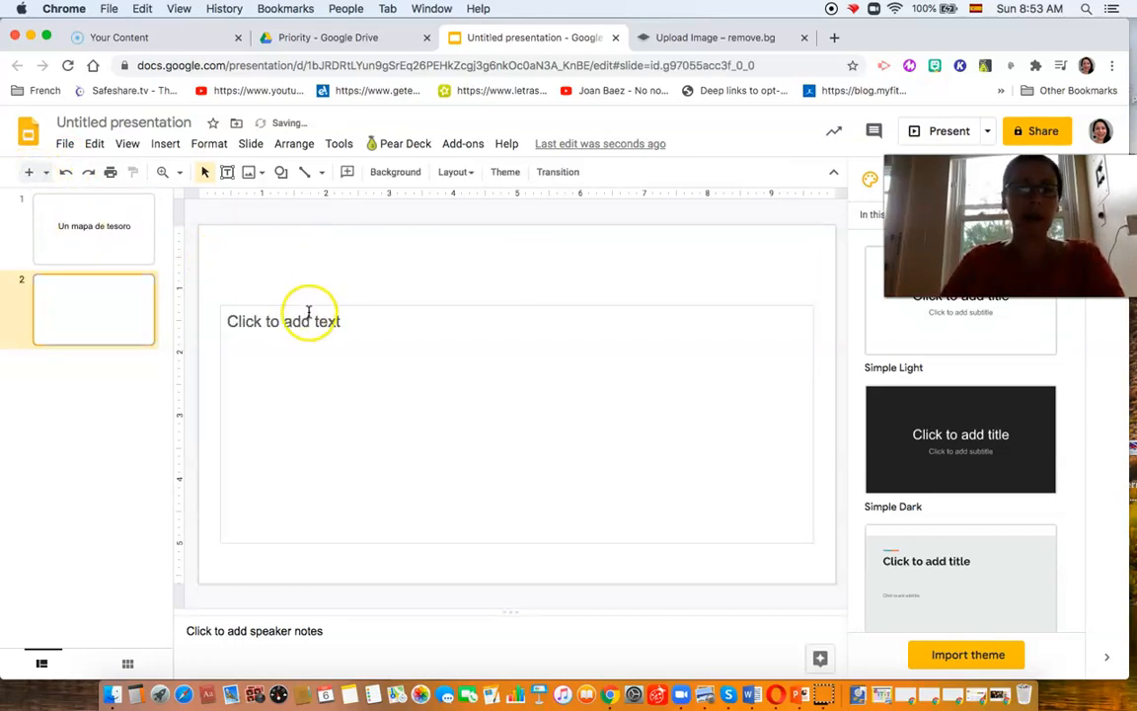
click(311, 321)
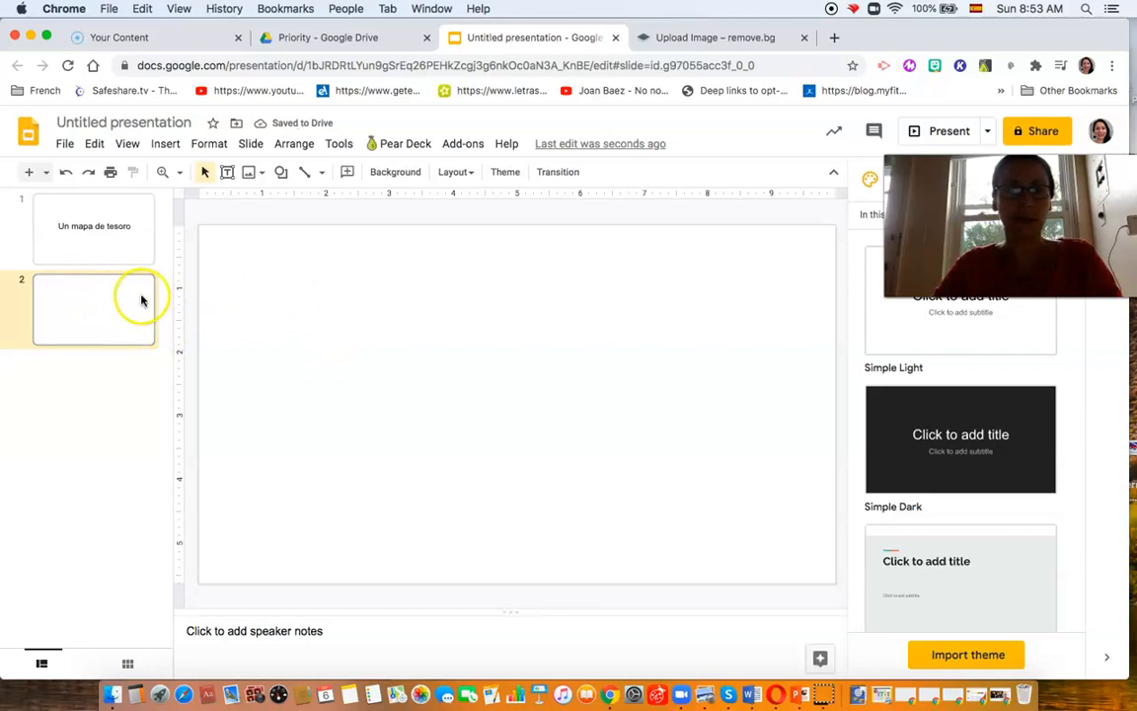
mouse_move(275, 293)
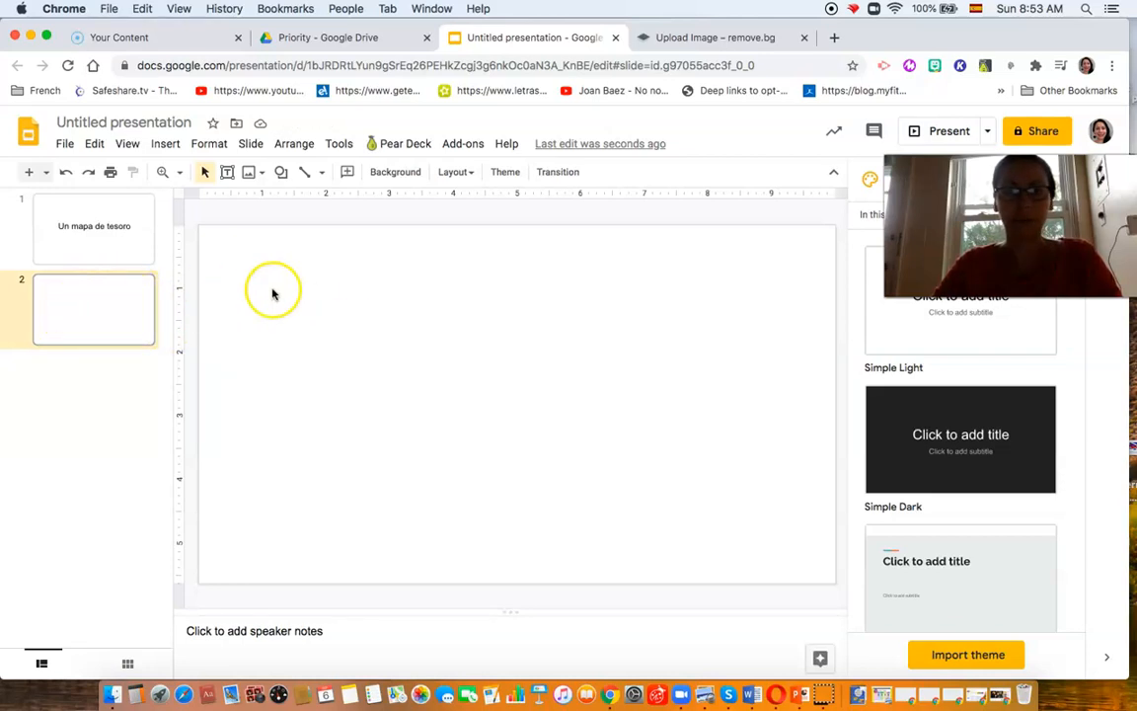
mouse_move(325, 360)
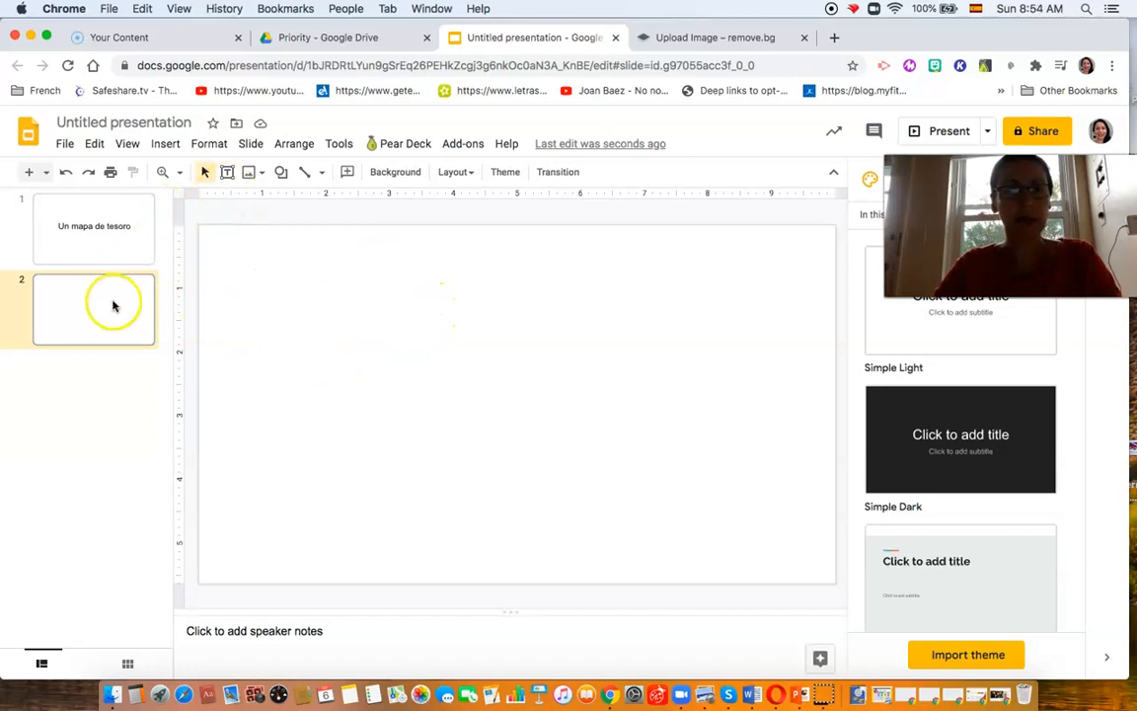
Start a by-URL background image for slide 2, entering 'ocean' as the address
right_click(94, 309)
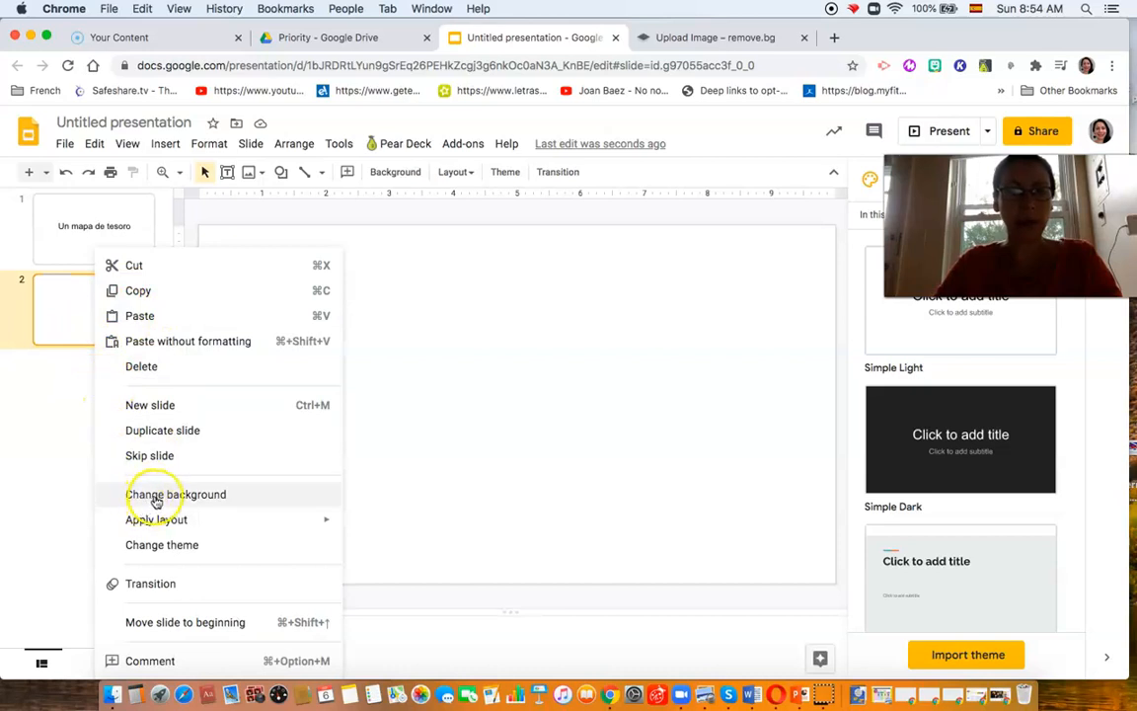
click(176, 493)
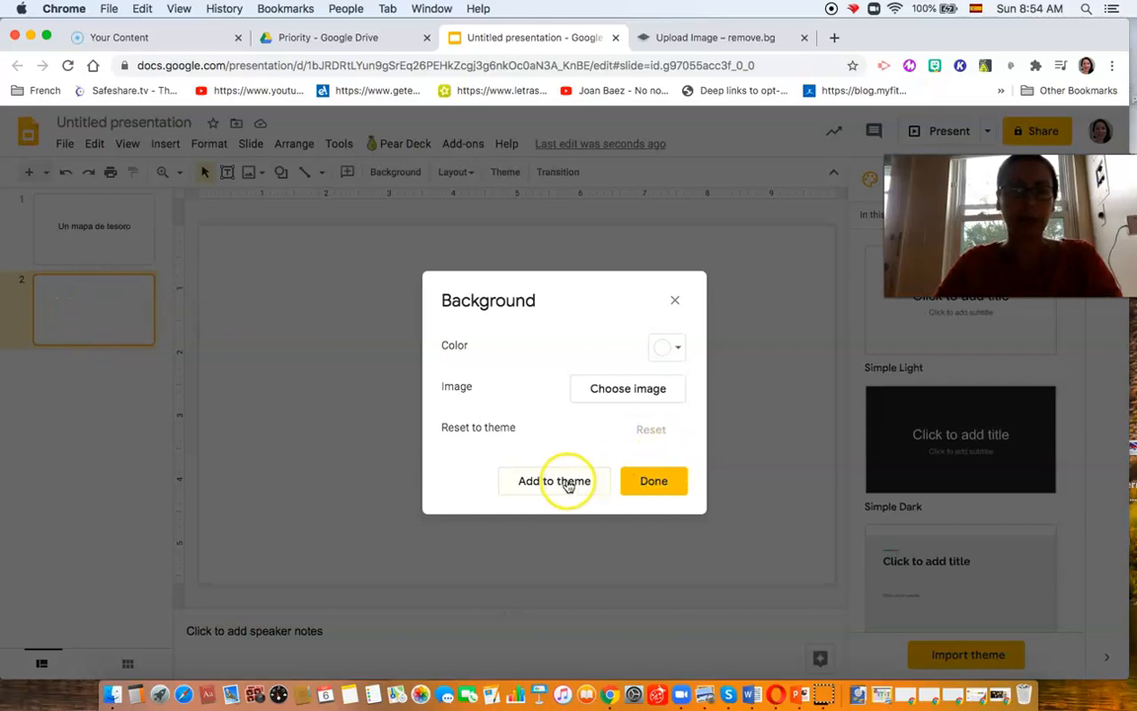
mouse_move(510, 291)
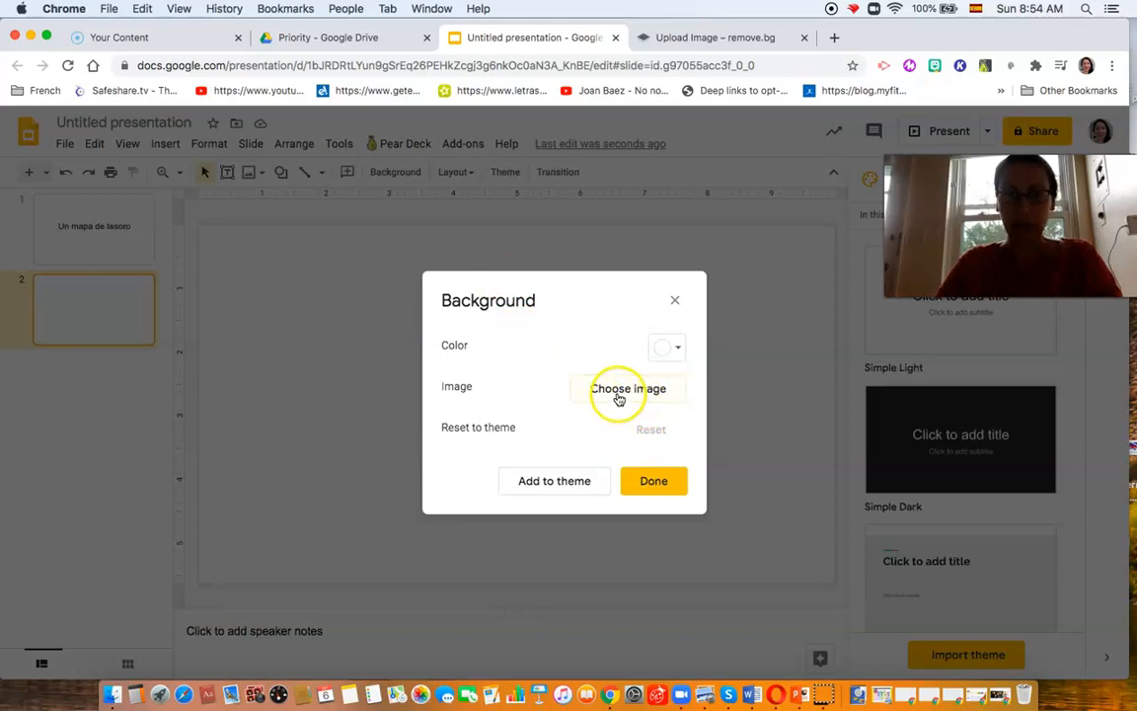
click(628, 388)
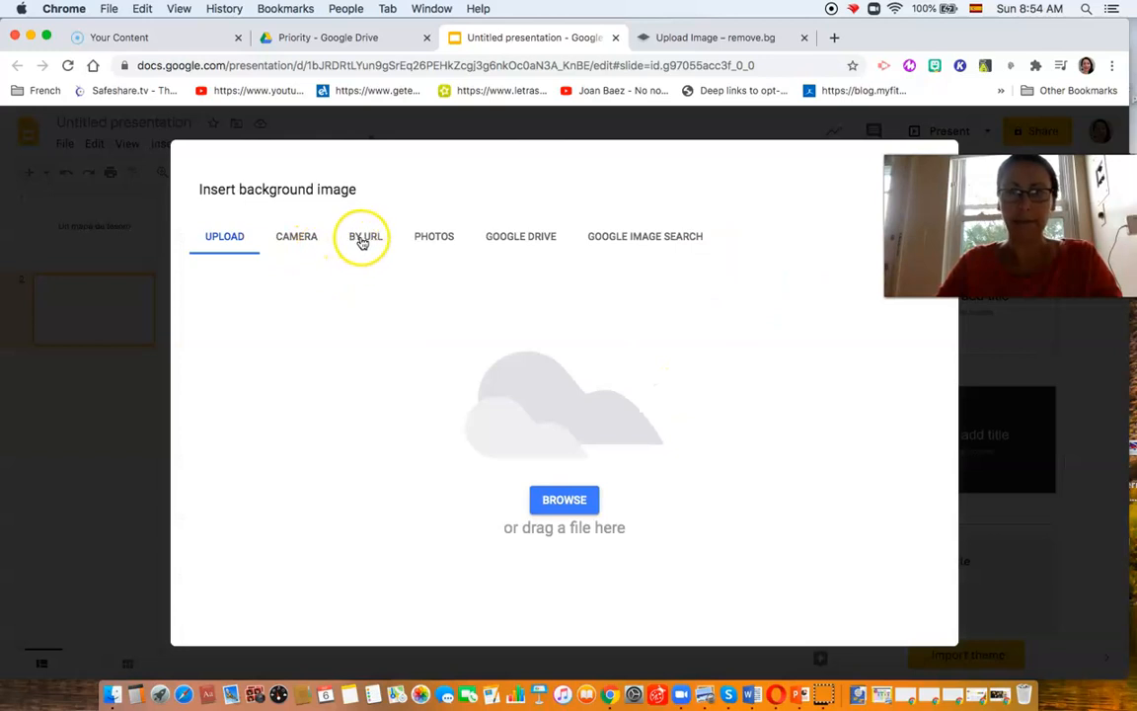
click(366, 236)
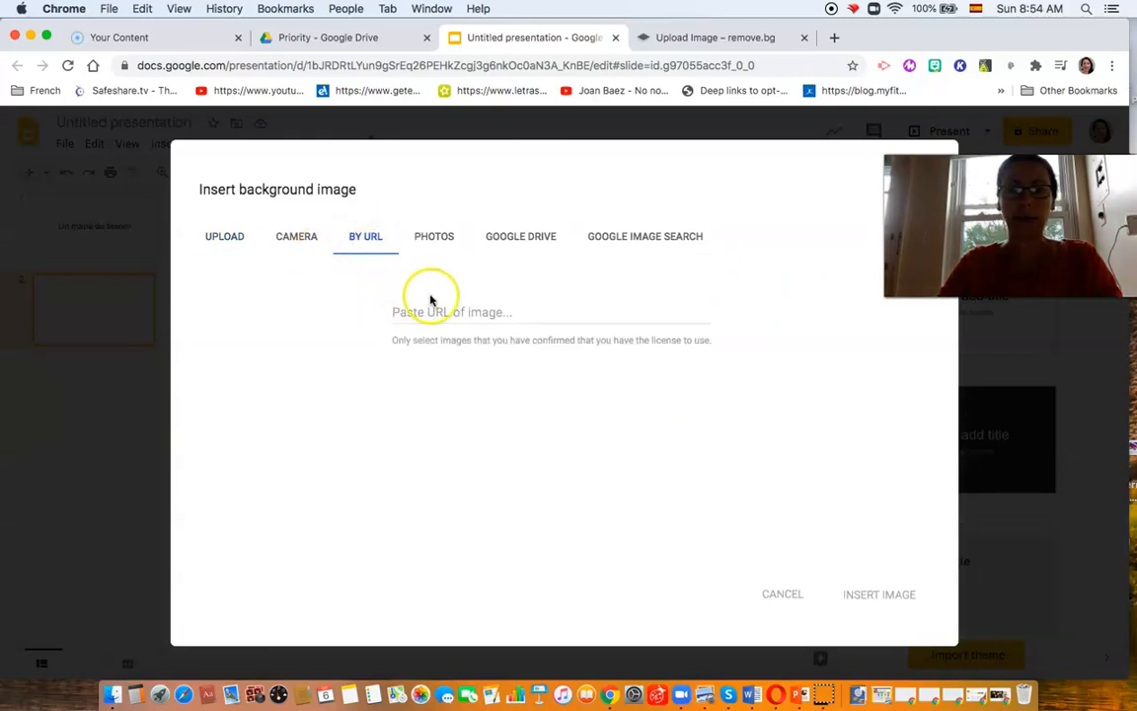
click(452, 312)
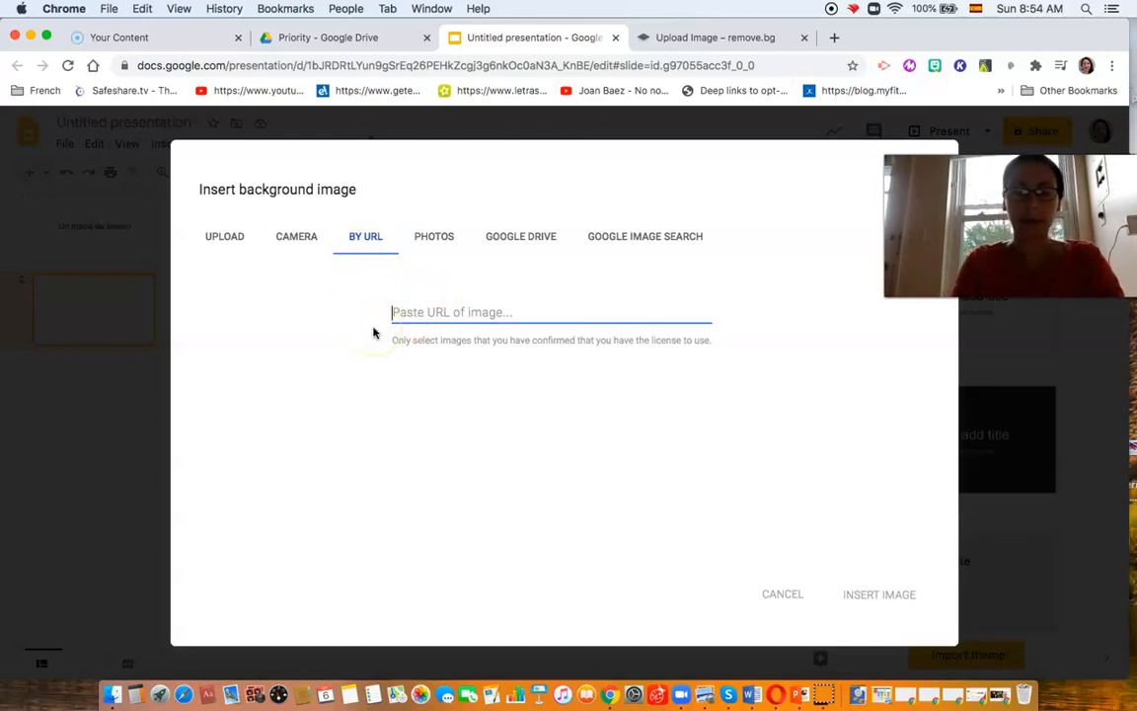
text(ocean)
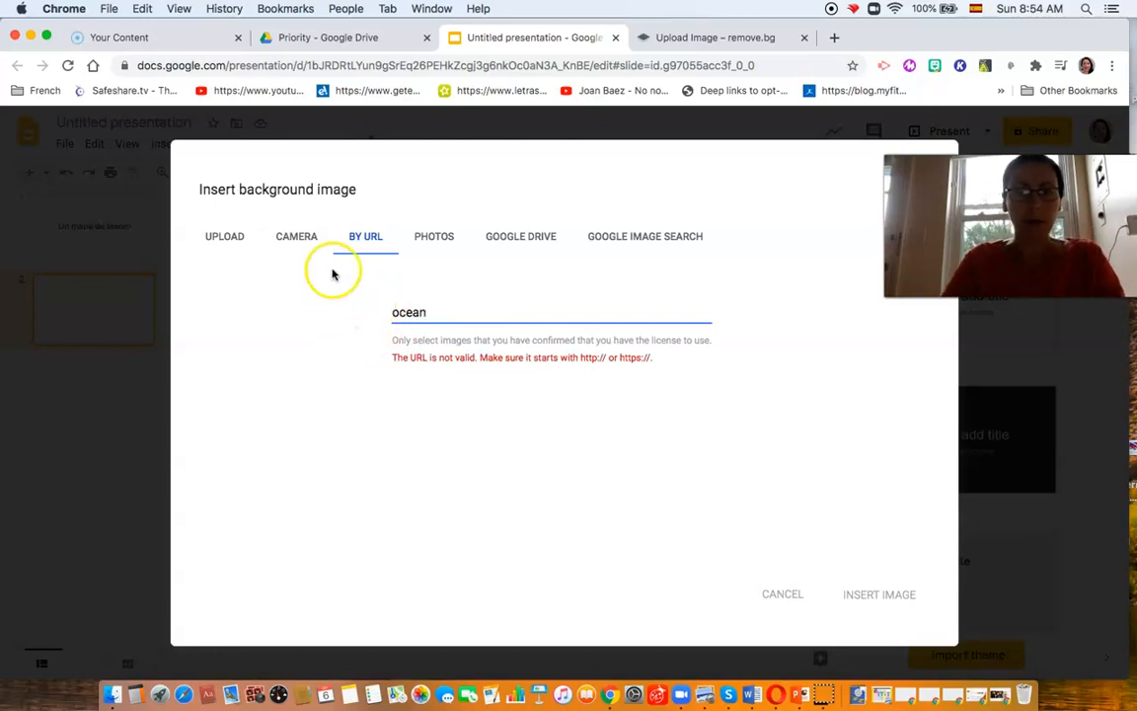
mouse_move(765, 91)
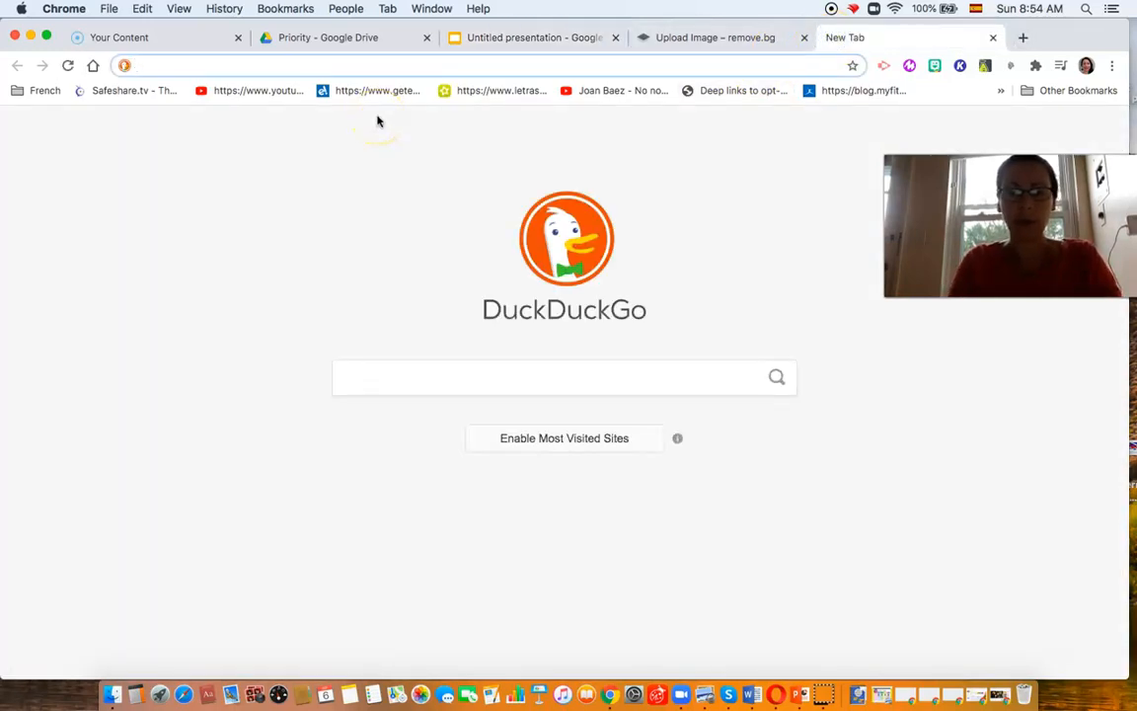
Search DuckDuckGo images for 'ocean' and open the sunset beach picture's full-size file
text(ocean)
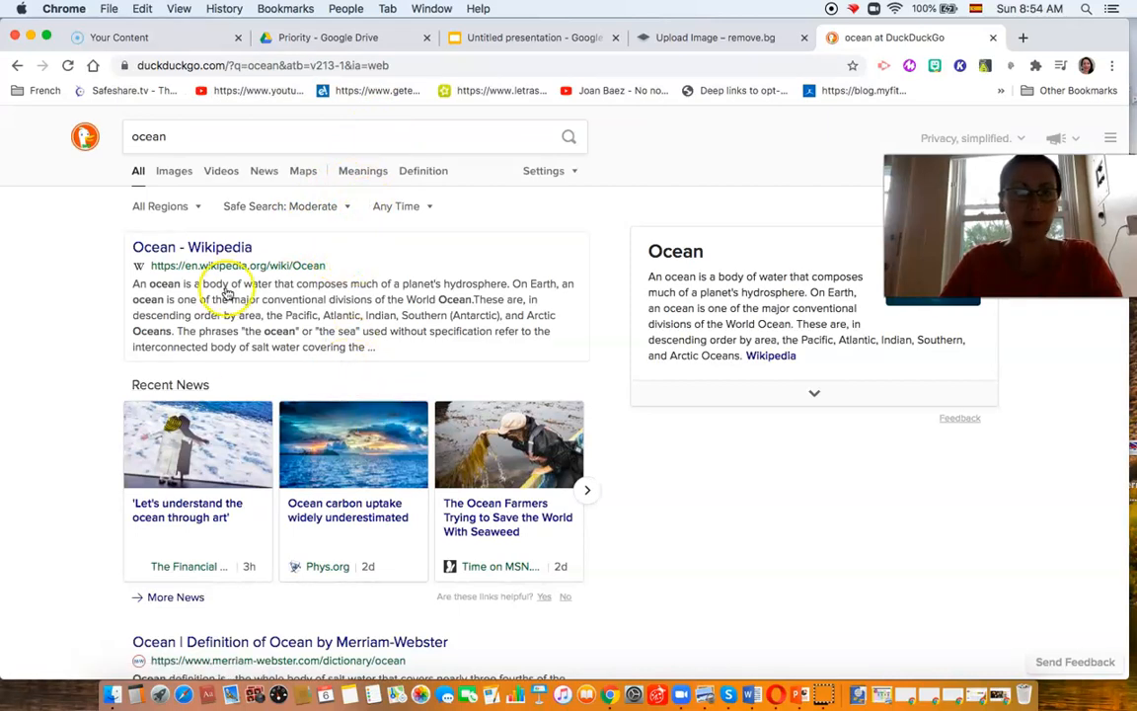
click(173, 170)
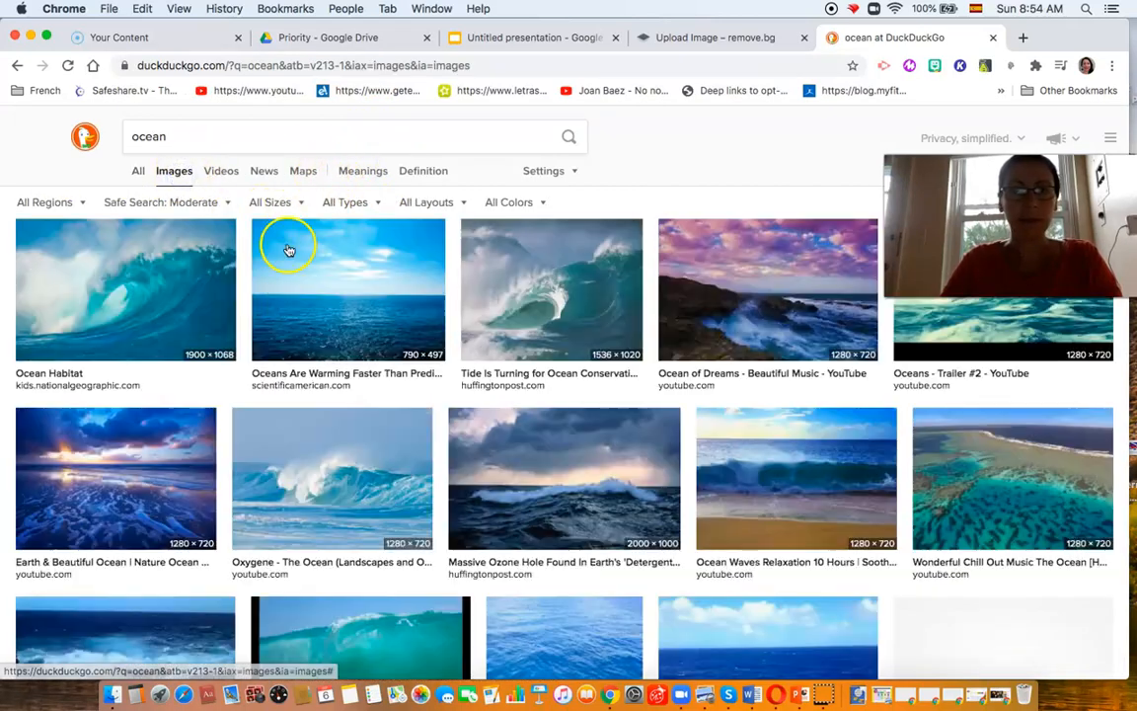
scroll(down, 3)
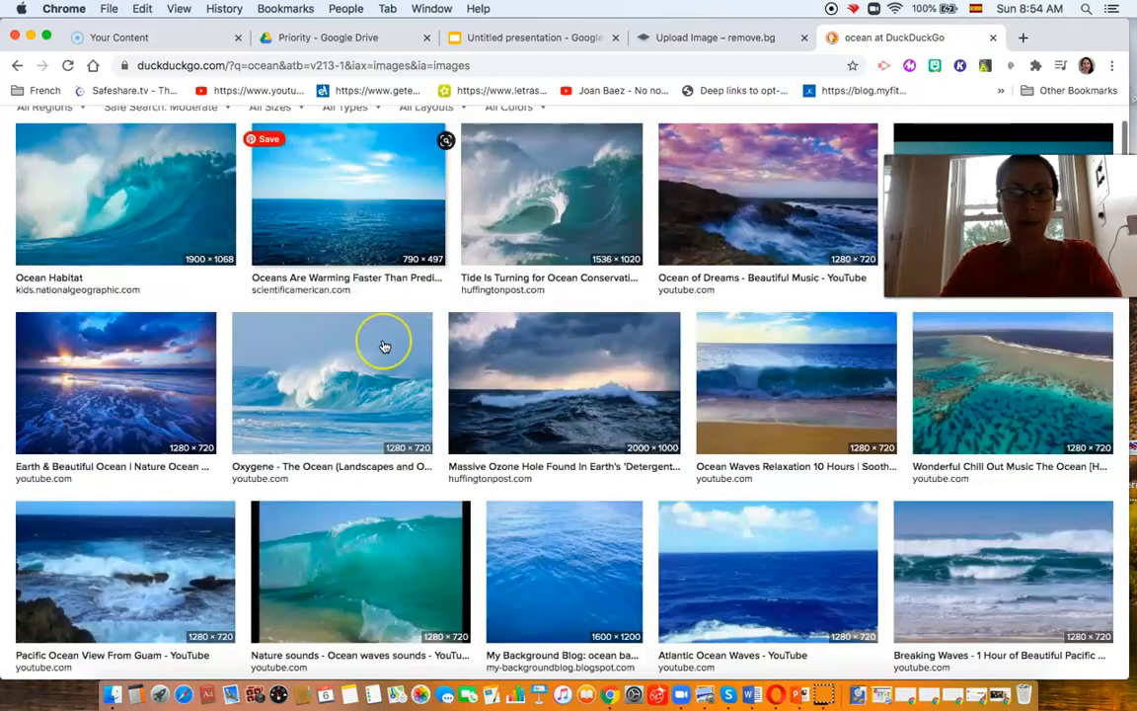
scroll(down, 3)
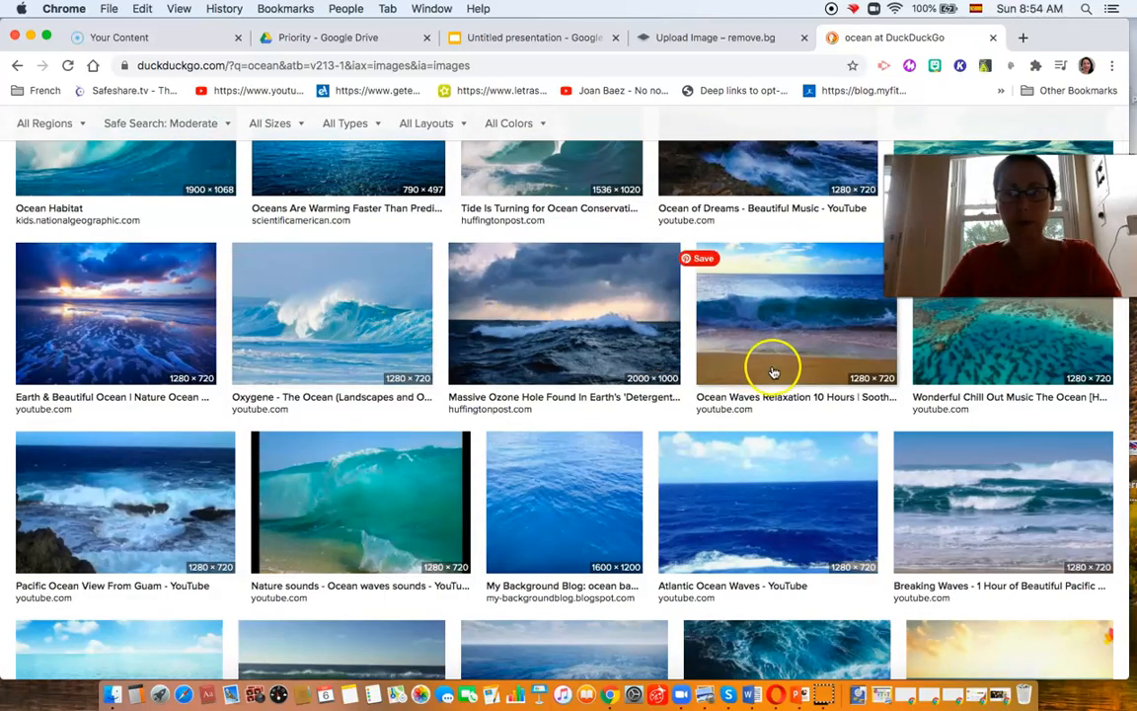
scroll(down, 3)
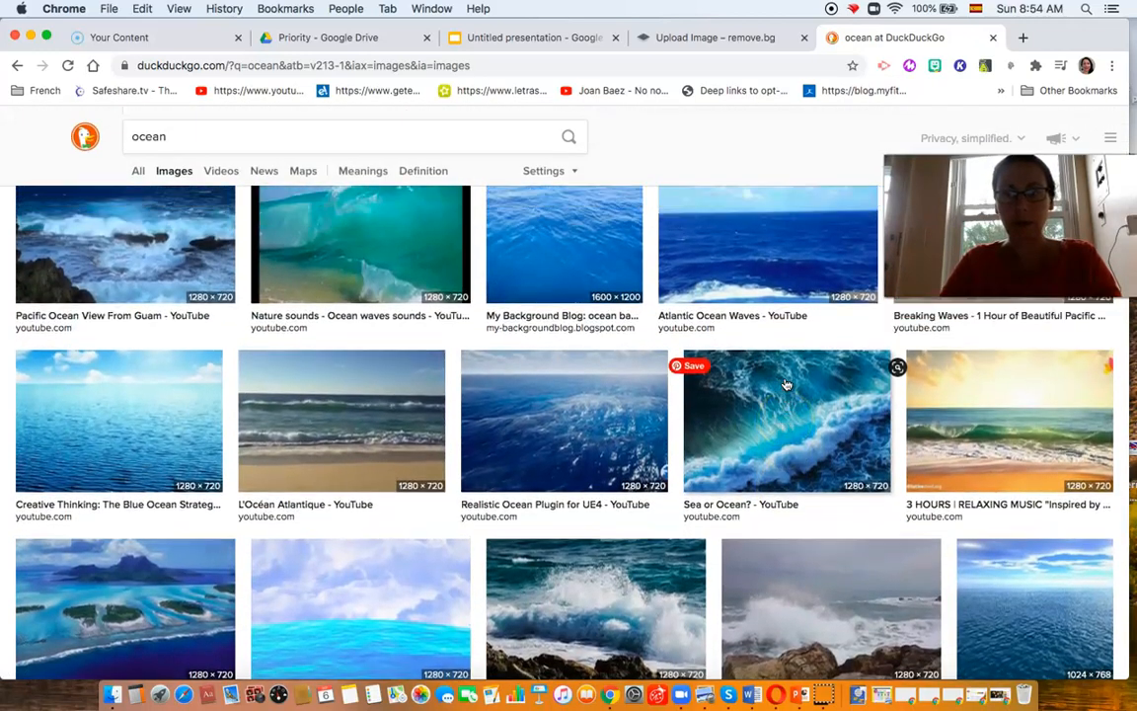
scroll(down, 3)
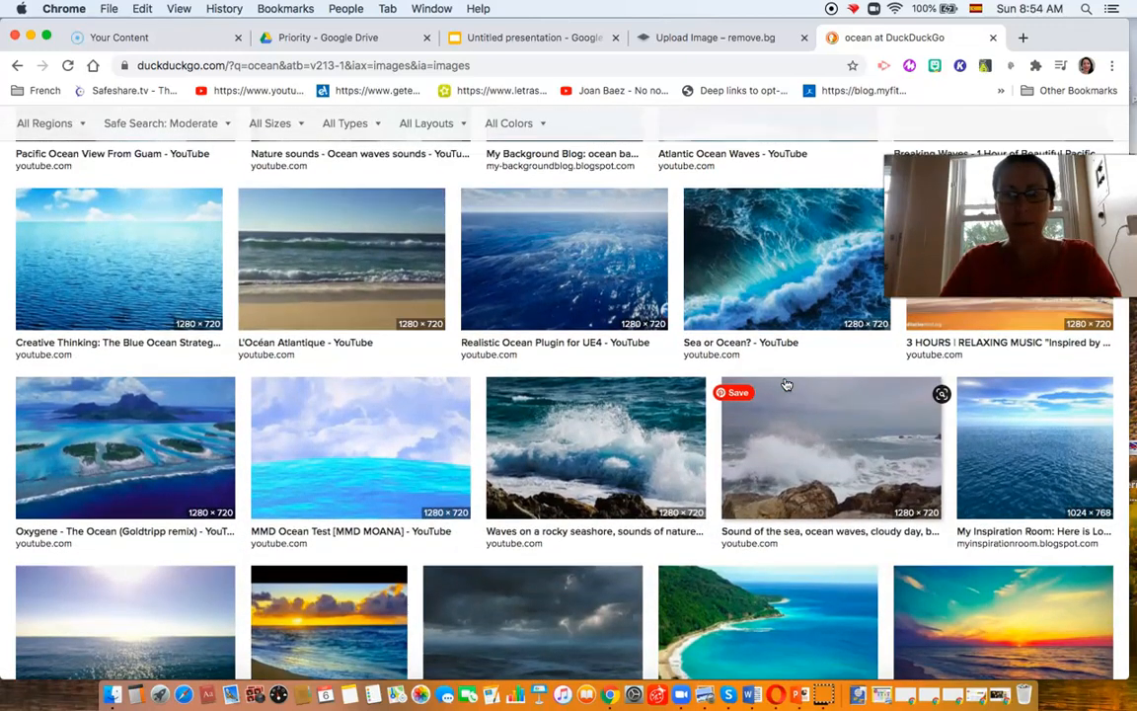
scroll(down, 3)
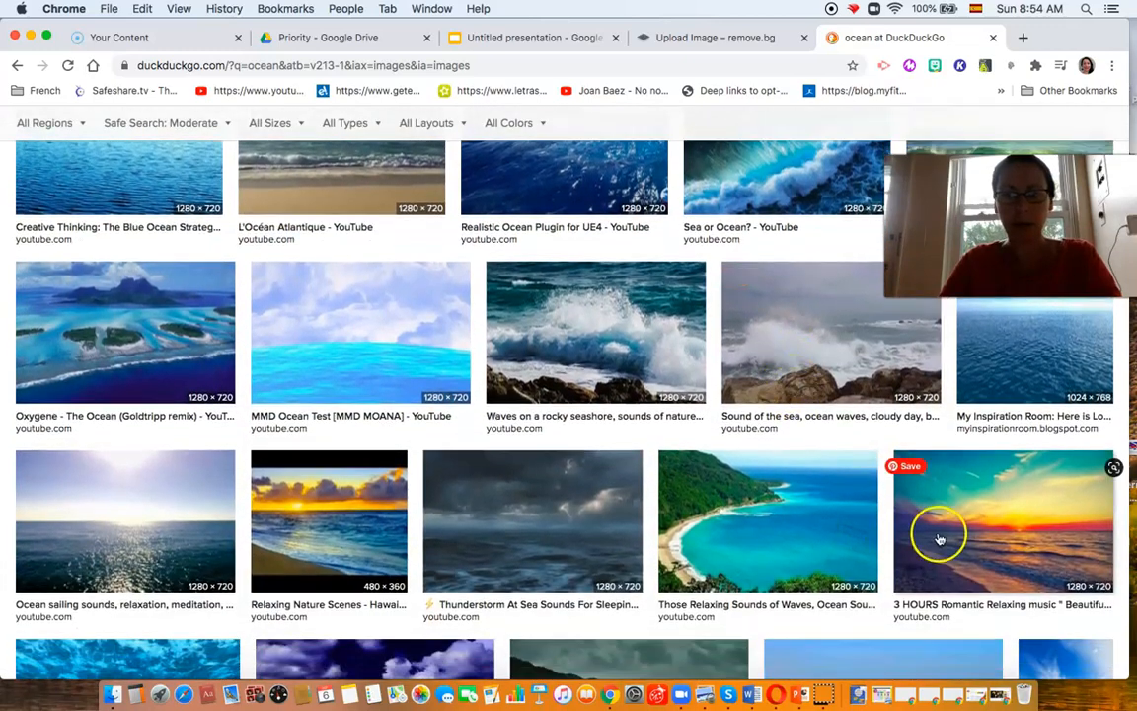
click(1003, 520)
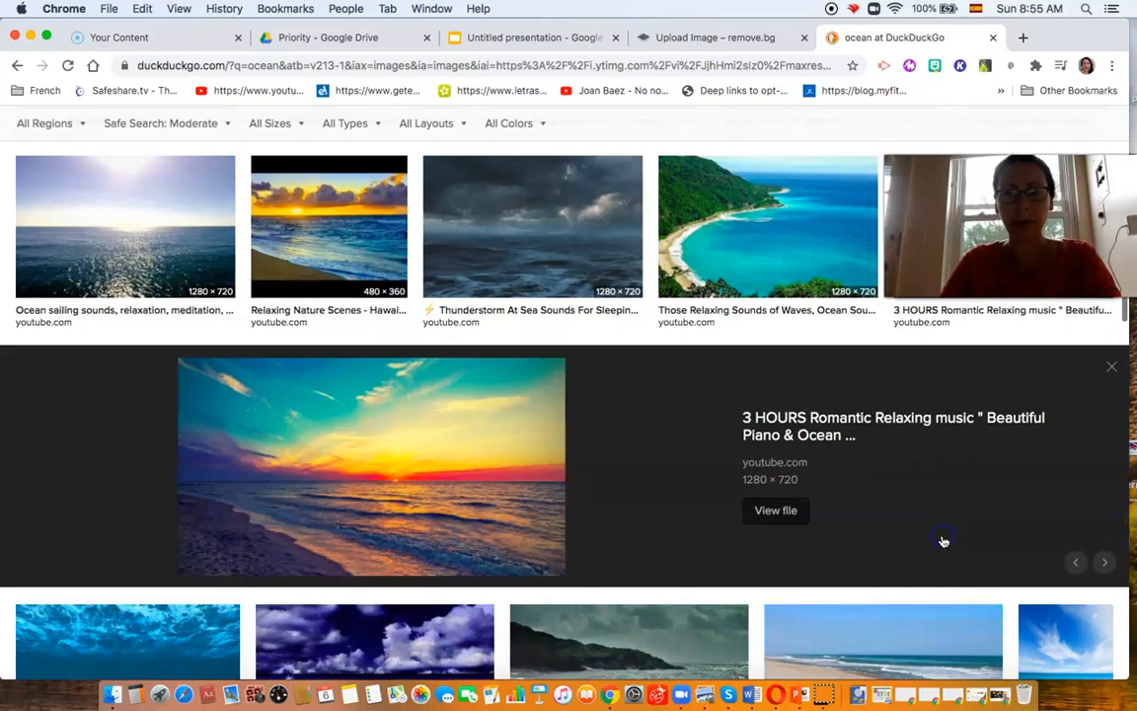
click(775, 510)
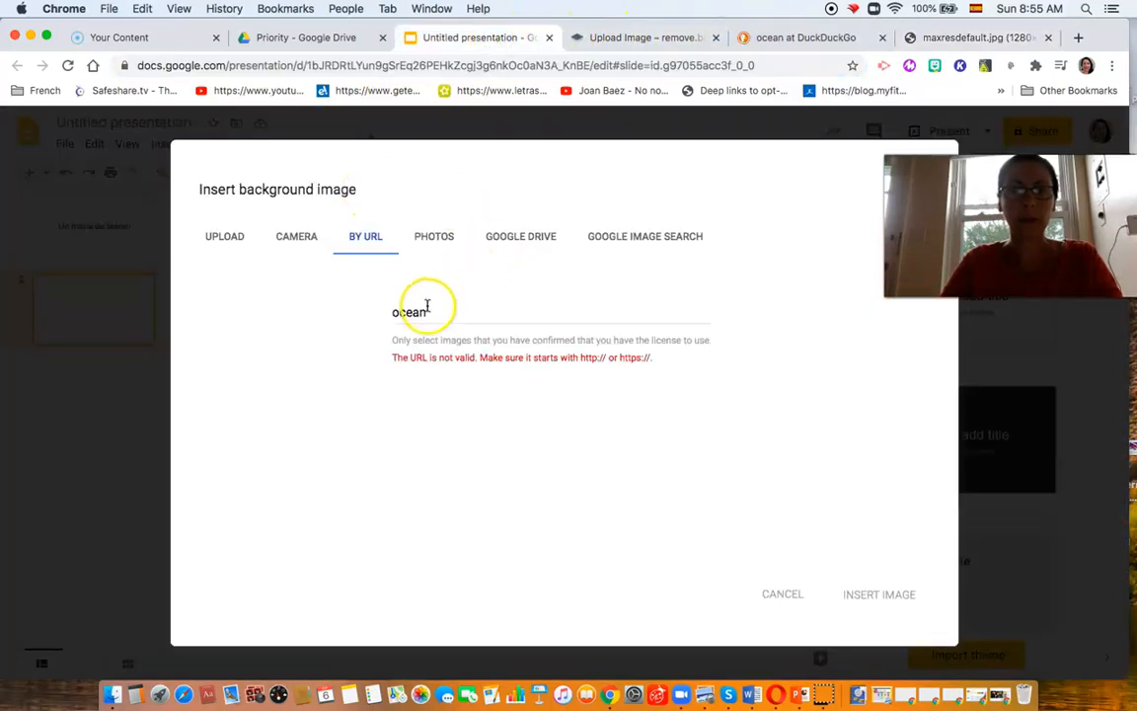
text(https://i.ytimg.com/vi/JjhHmi2sIz0/maxresdefault.jpg)
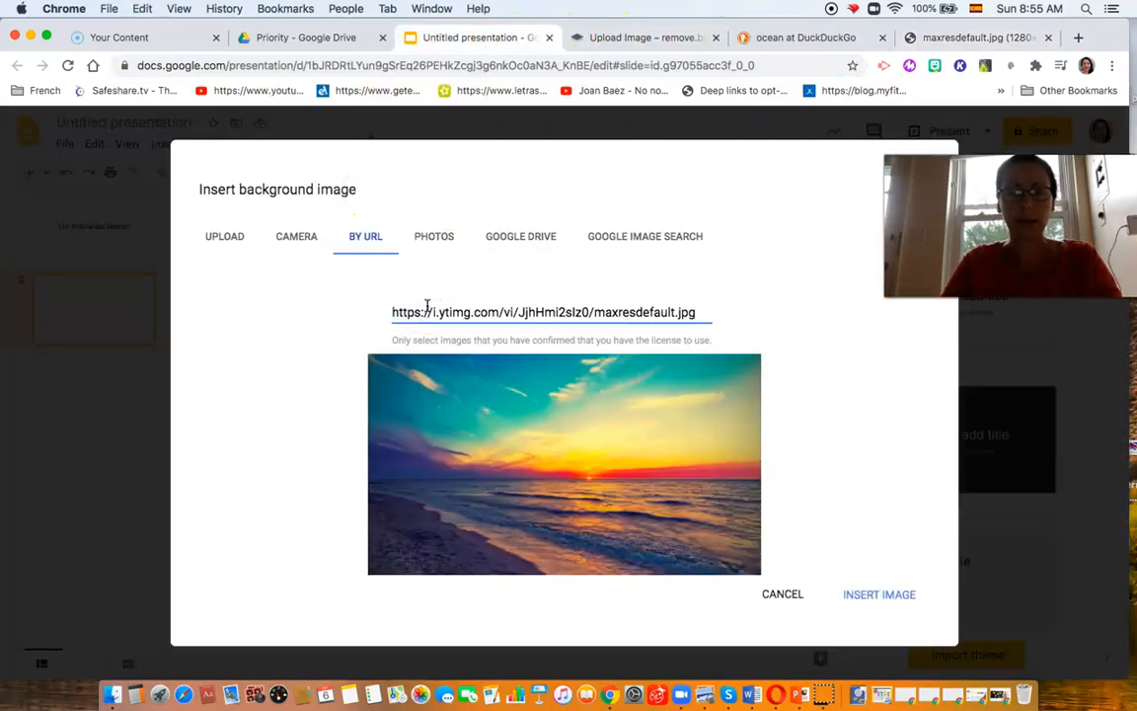
mouse_move(846, 566)
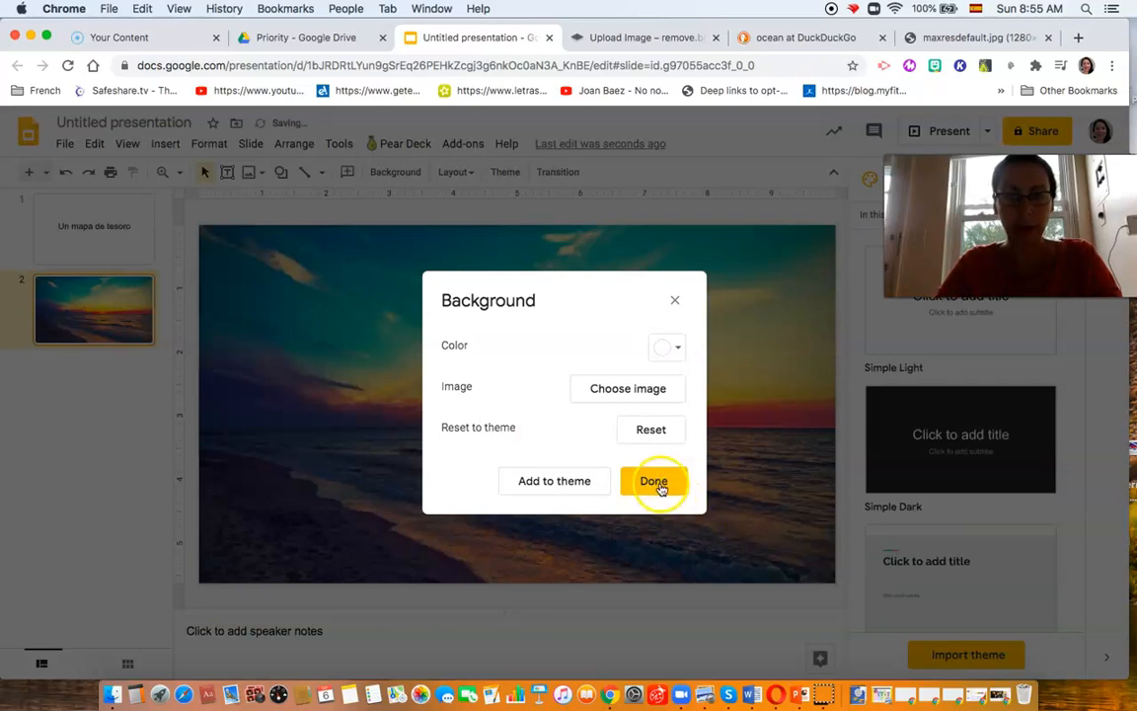
click(653, 480)
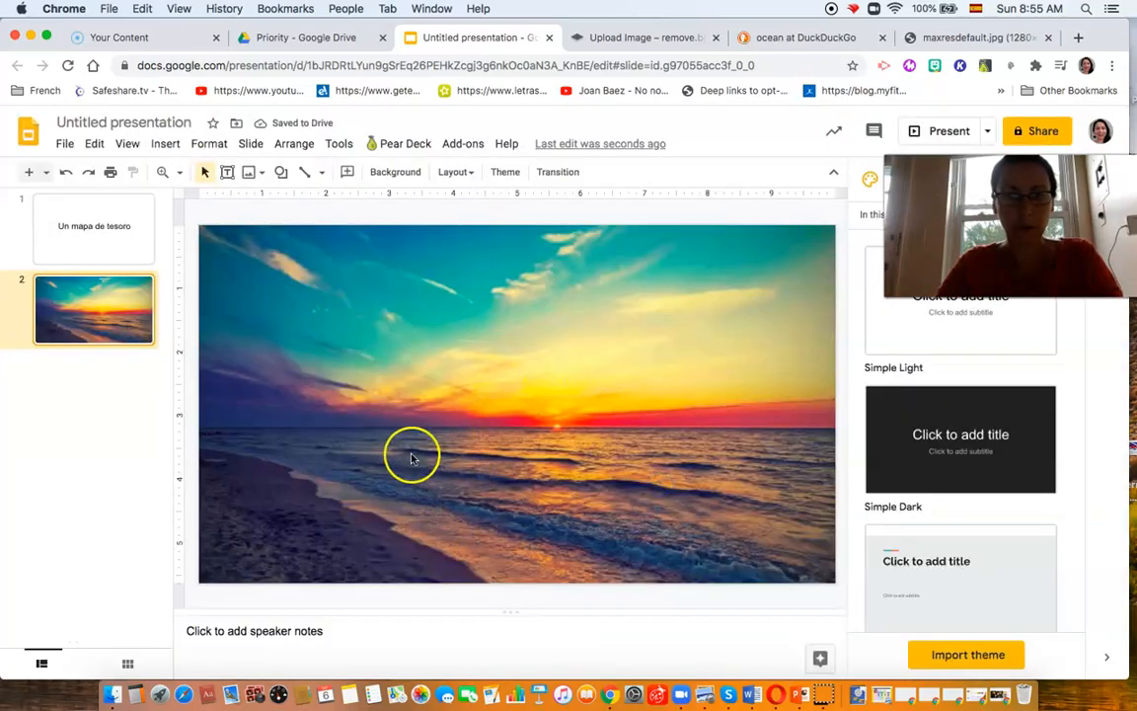
mouse_move(325, 449)
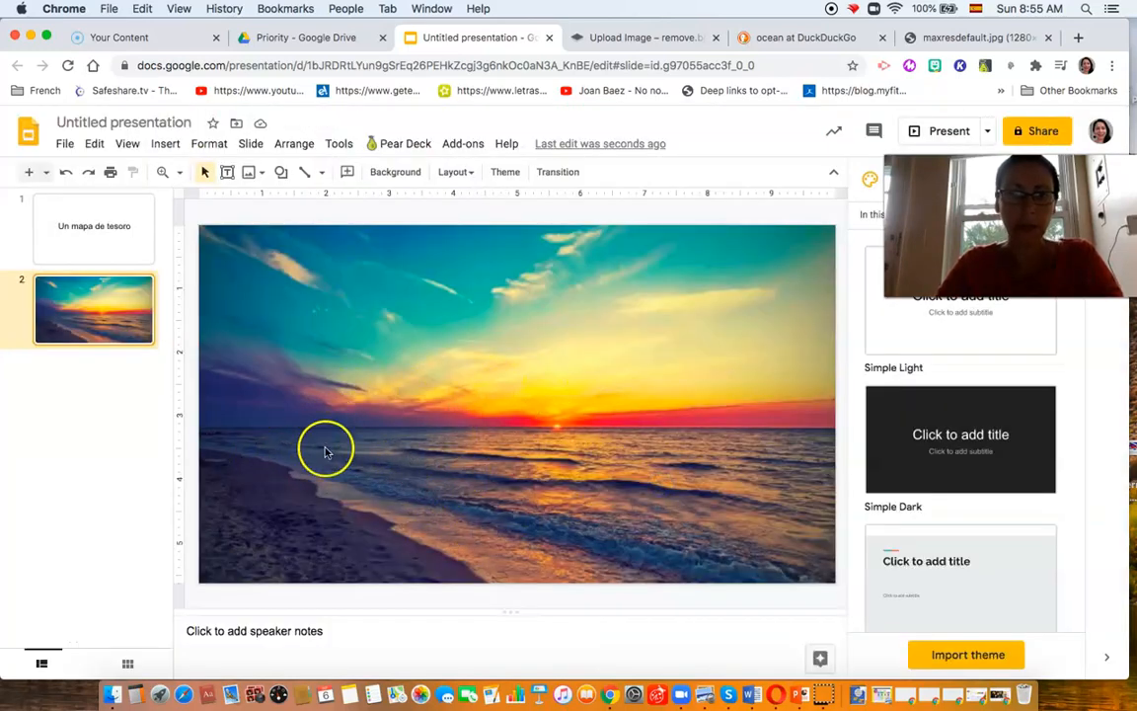
mouse_move(938, 81)
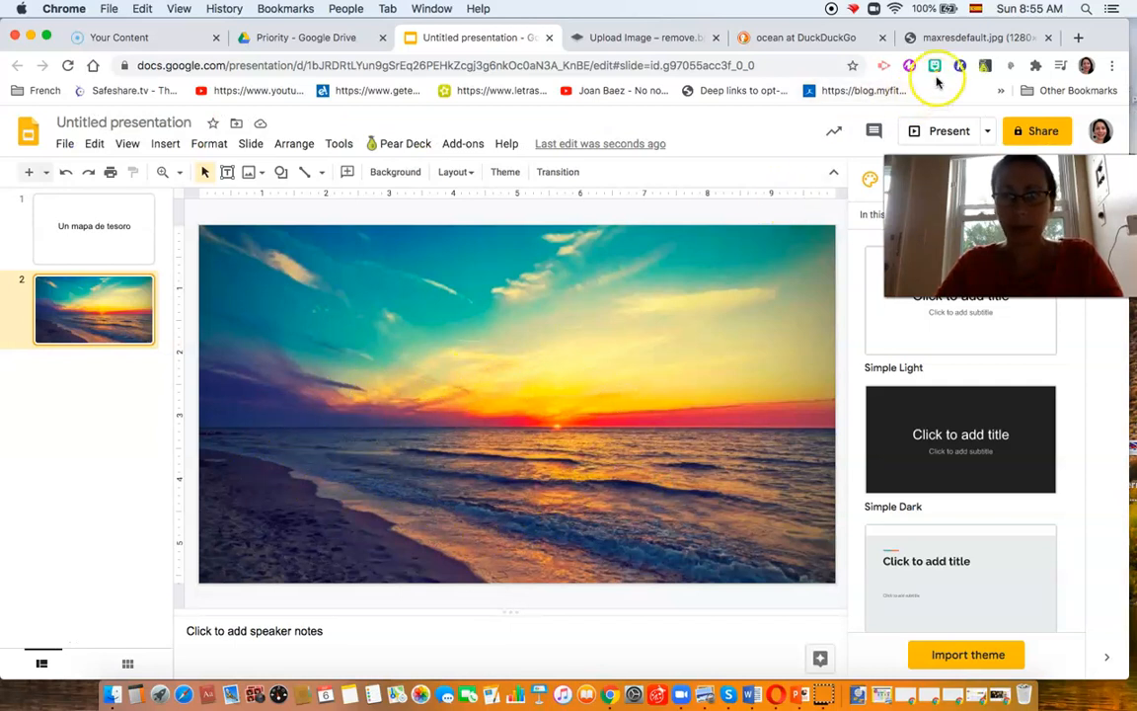
mouse_move(319, 408)
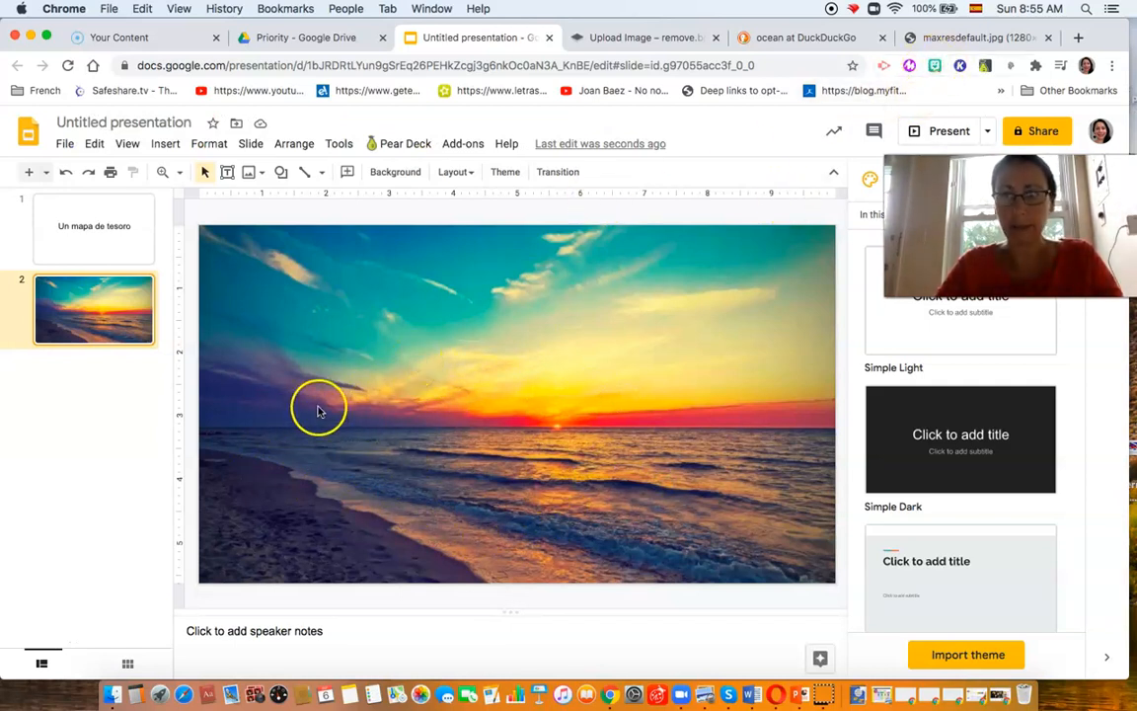
mouse_move(294, 422)
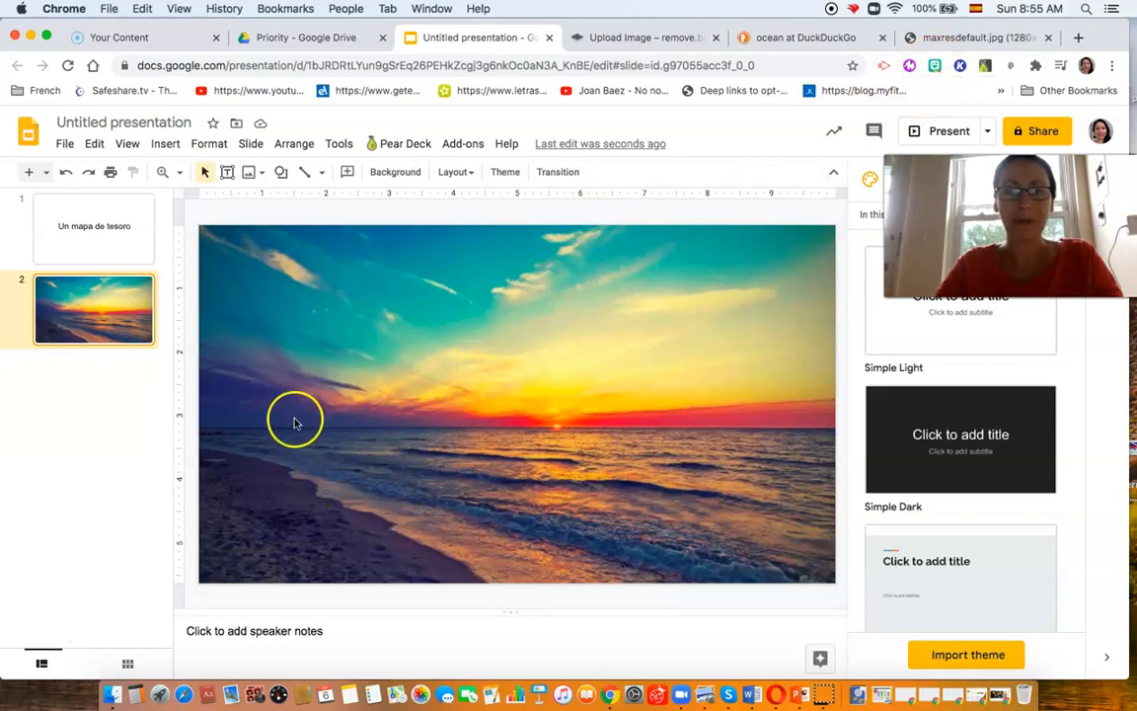
mouse_move(294, 394)
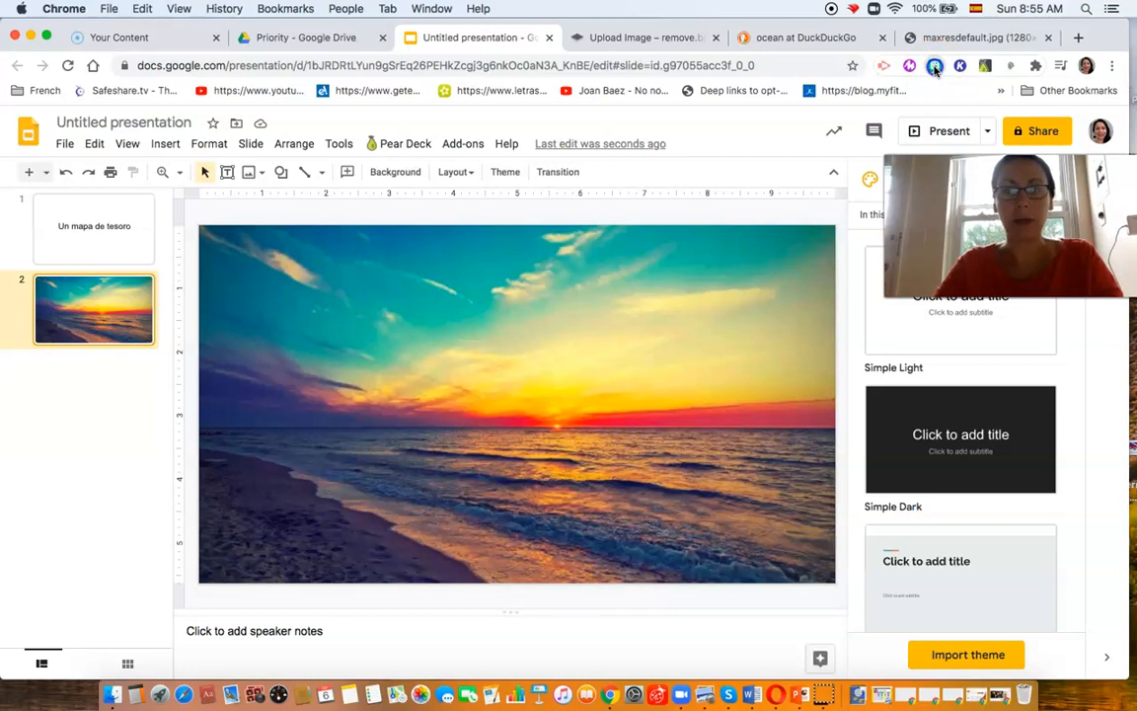
Search Bitmoji for 'walk' and drag the running Bitmoji onto the slide's left side
click(934, 66)
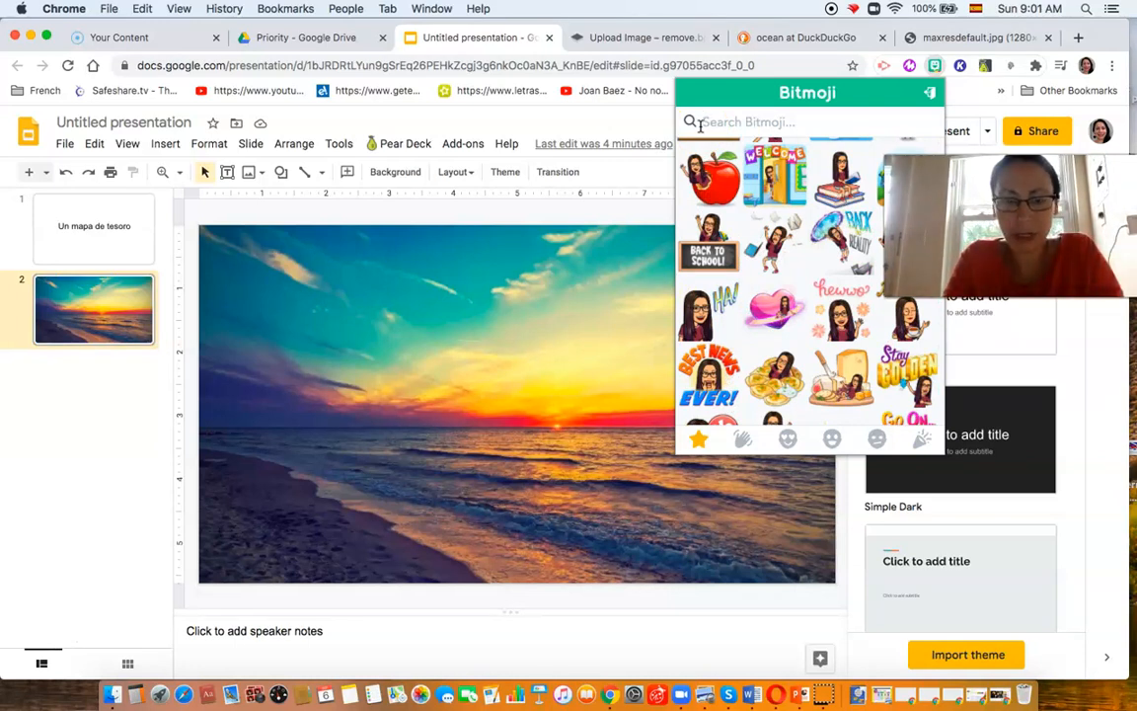
text(walk)
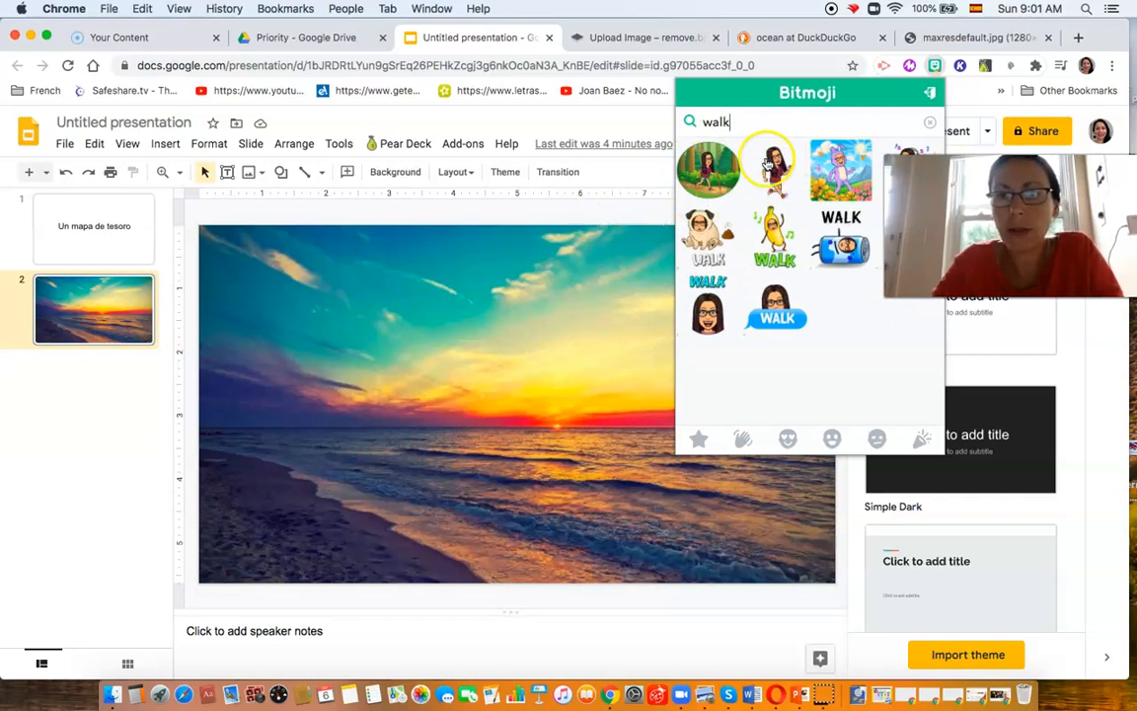
drag(774, 170, 266, 439)
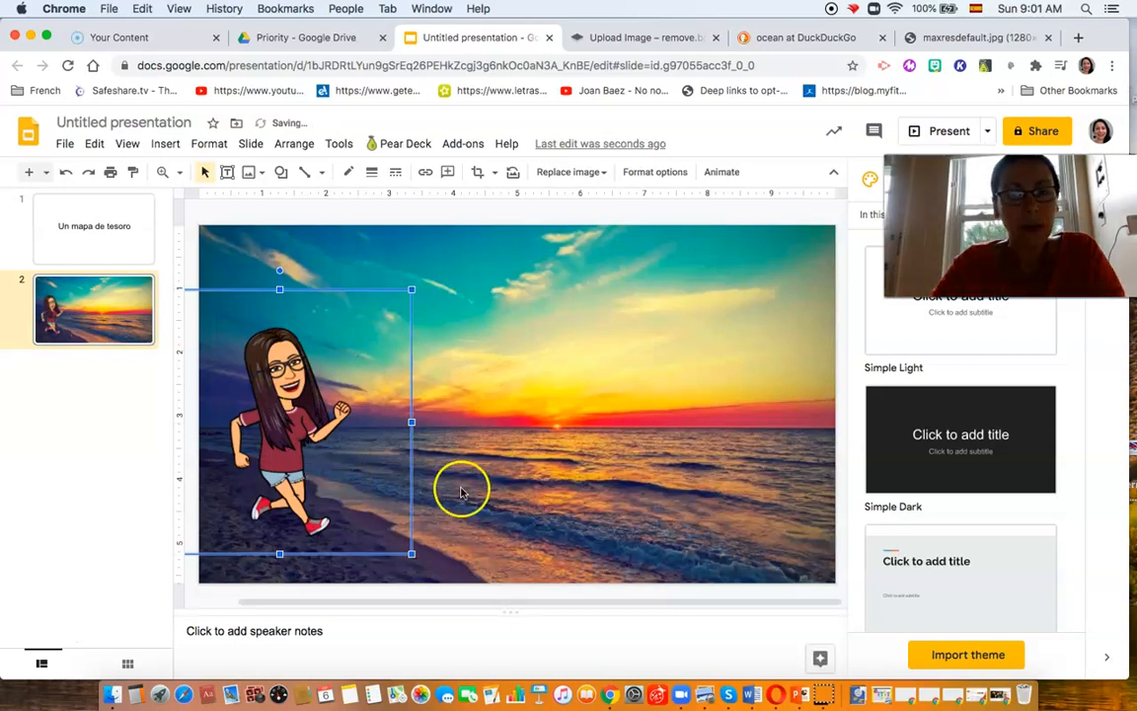
mouse_move(429, 489)
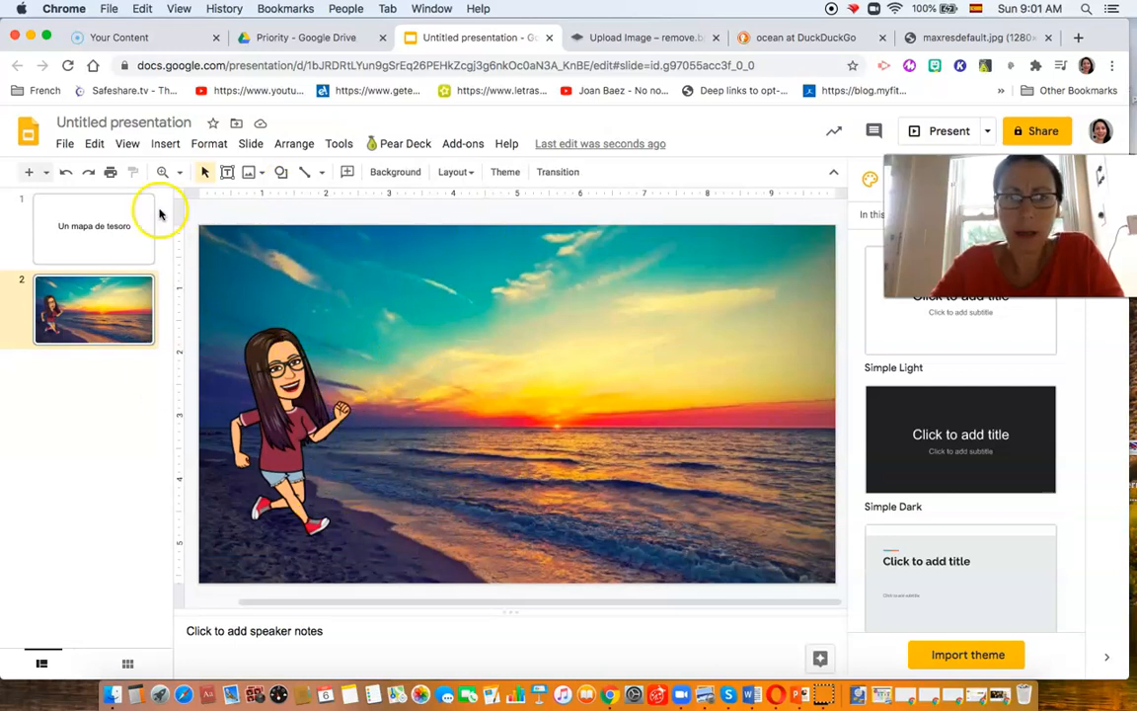
mouse_move(405, 242)
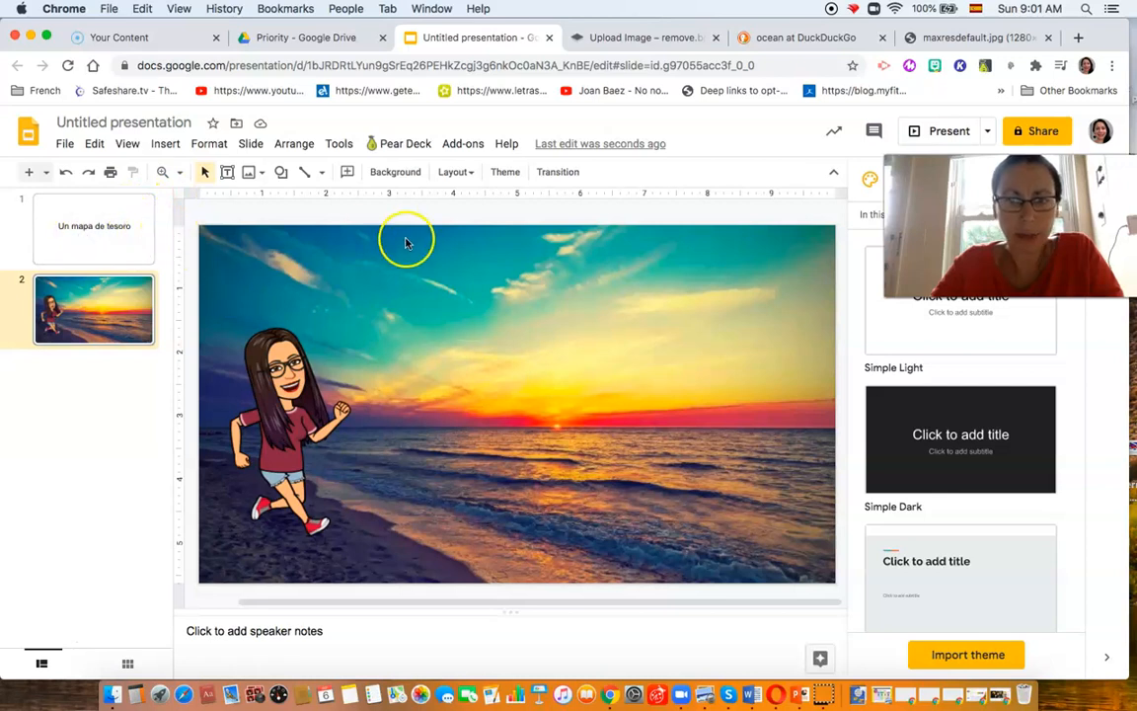
mouse_move(525, 520)
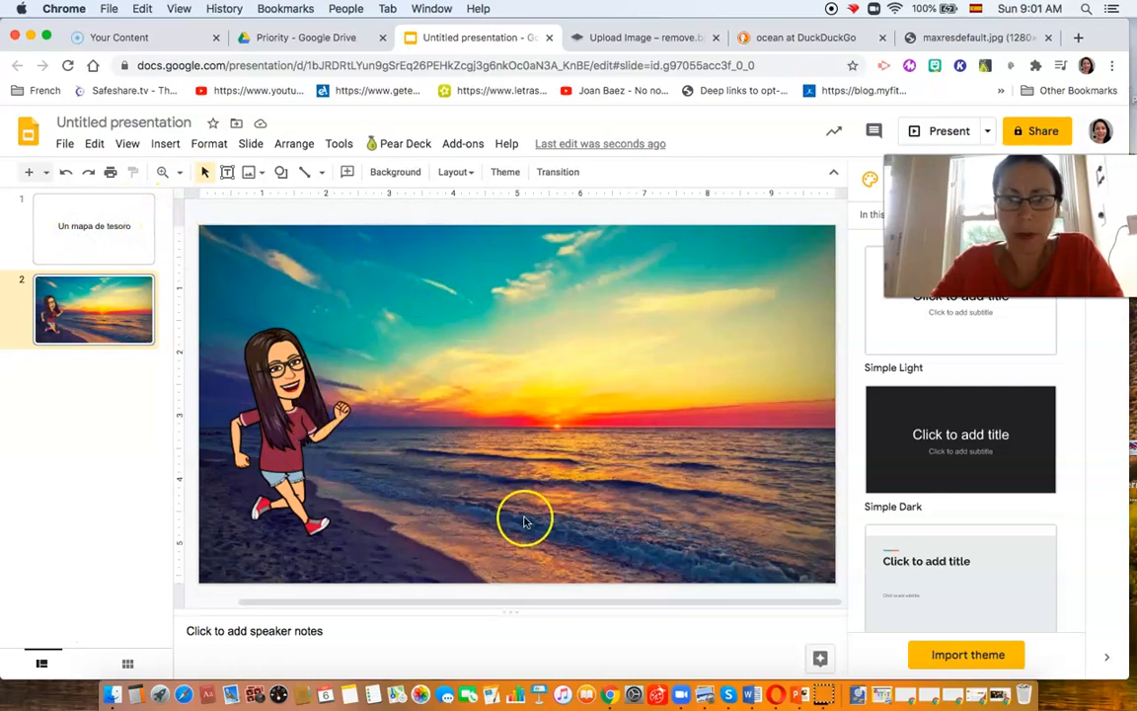
mouse_move(595, 424)
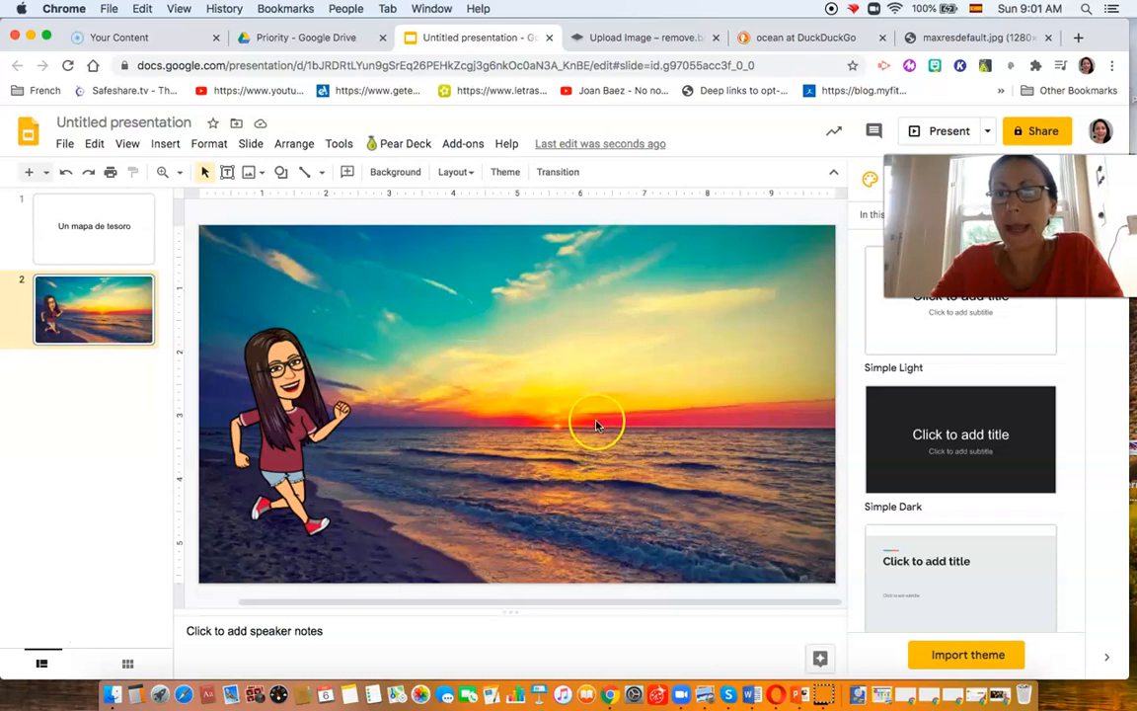
mouse_move(373, 441)
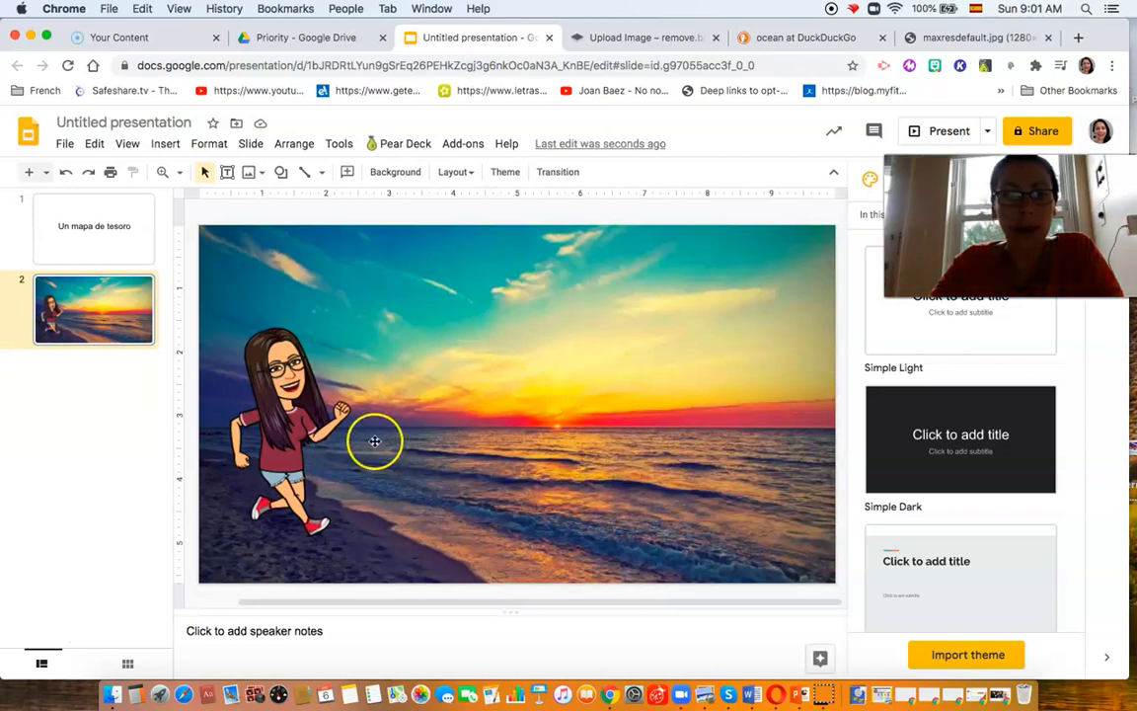
mouse_move(738, 150)
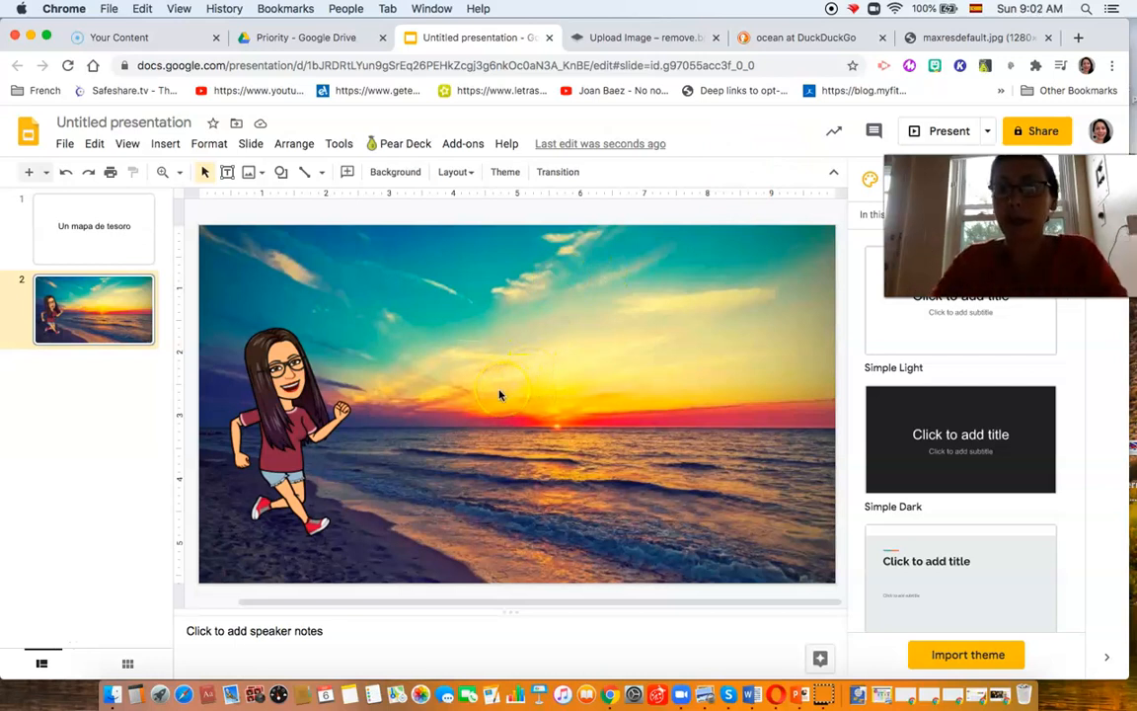
mouse_move(427, 321)
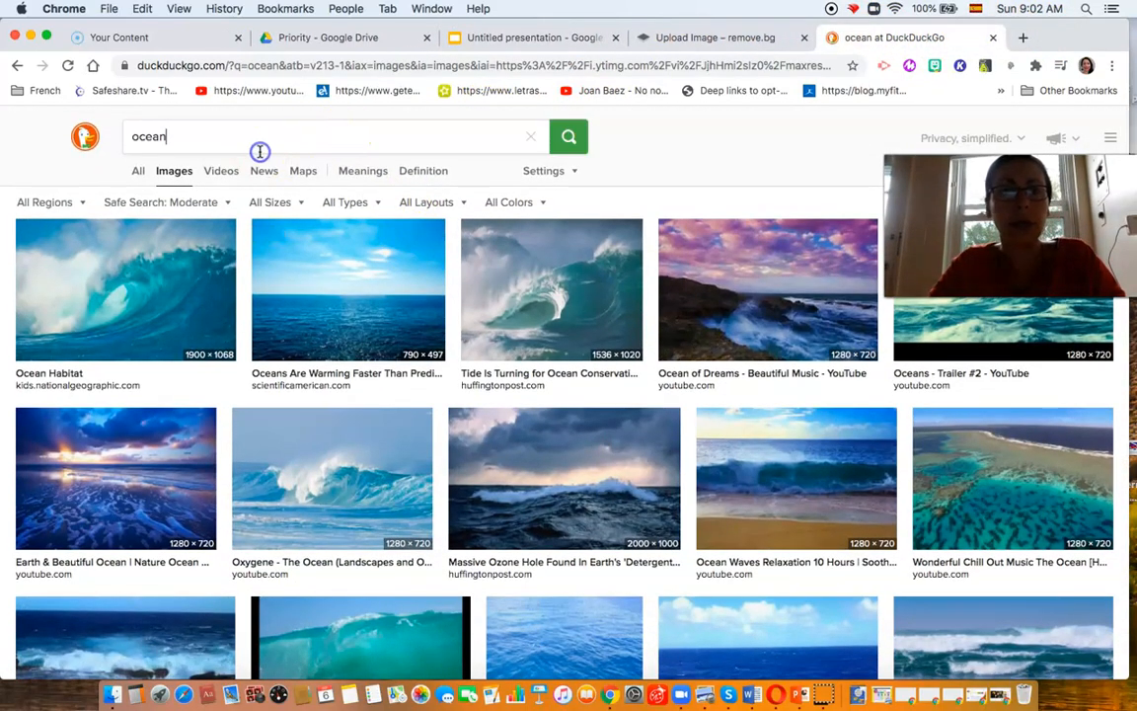
Search DuckDuckGo images for 'a treasure map in a bottle' and browse the results
click(247, 136)
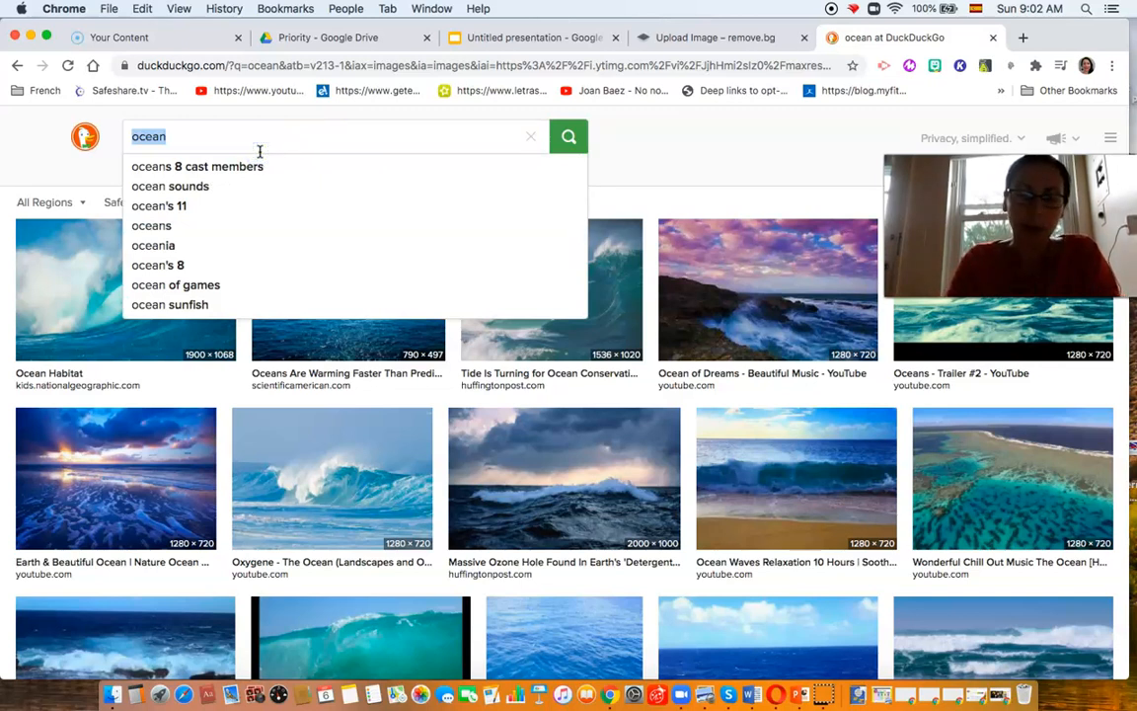
text(ma)
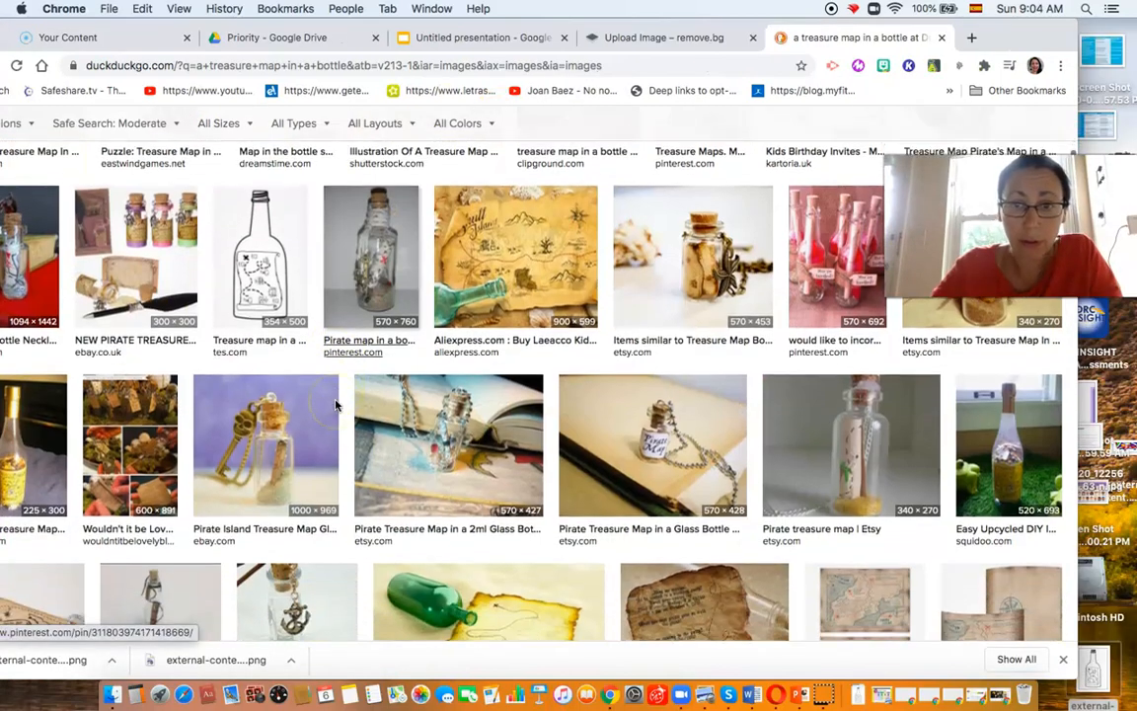
scroll(down, 3)
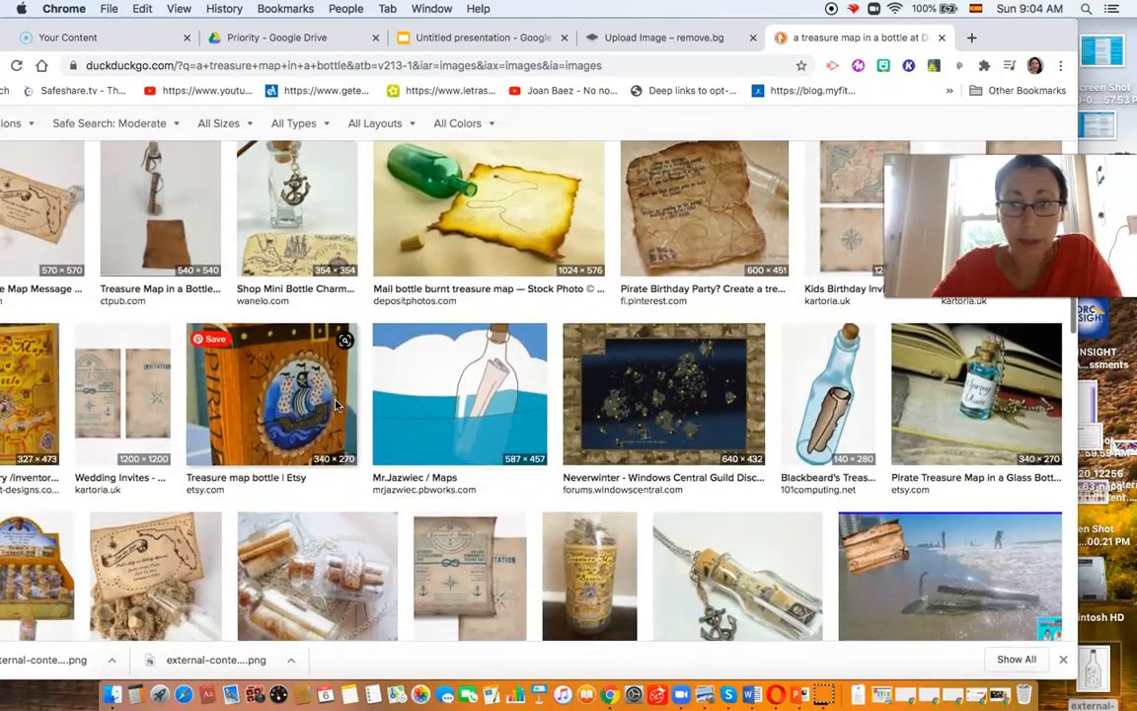
scroll(down, 3)
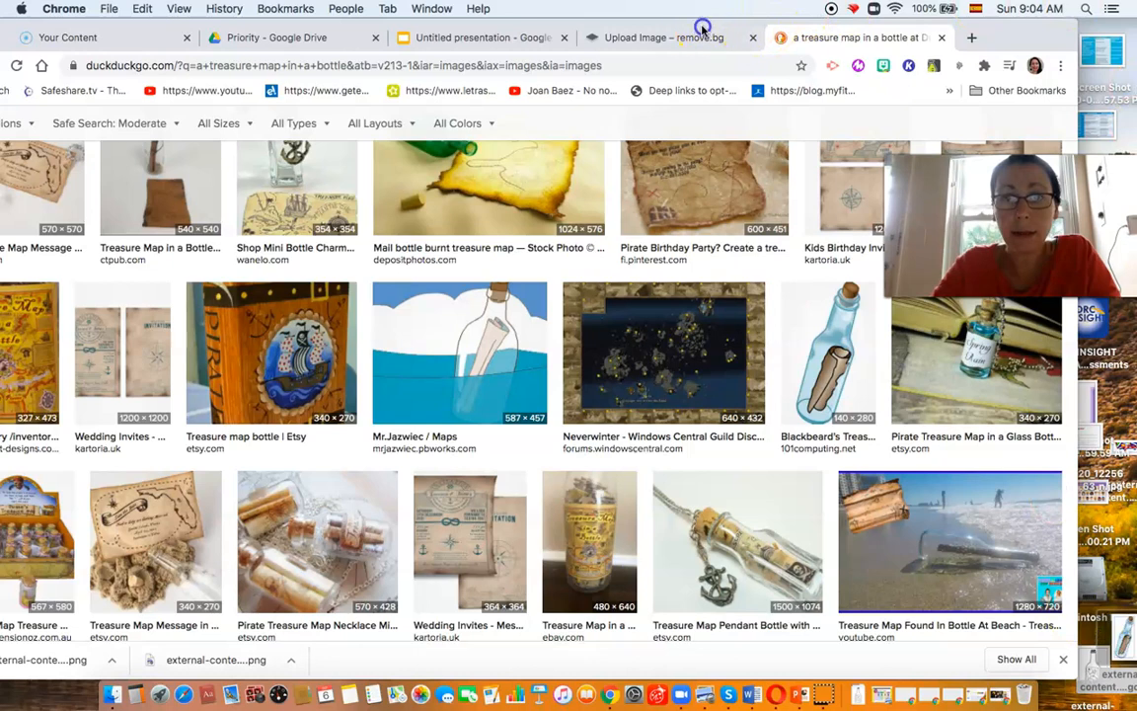
click(662, 38)
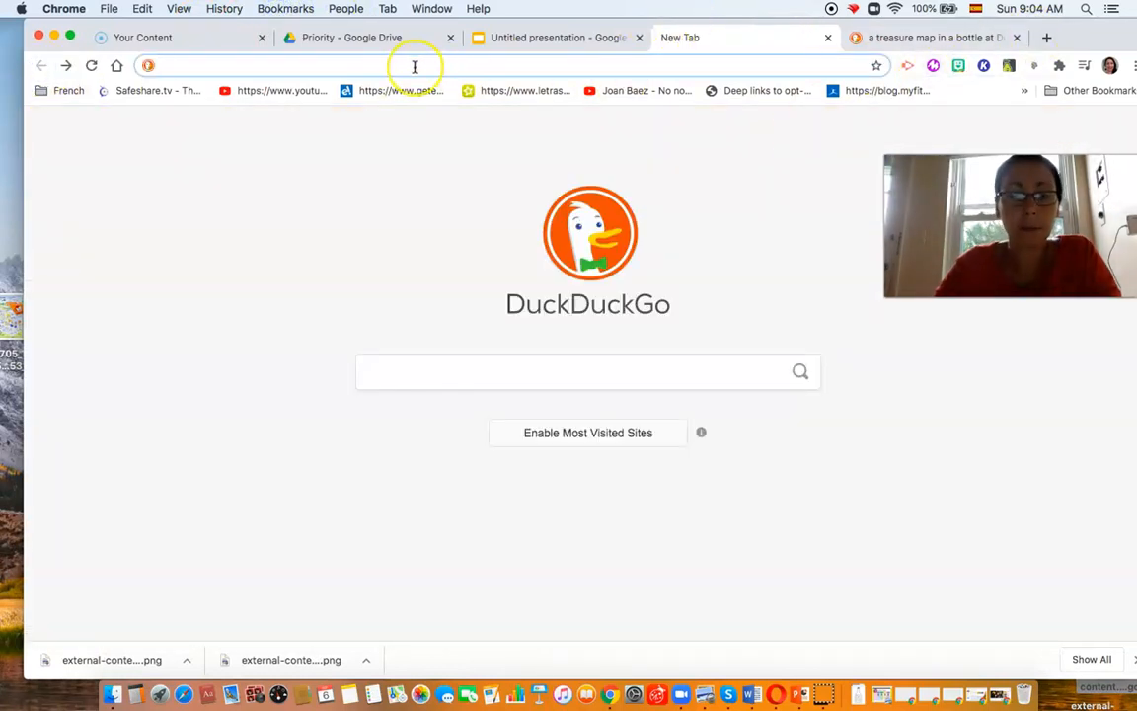
Go to remove.bg/upload to strip the bottle picture's background
text(remove.bg/upload)
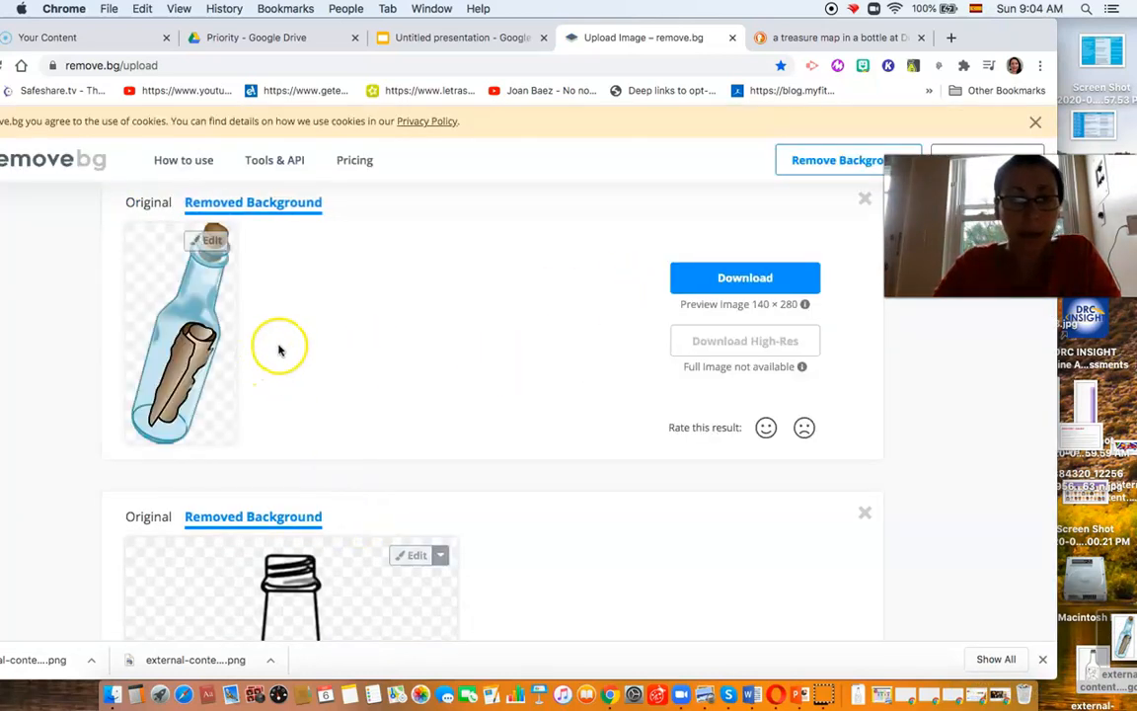
mouse_move(679, 262)
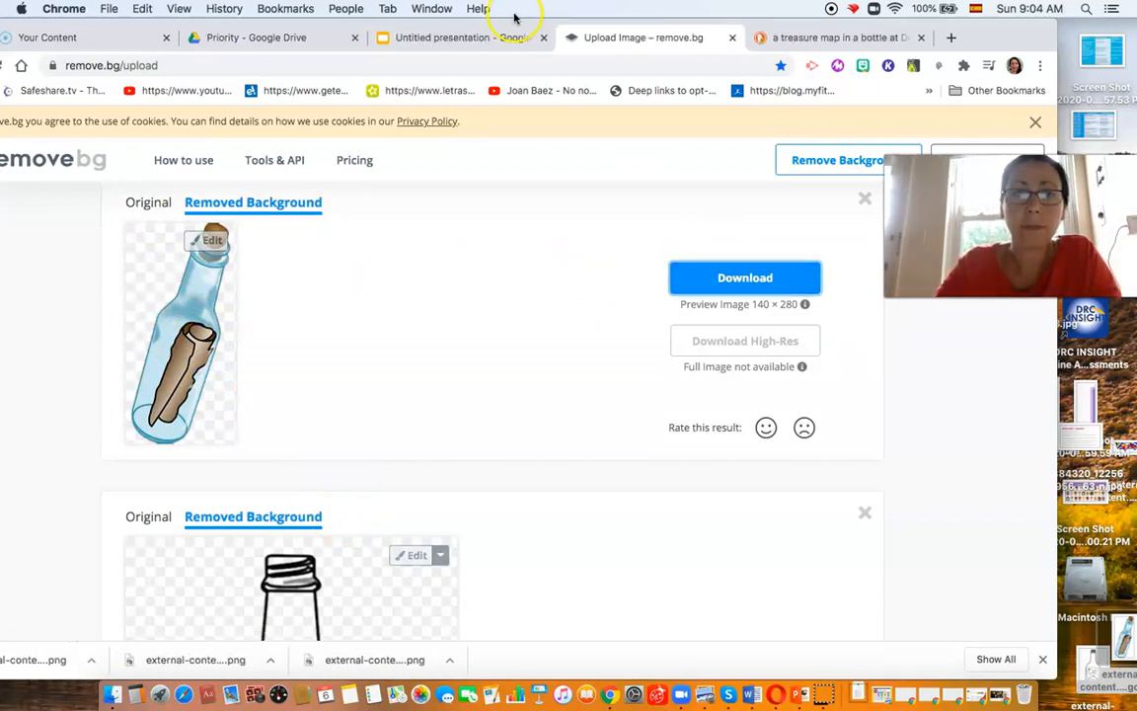
mouse_move(460, 37)
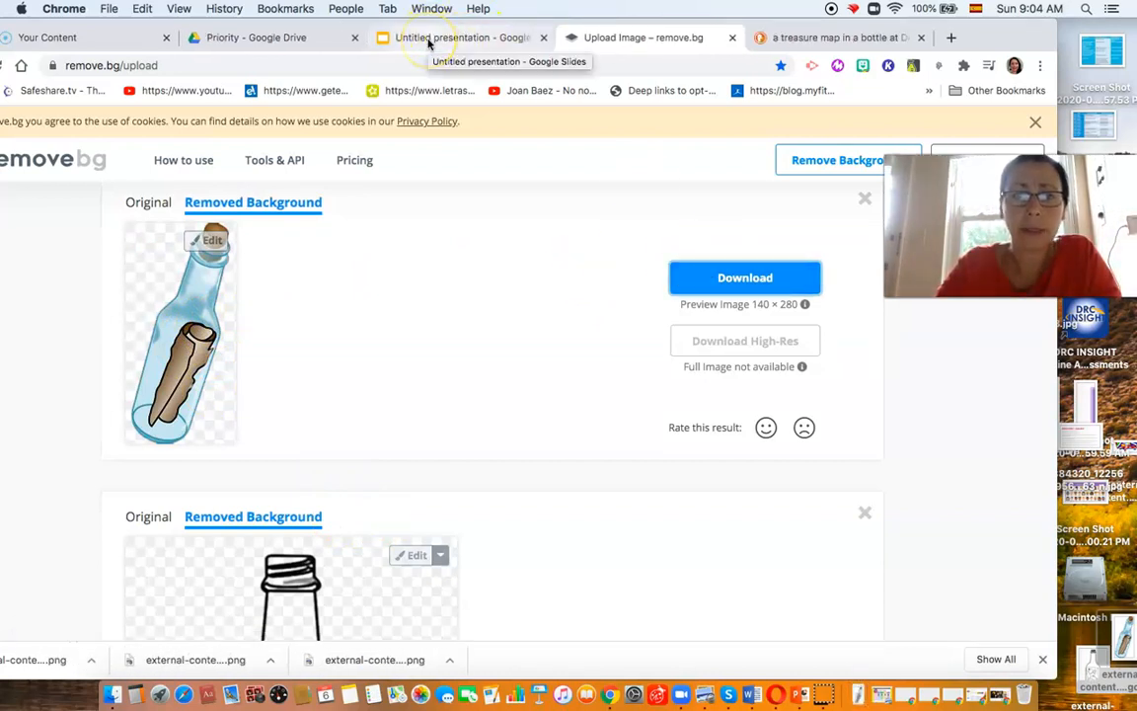
Upload the background-free bottle PNG from Downloads onto slide 2
click(459, 37)
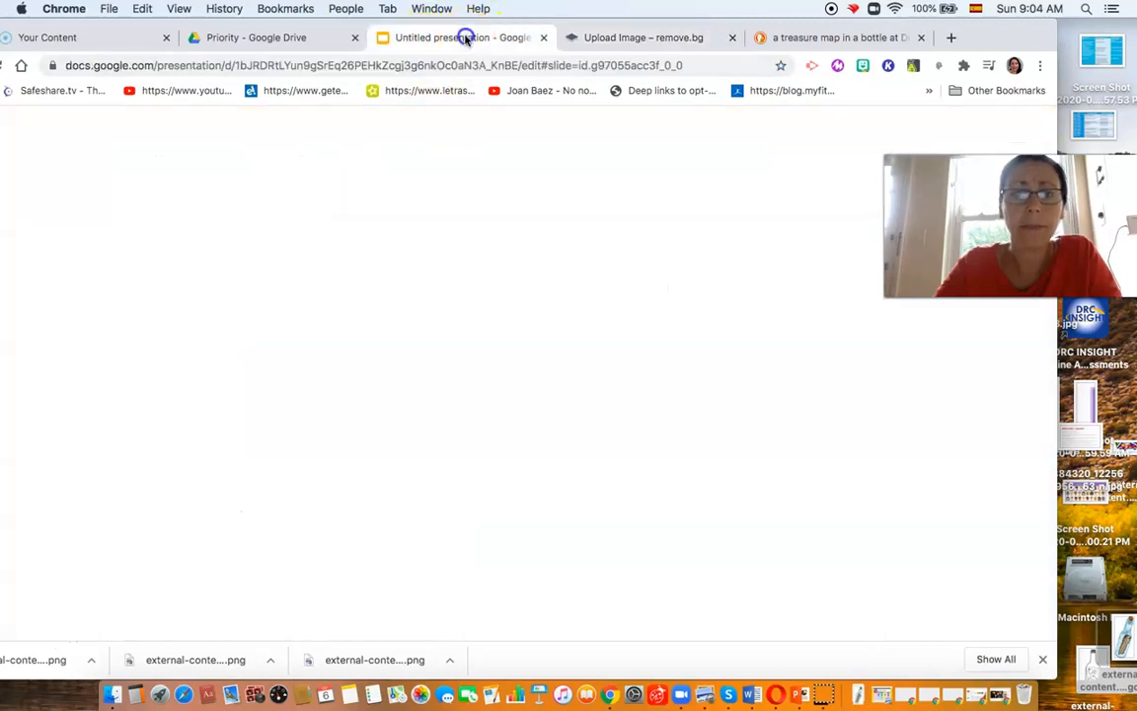
click(461, 37)
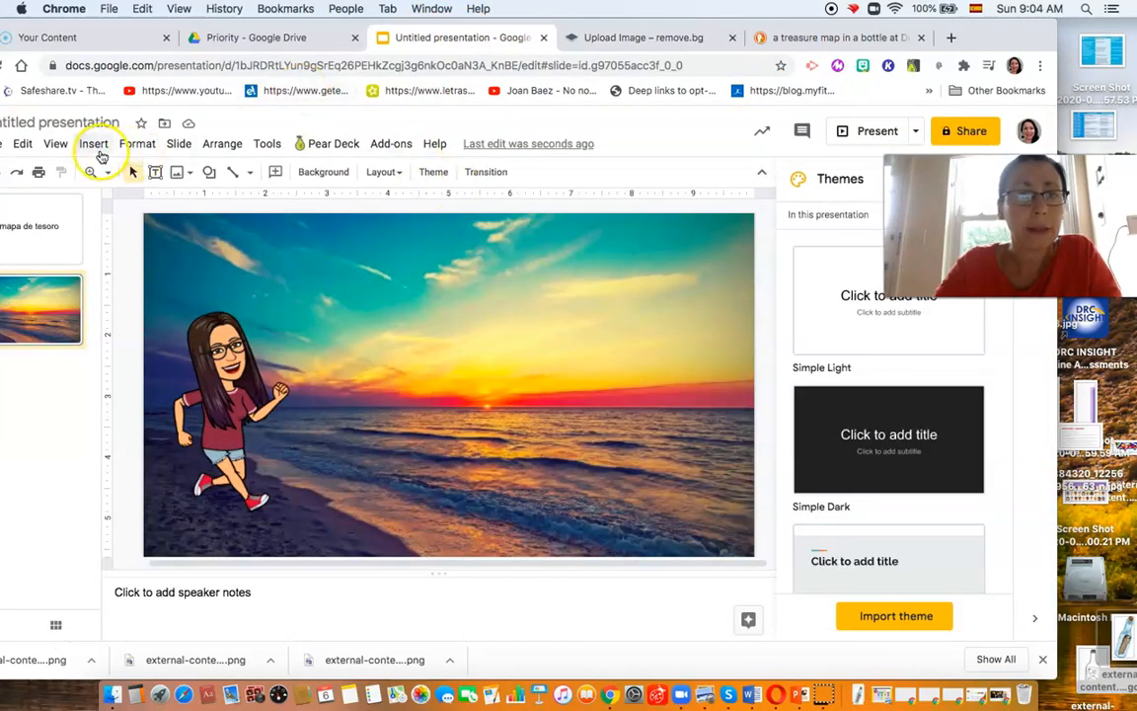
click(93, 143)
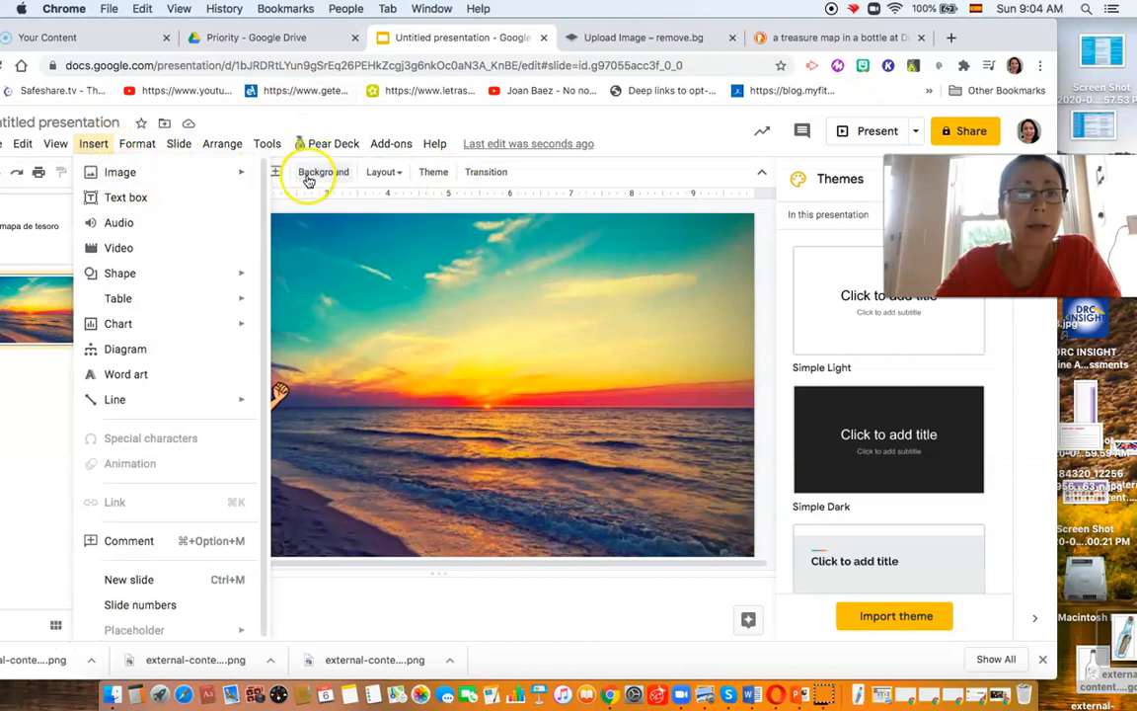
click(119, 172)
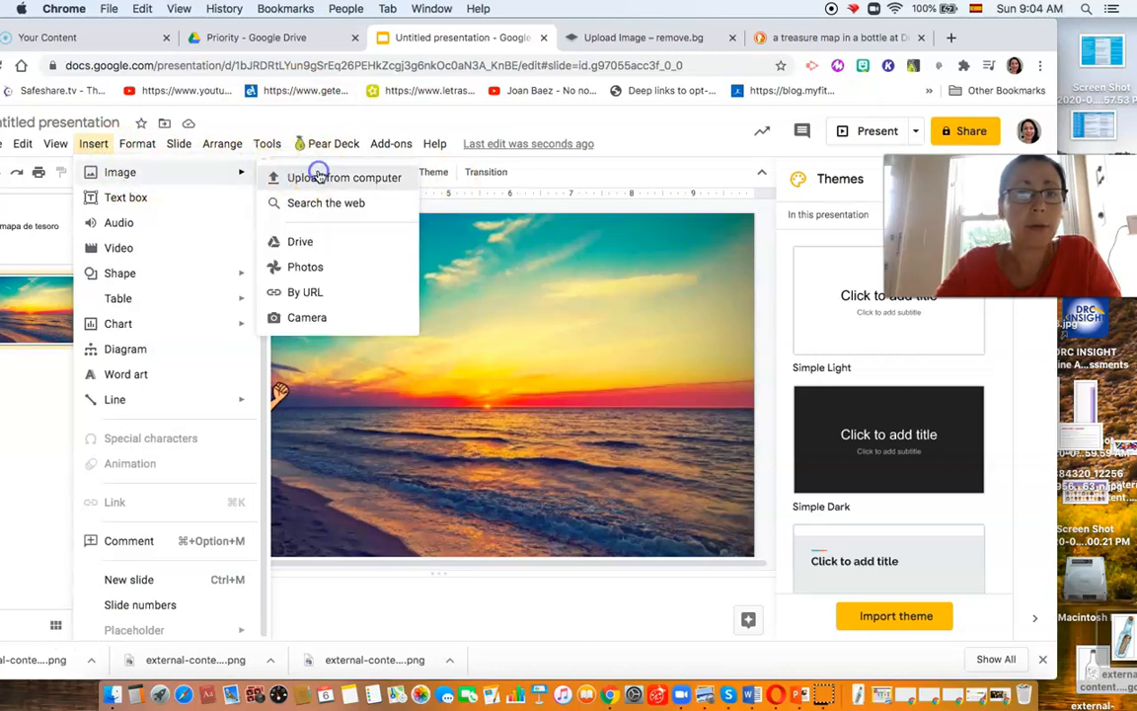
click(345, 178)
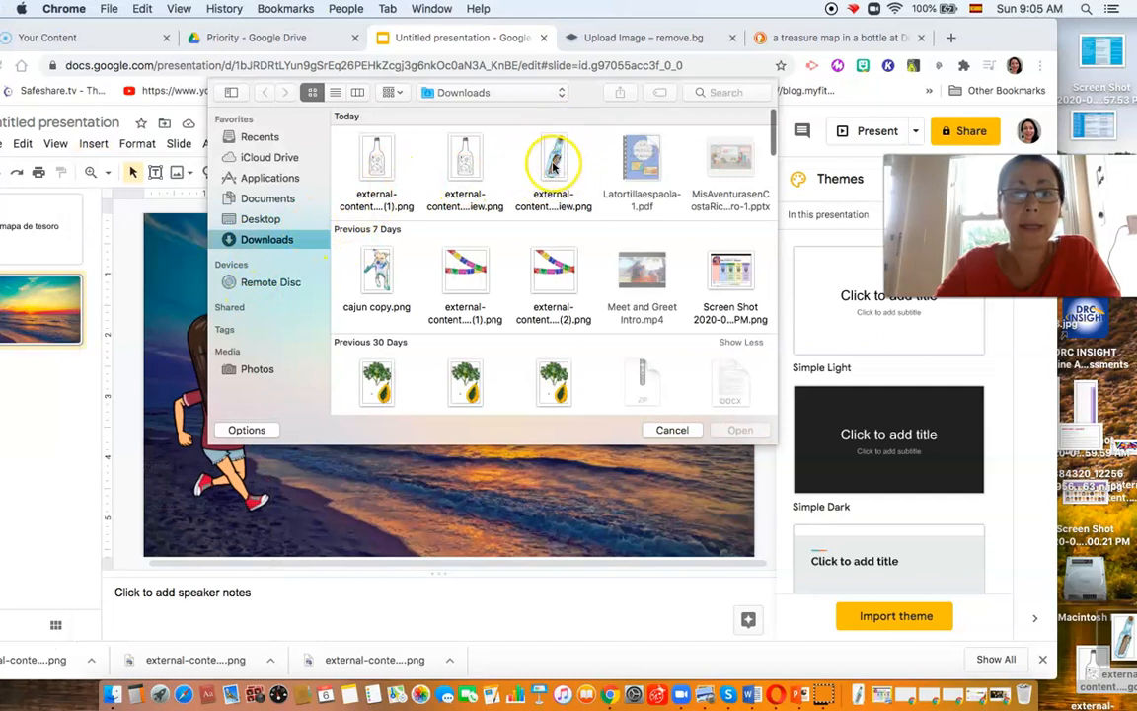
click(554, 167)
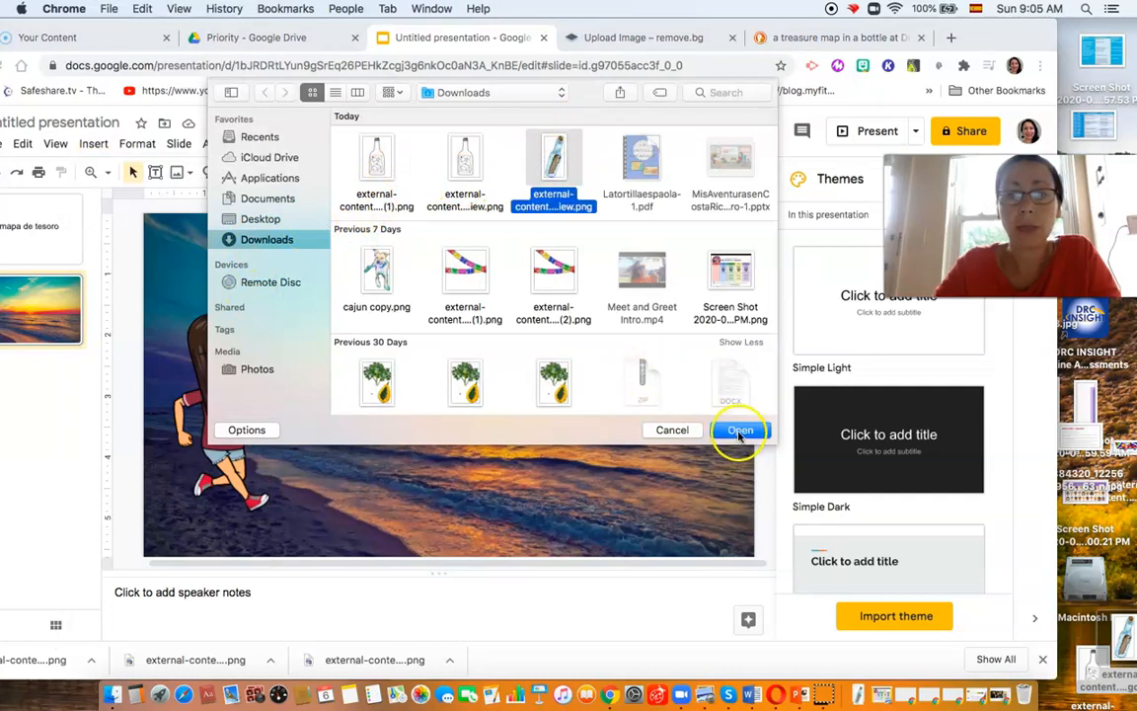
click(740, 429)
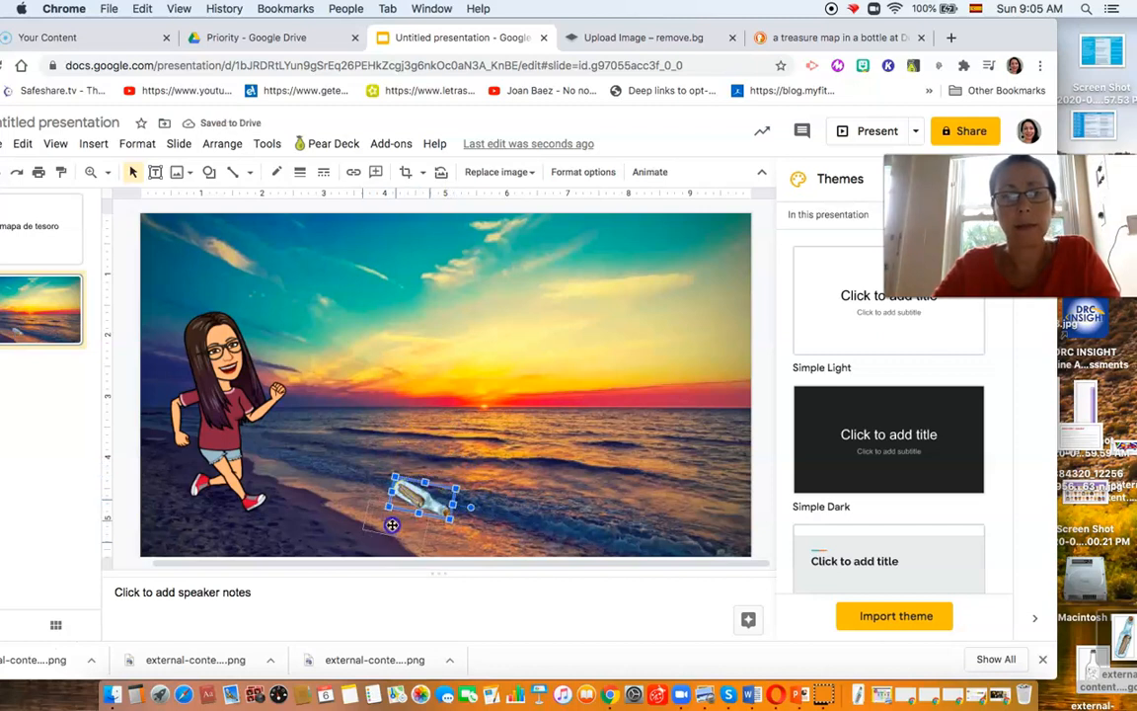
Drag the bottle image onto the shoreline near the running Bitmoji
drag(425, 503, 390, 519)
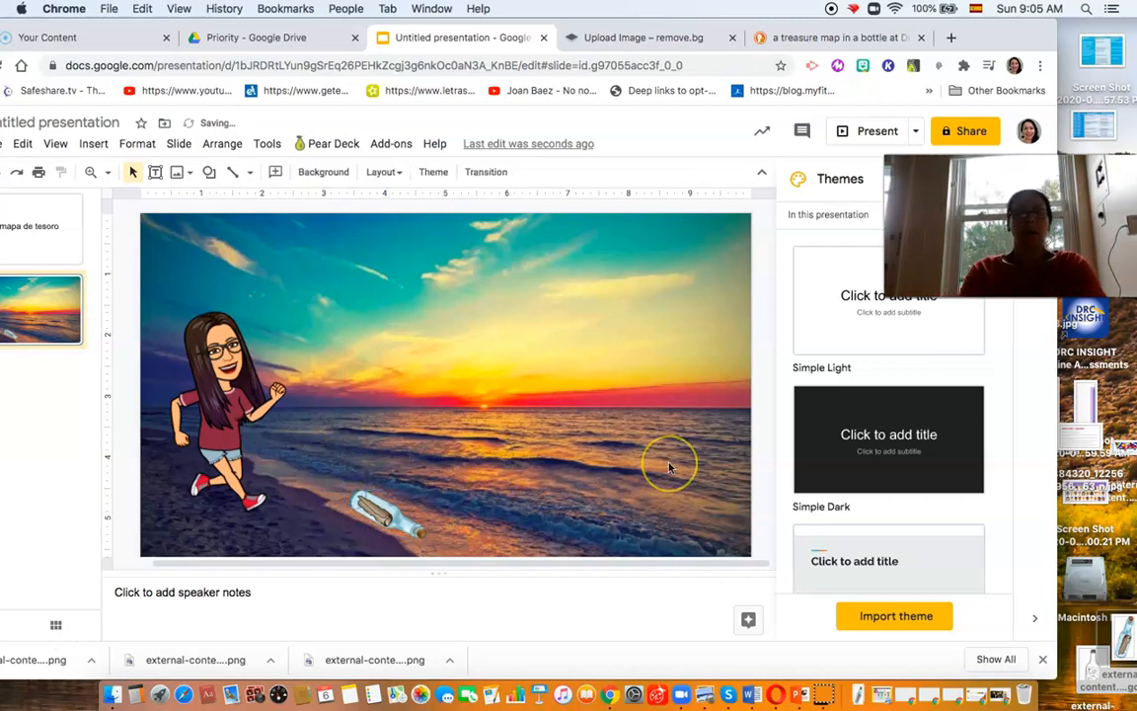
mouse_move(142, 94)
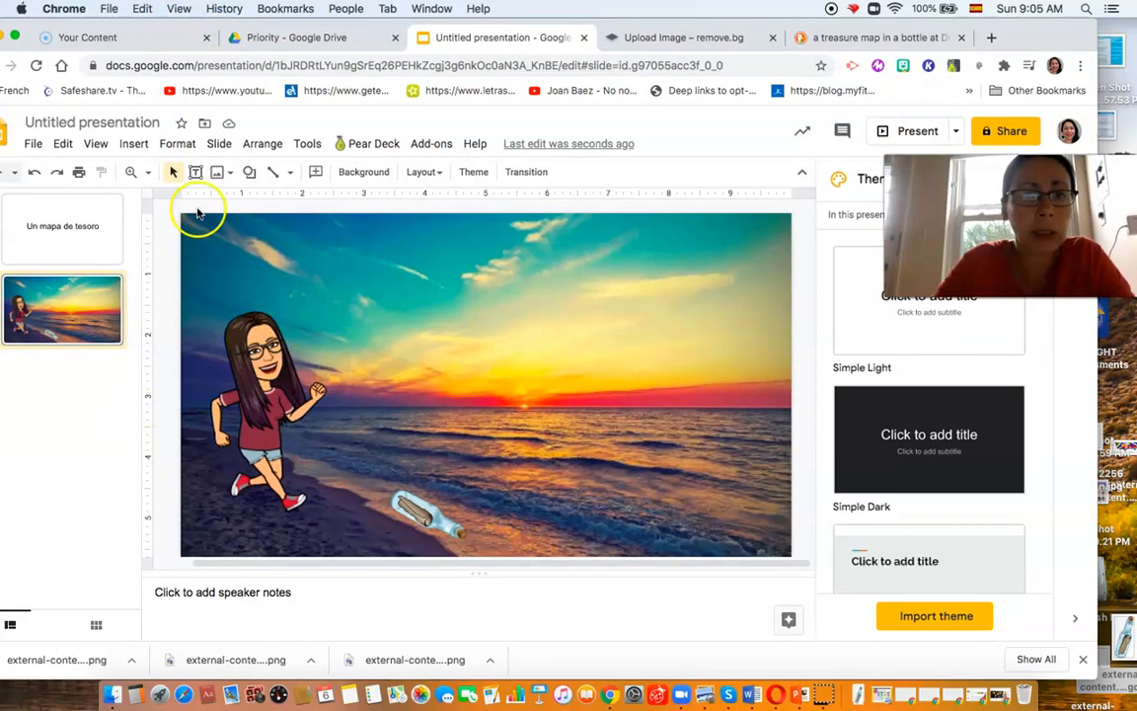
mouse_move(483, 232)
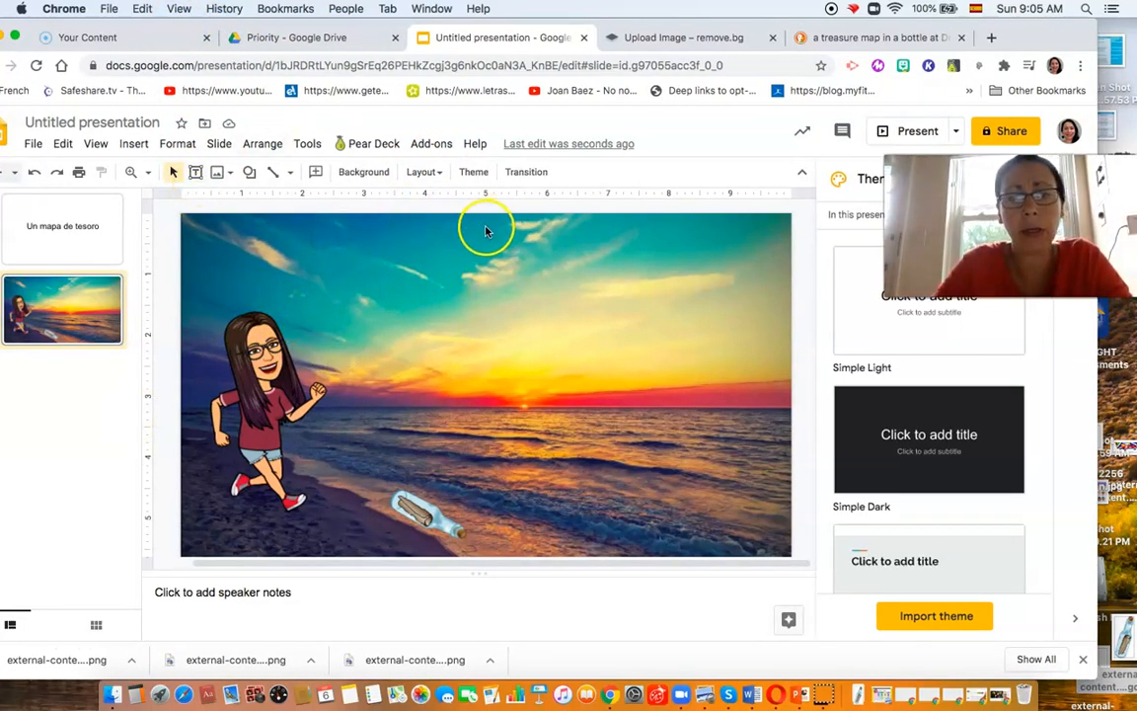
mouse_move(255, 395)
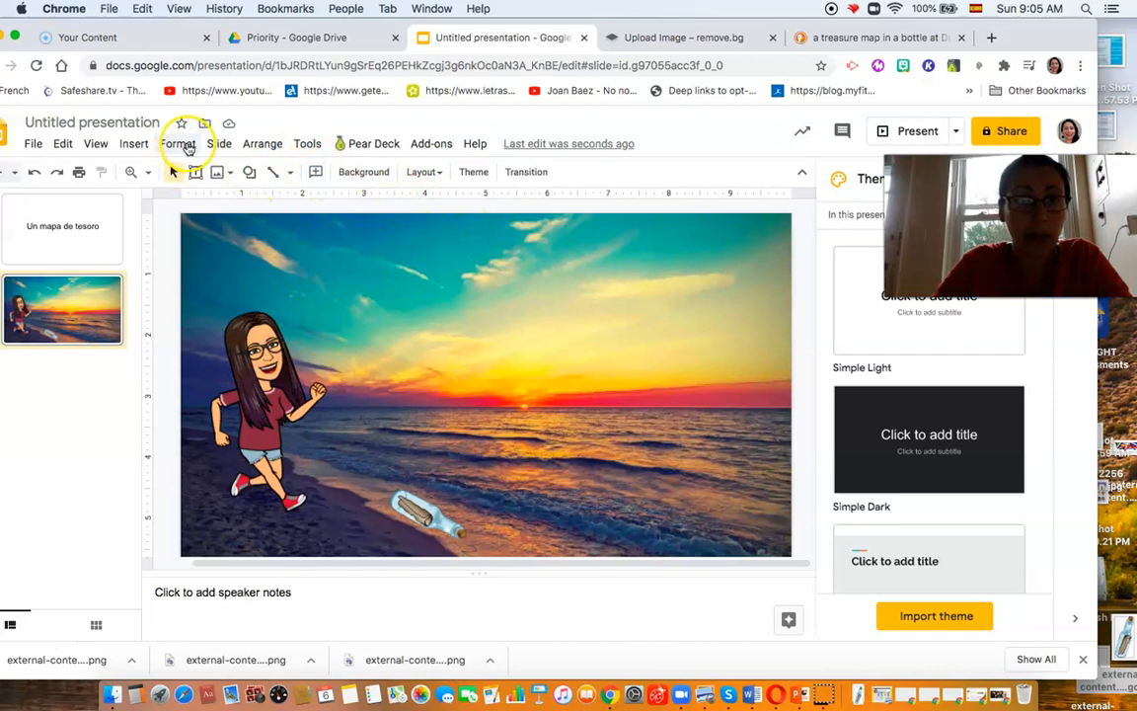
Draw a text box across the top of slide 2 and set its font to Comic Sans MS
click(133, 143)
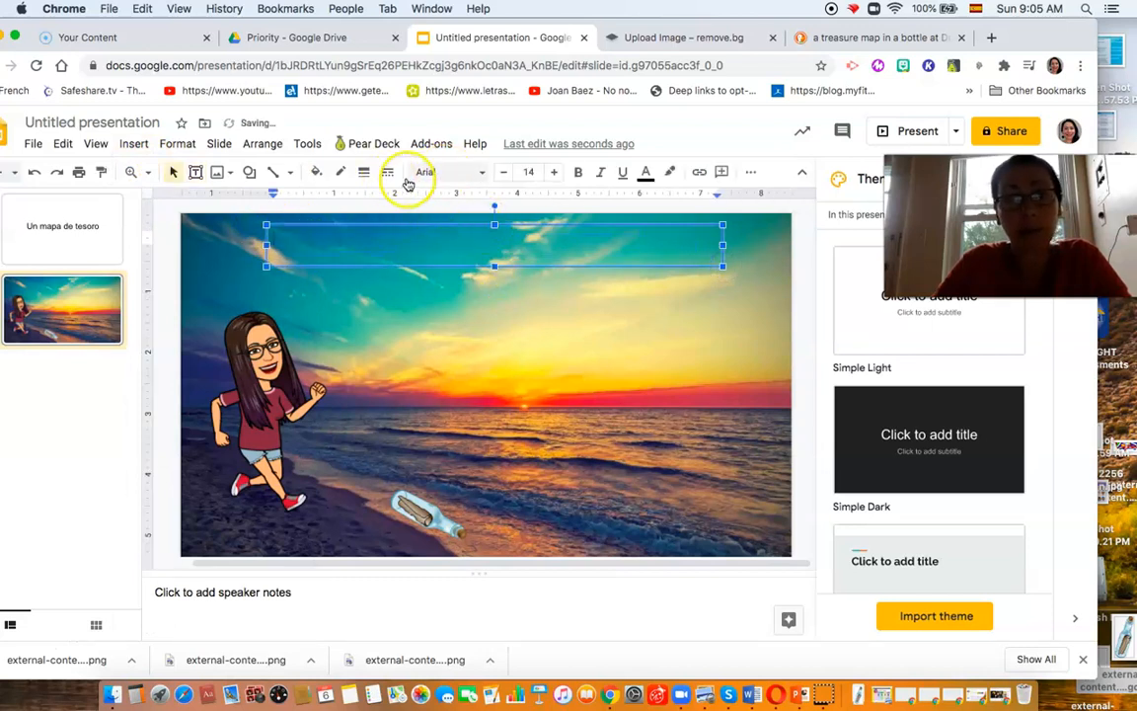
click(316, 172)
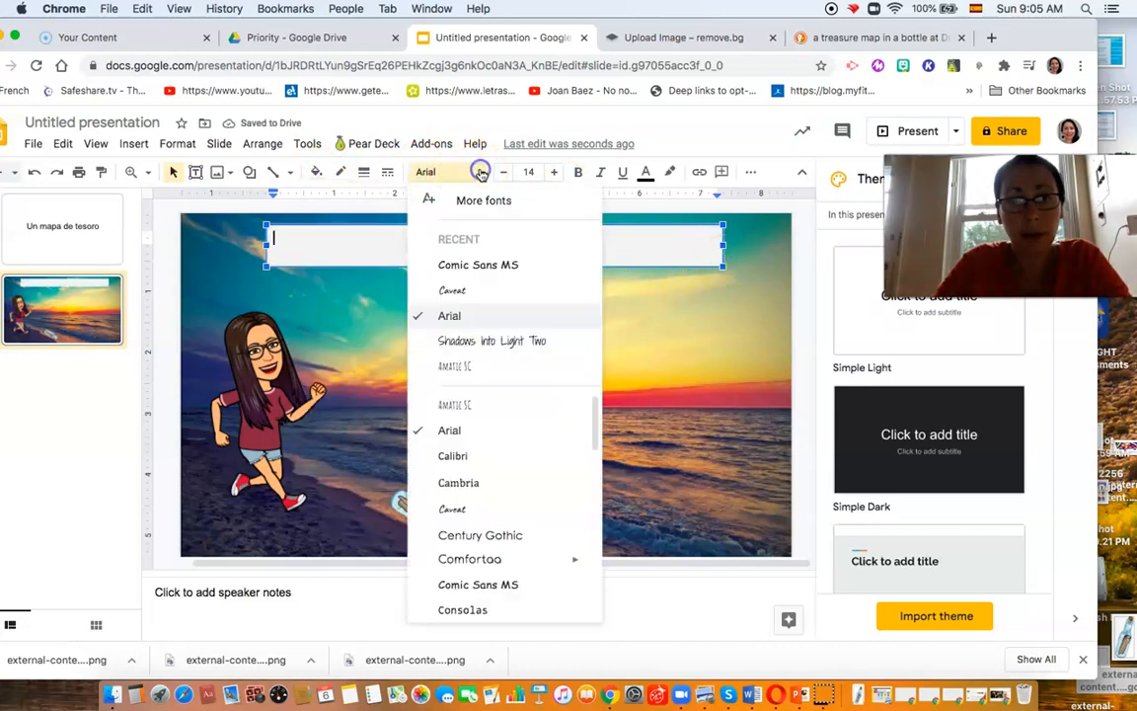
mouse_move(469, 559)
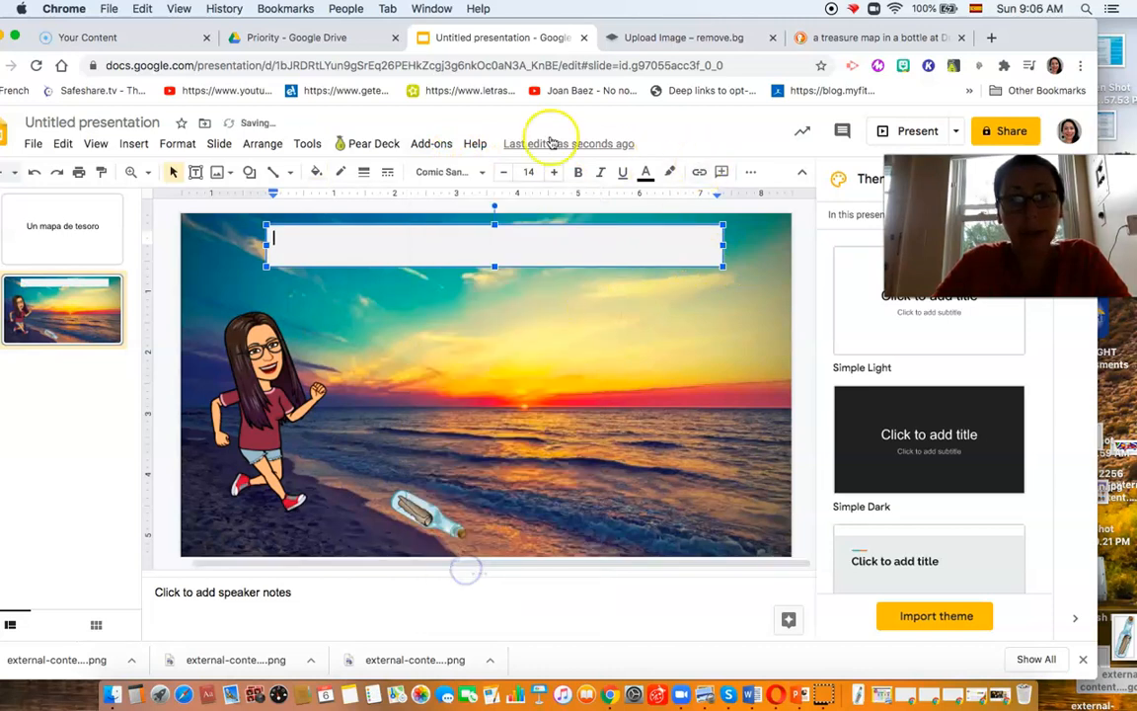
click(528, 172)
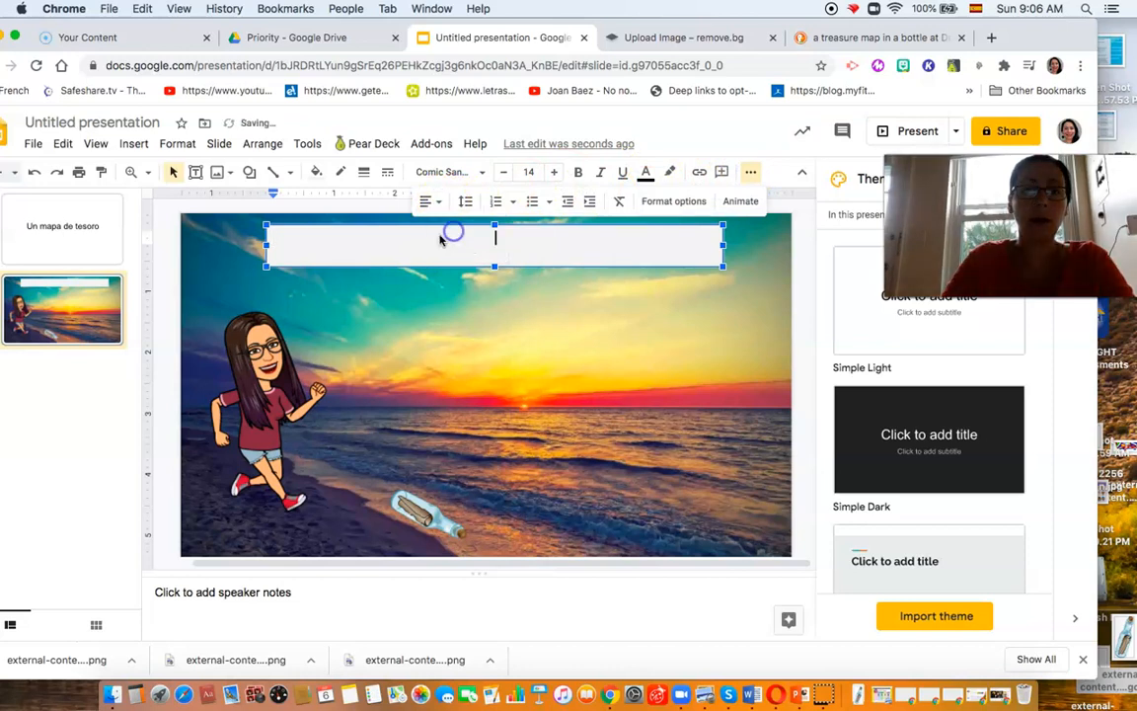
mouse_move(355, 281)
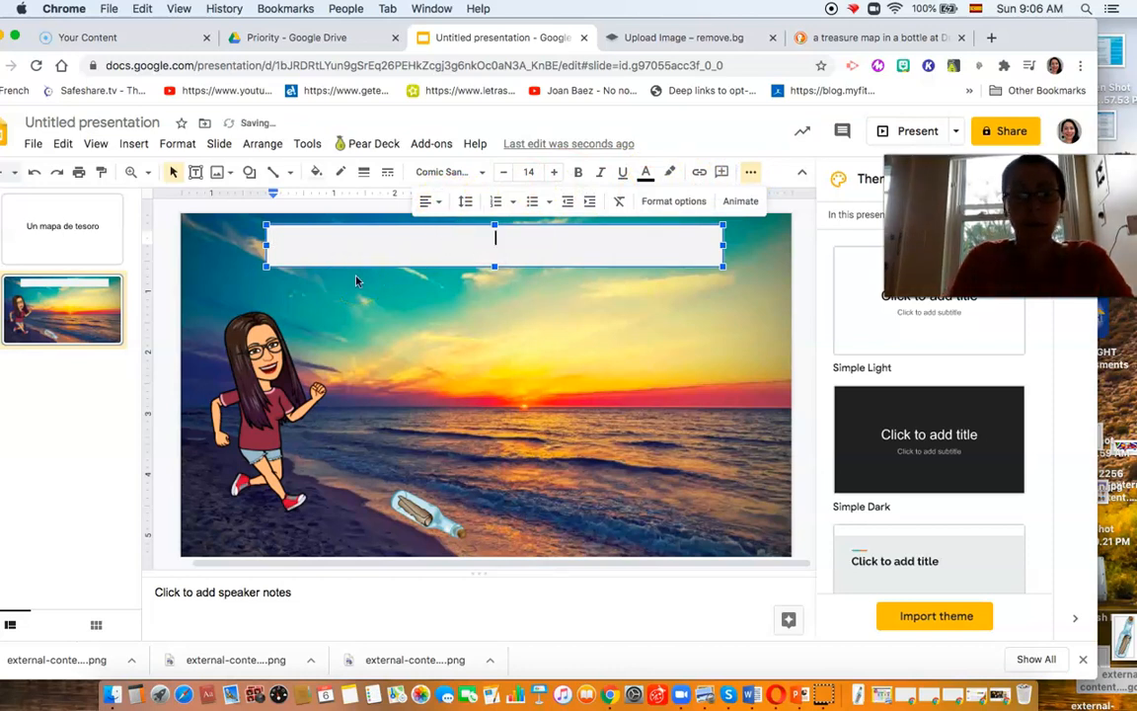
Type the Spanish caption 'Un día Marieta…' about finding a bottle with a treasure map, correcting encontró
text(Un)
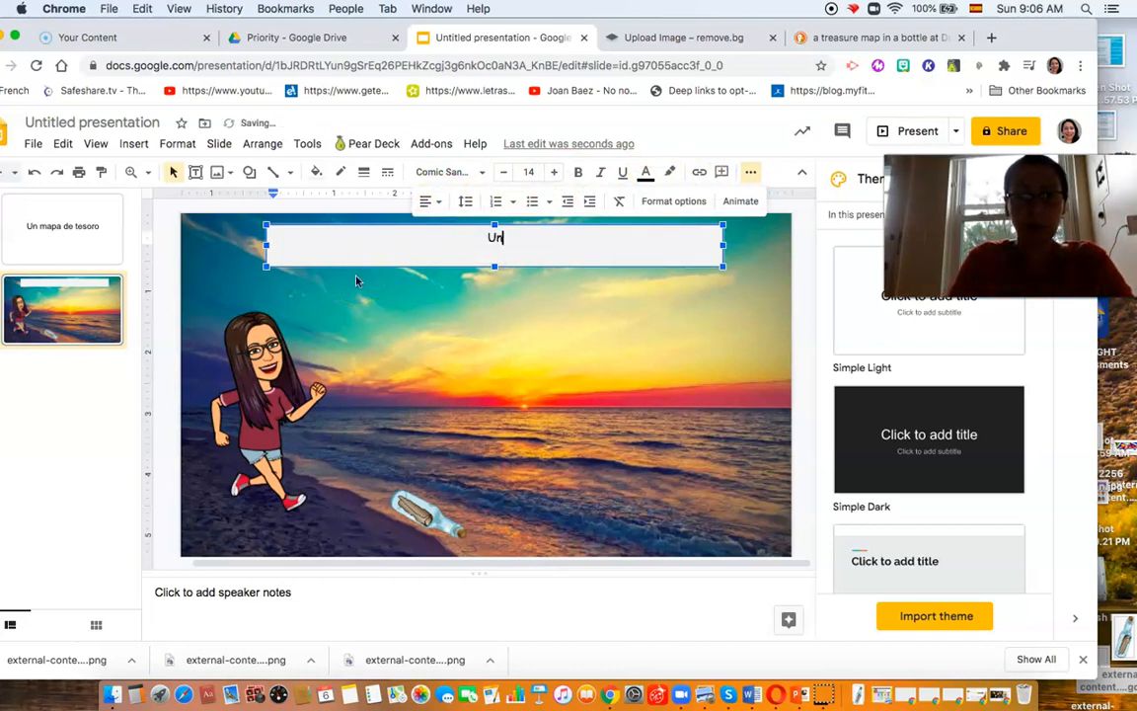
text(día)
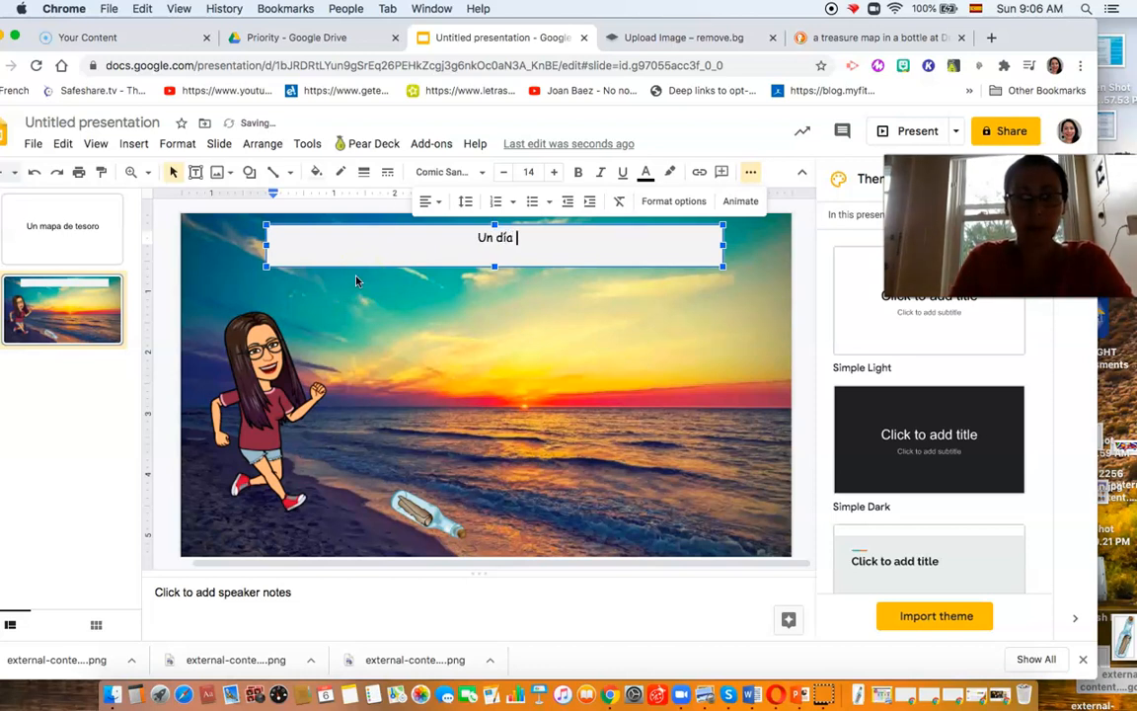
text(Marieta cam)
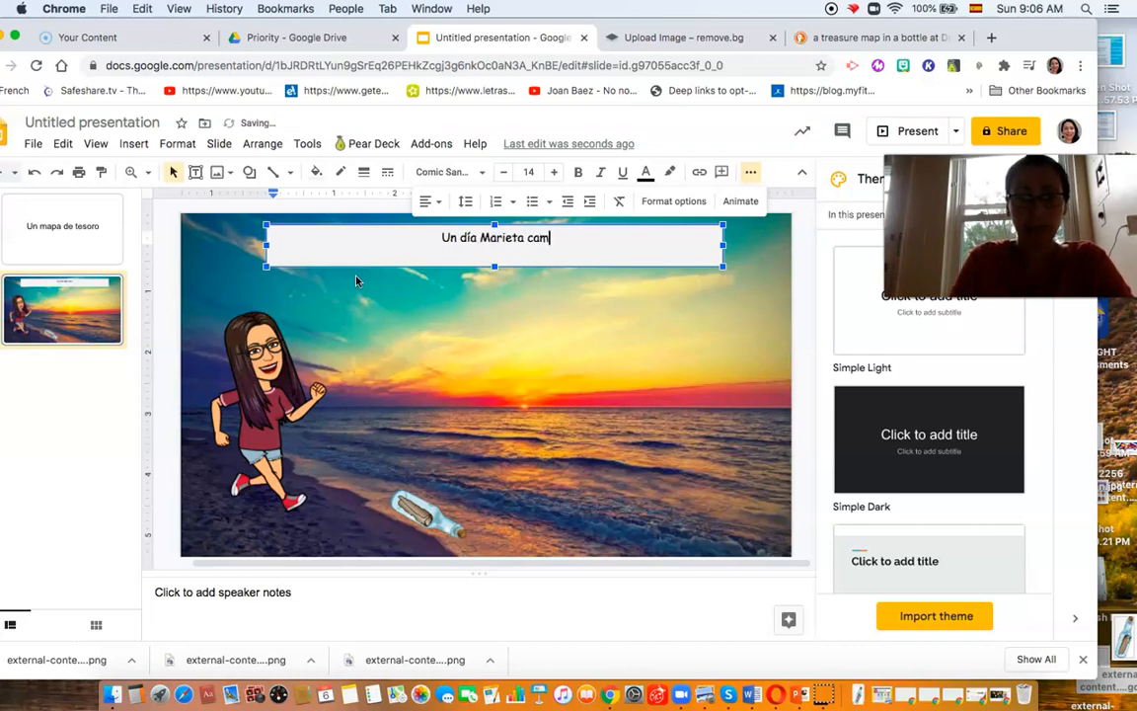
text(inaba por la pla)
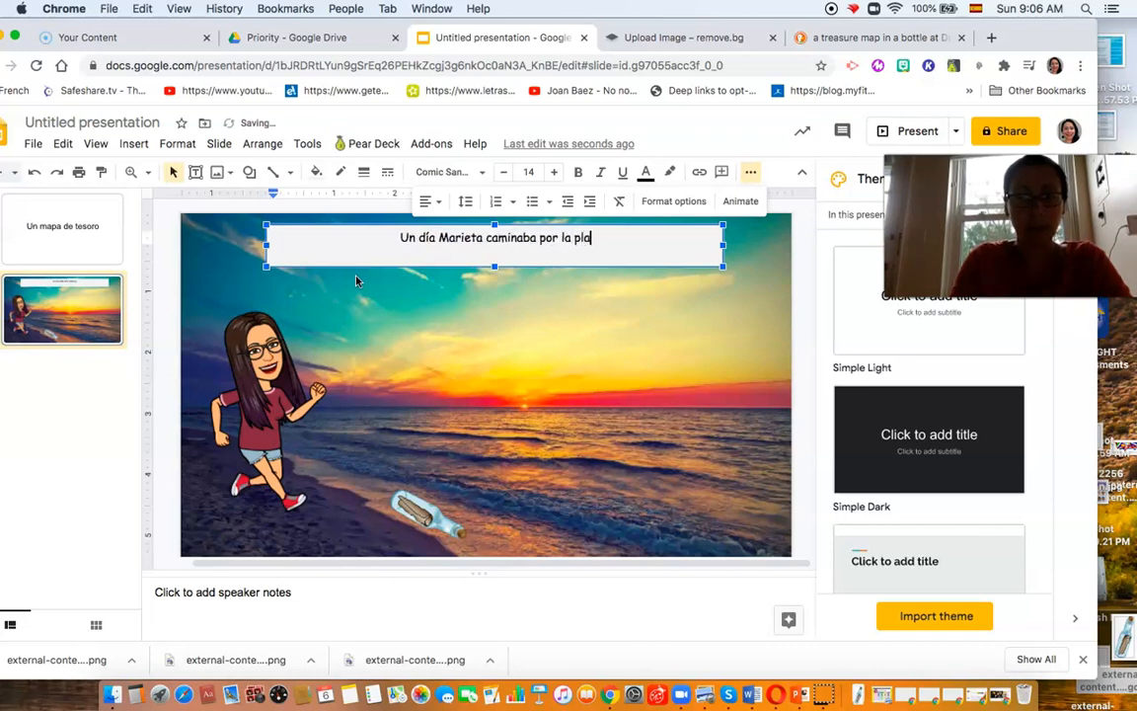
text(ya y)
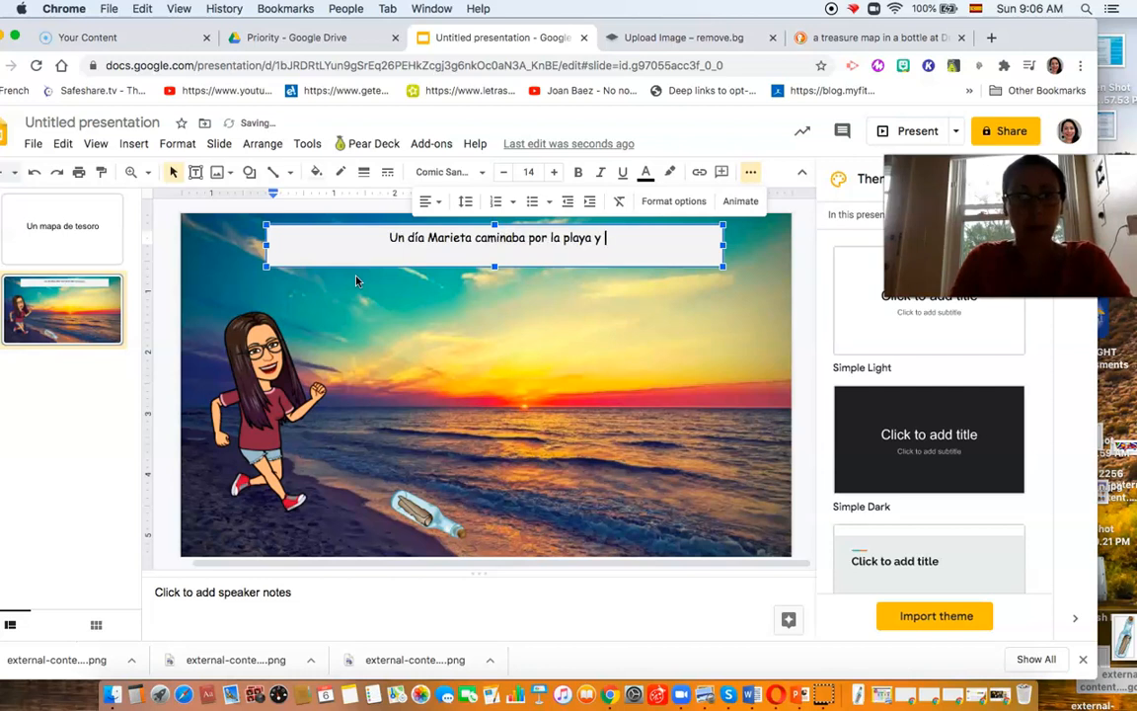
text(enconró)
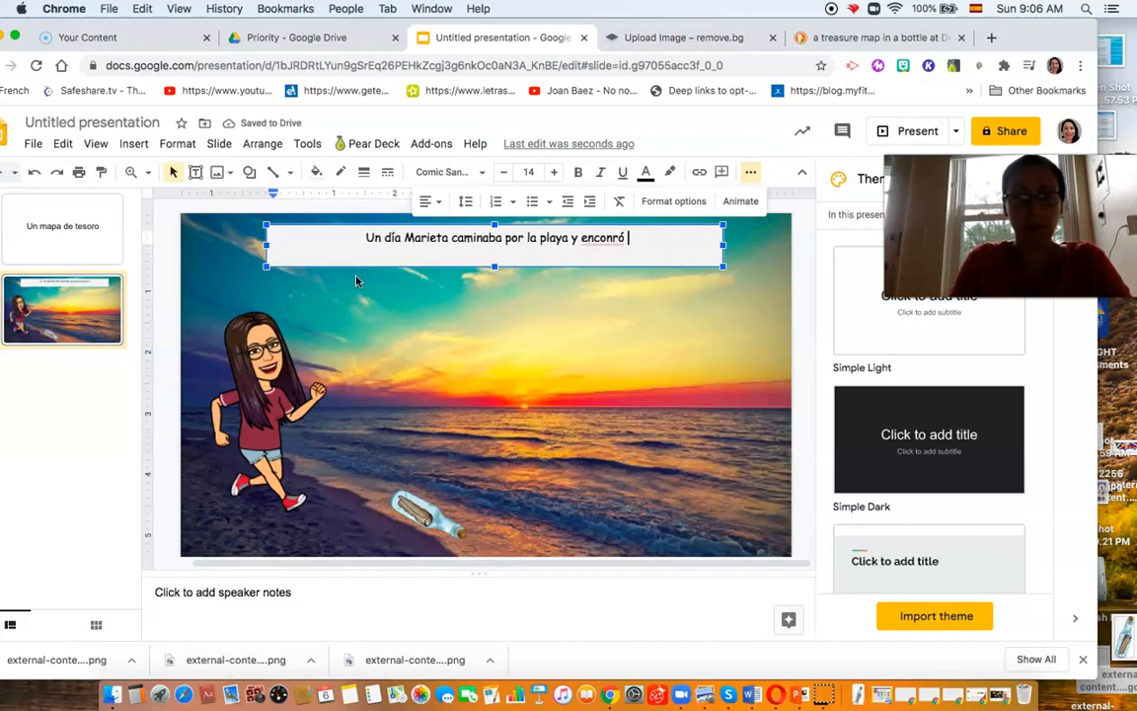
key(Backspace)
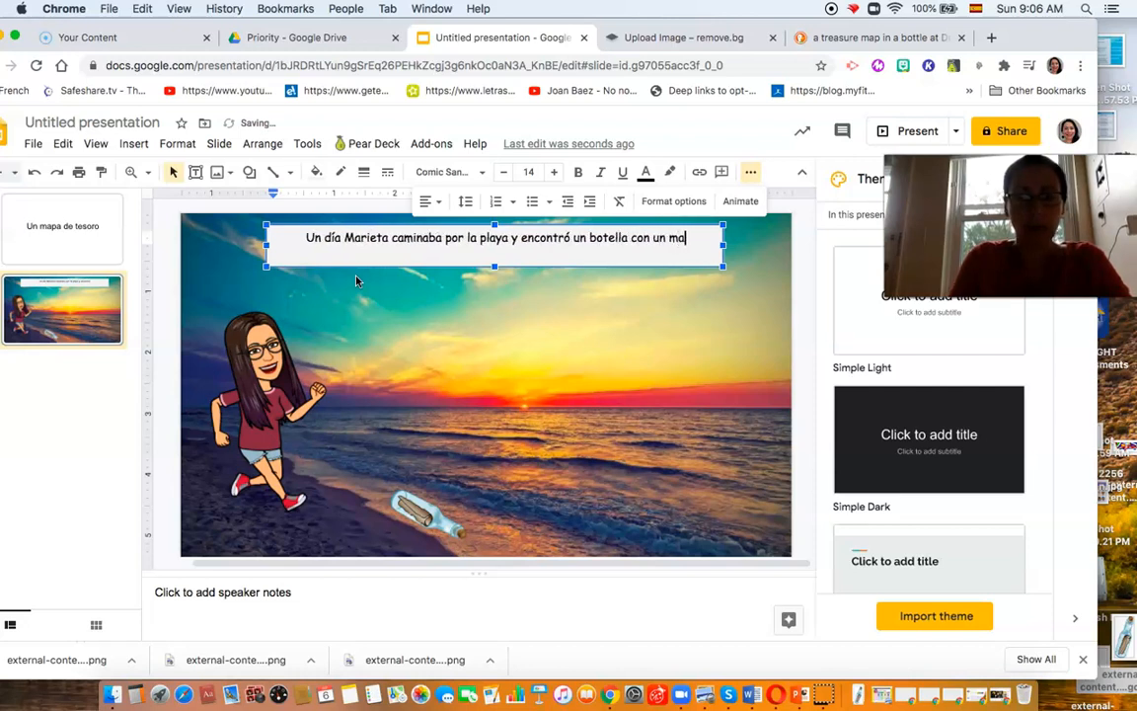
text(pa de tesoro.)
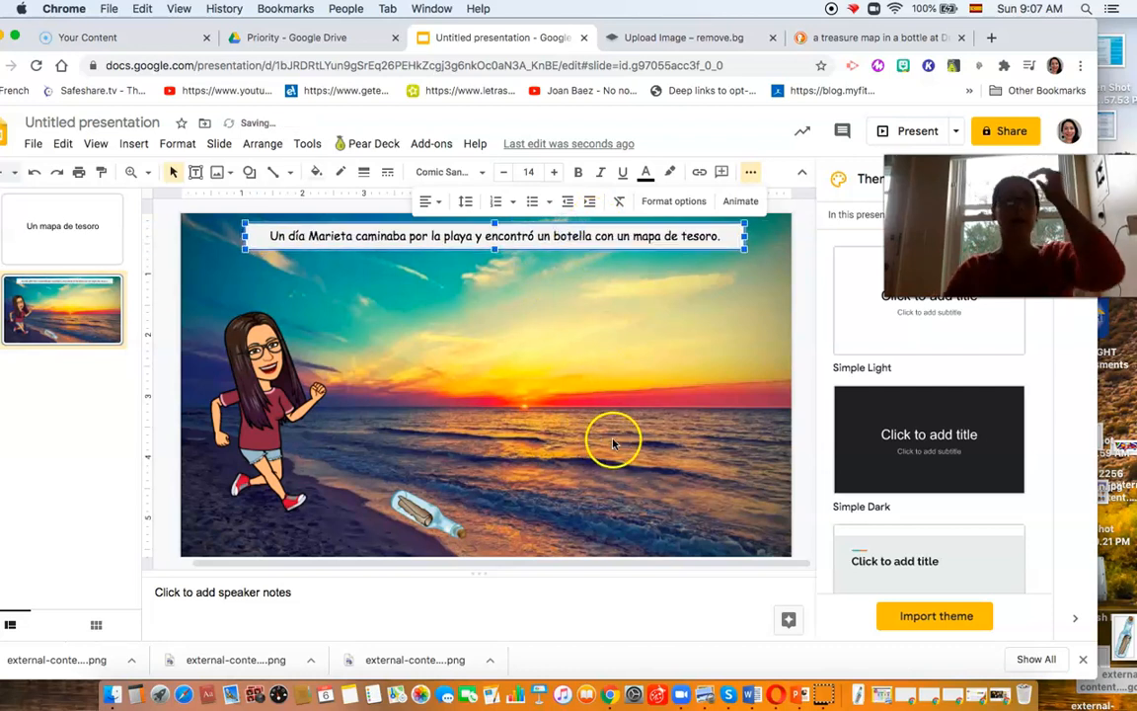
mouse_move(402, 502)
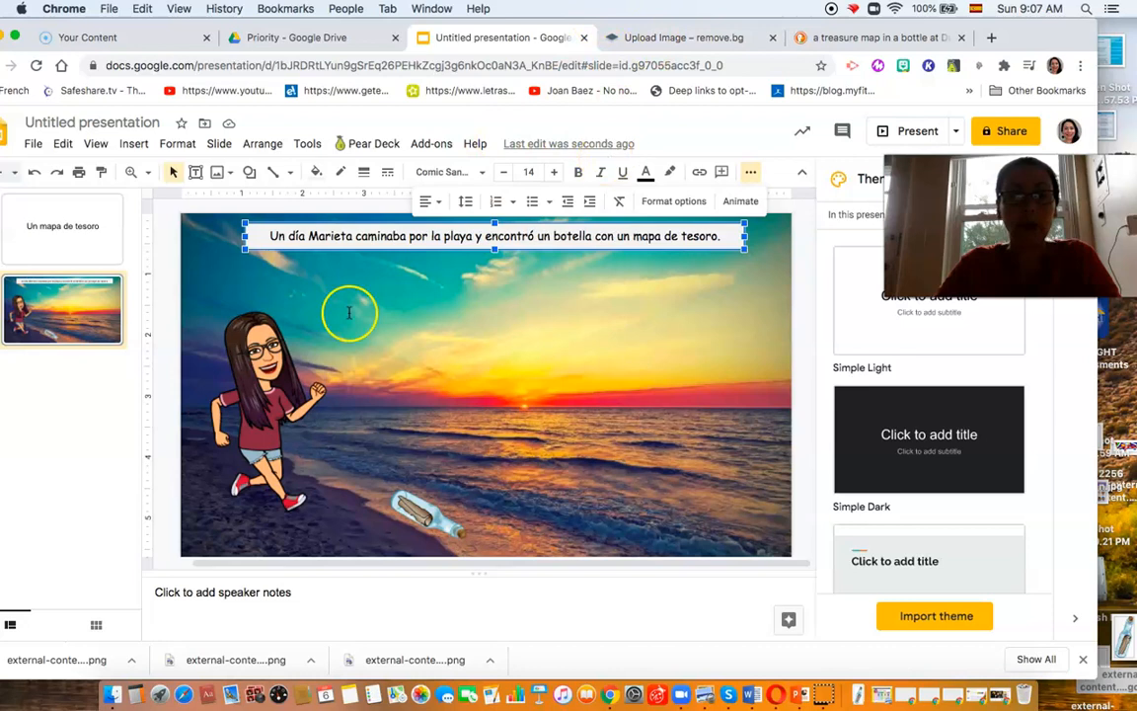
click(683, 38)
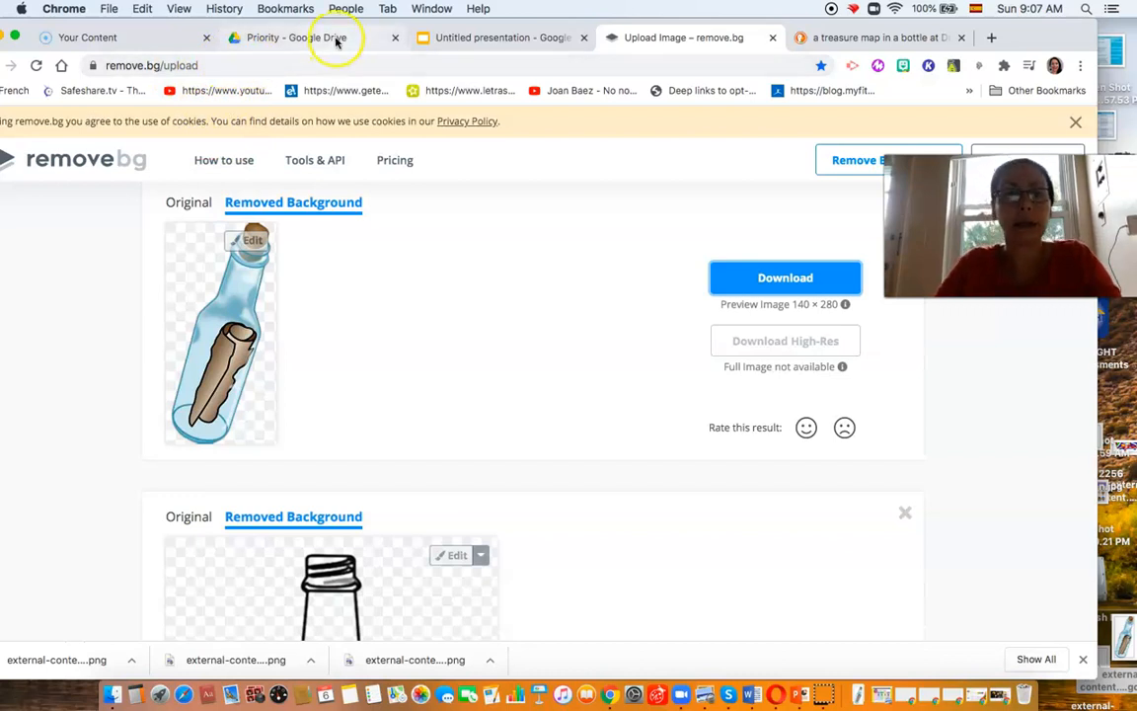
click(499, 38)
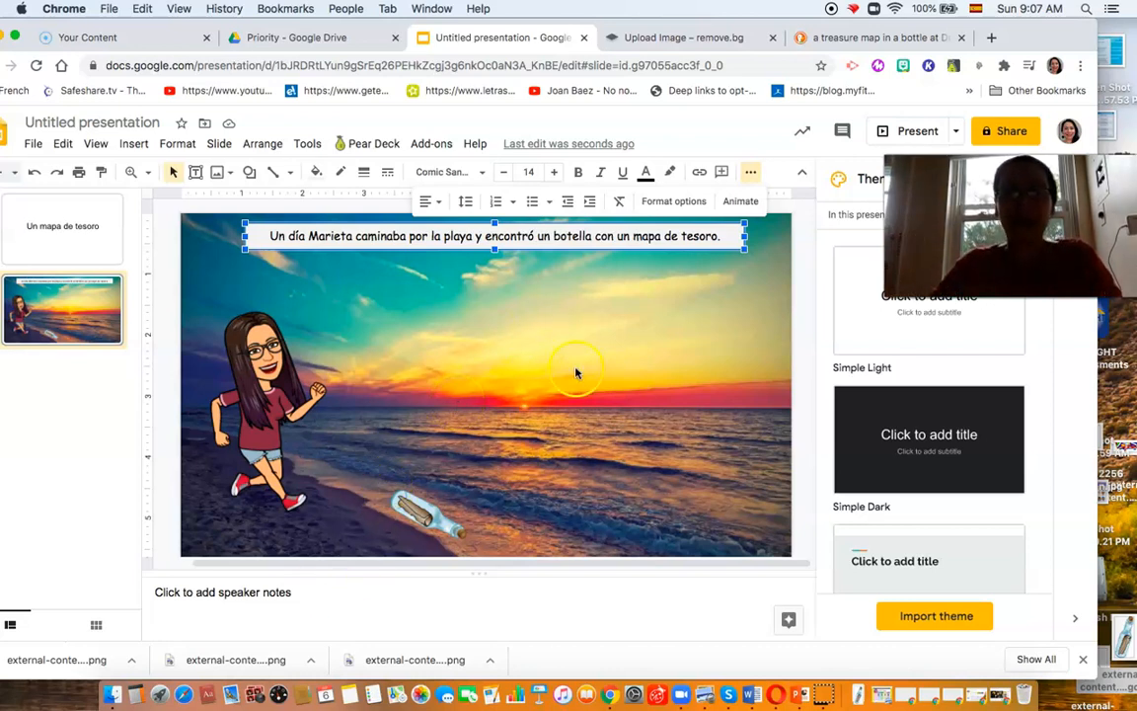
mouse_move(441, 392)
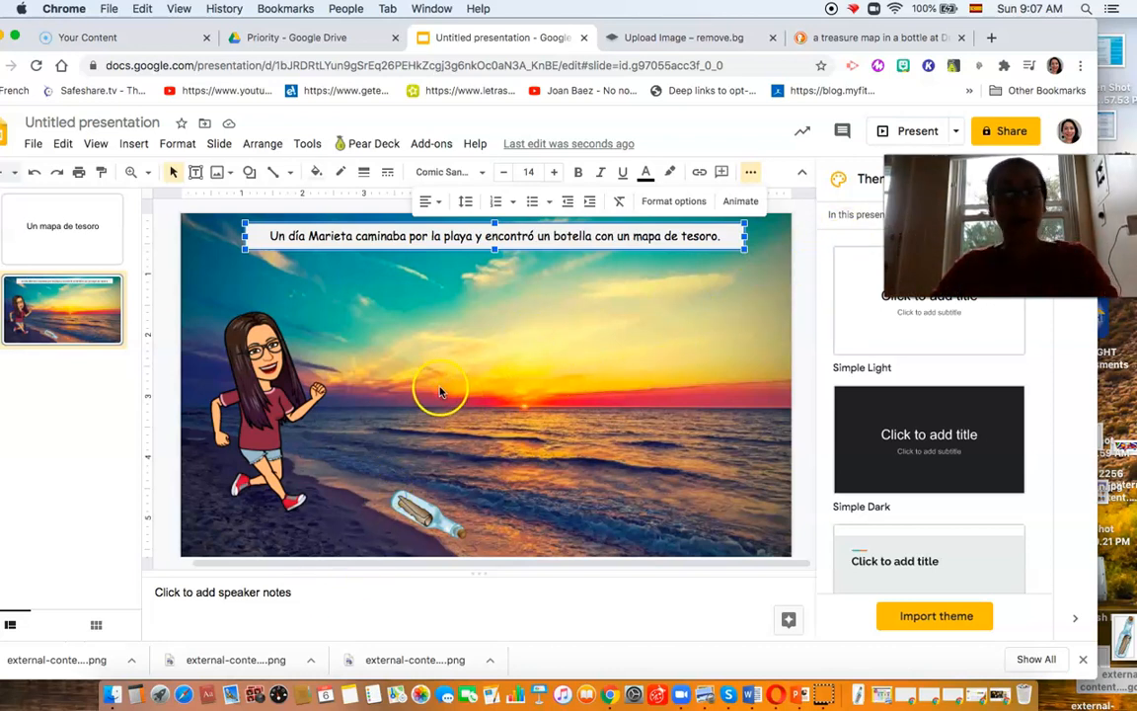